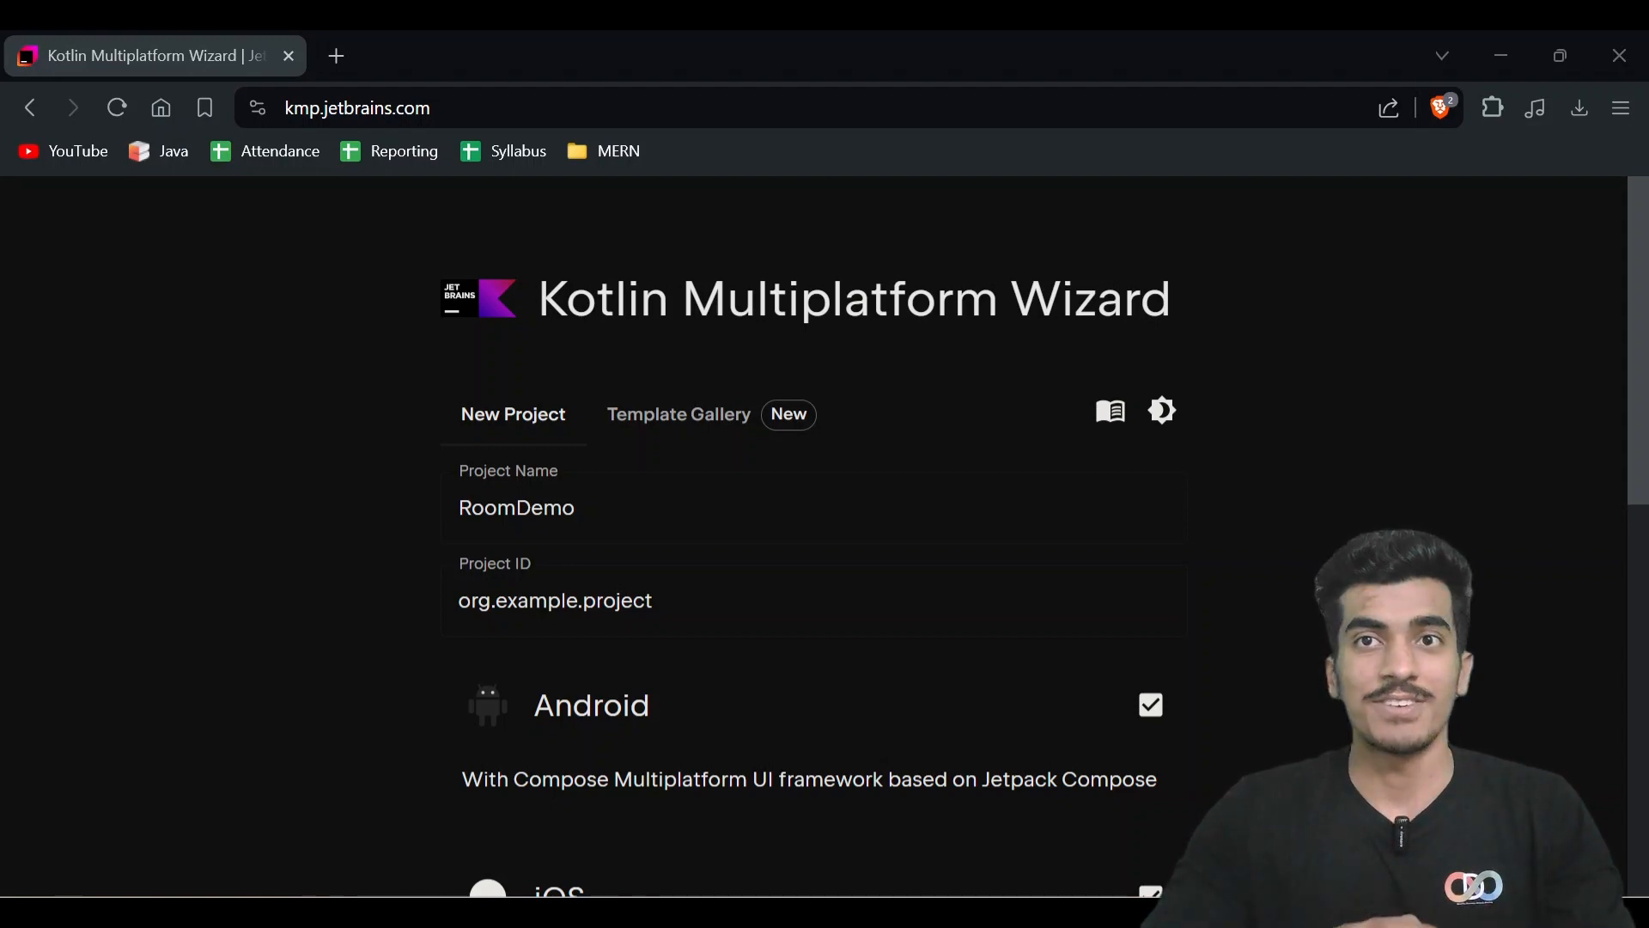
pyautogui.moveTo(433, 319)
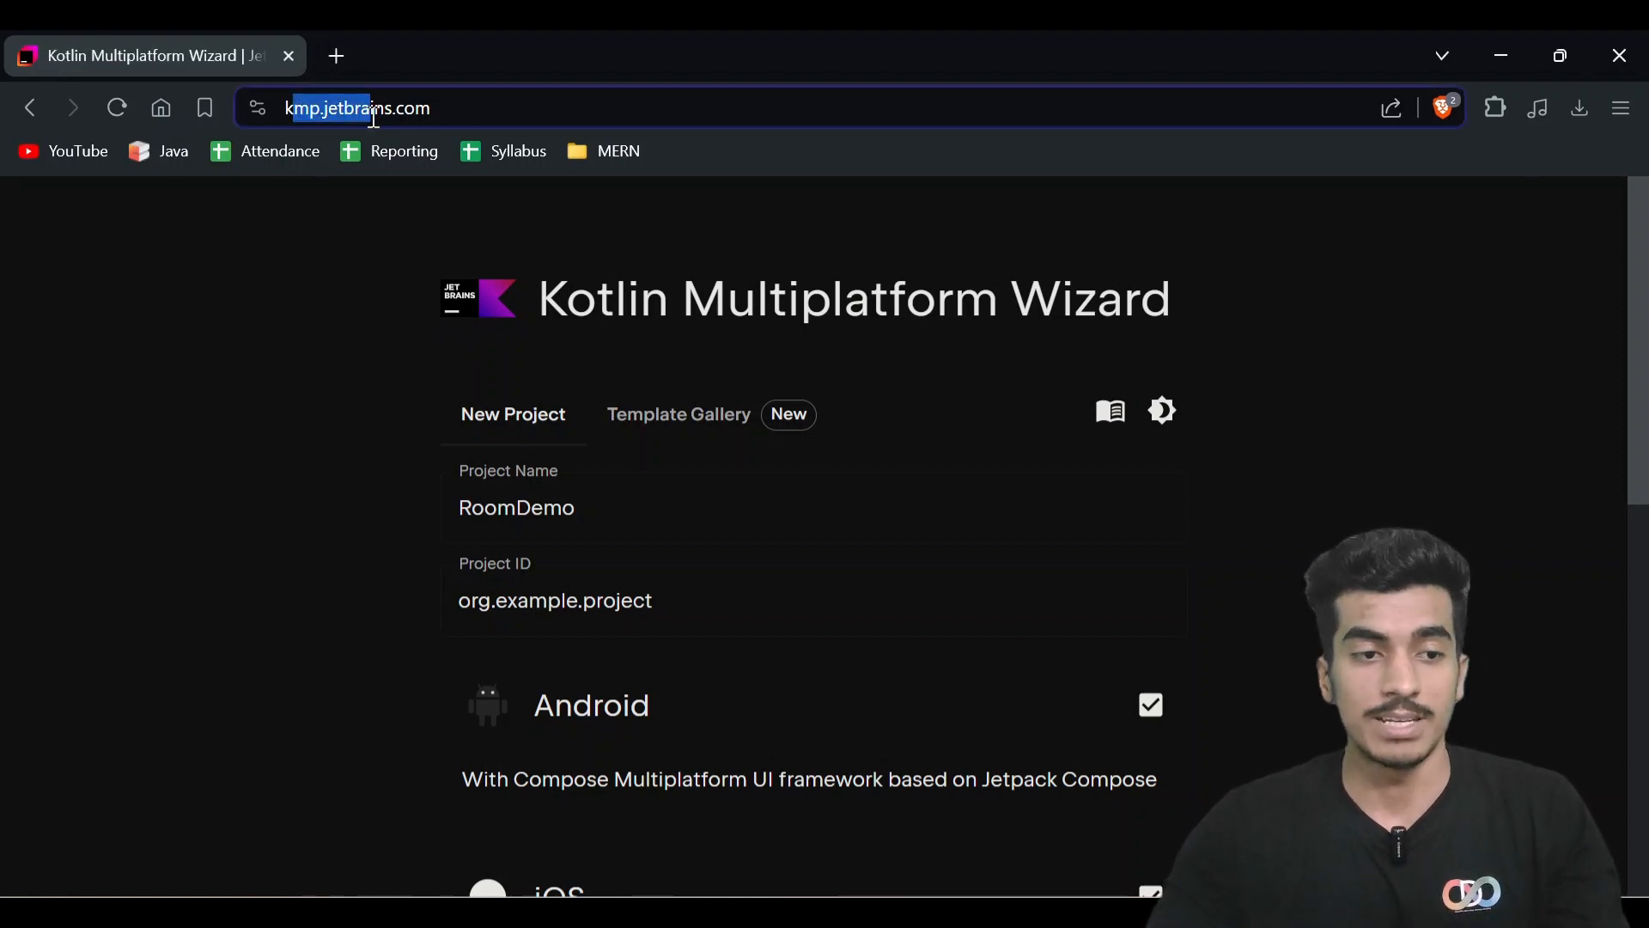
# Name the project RoomDemo with Android, iOS (shared UI) and Desktop targets, then download it.
pyautogui.doubleClick(516, 507)
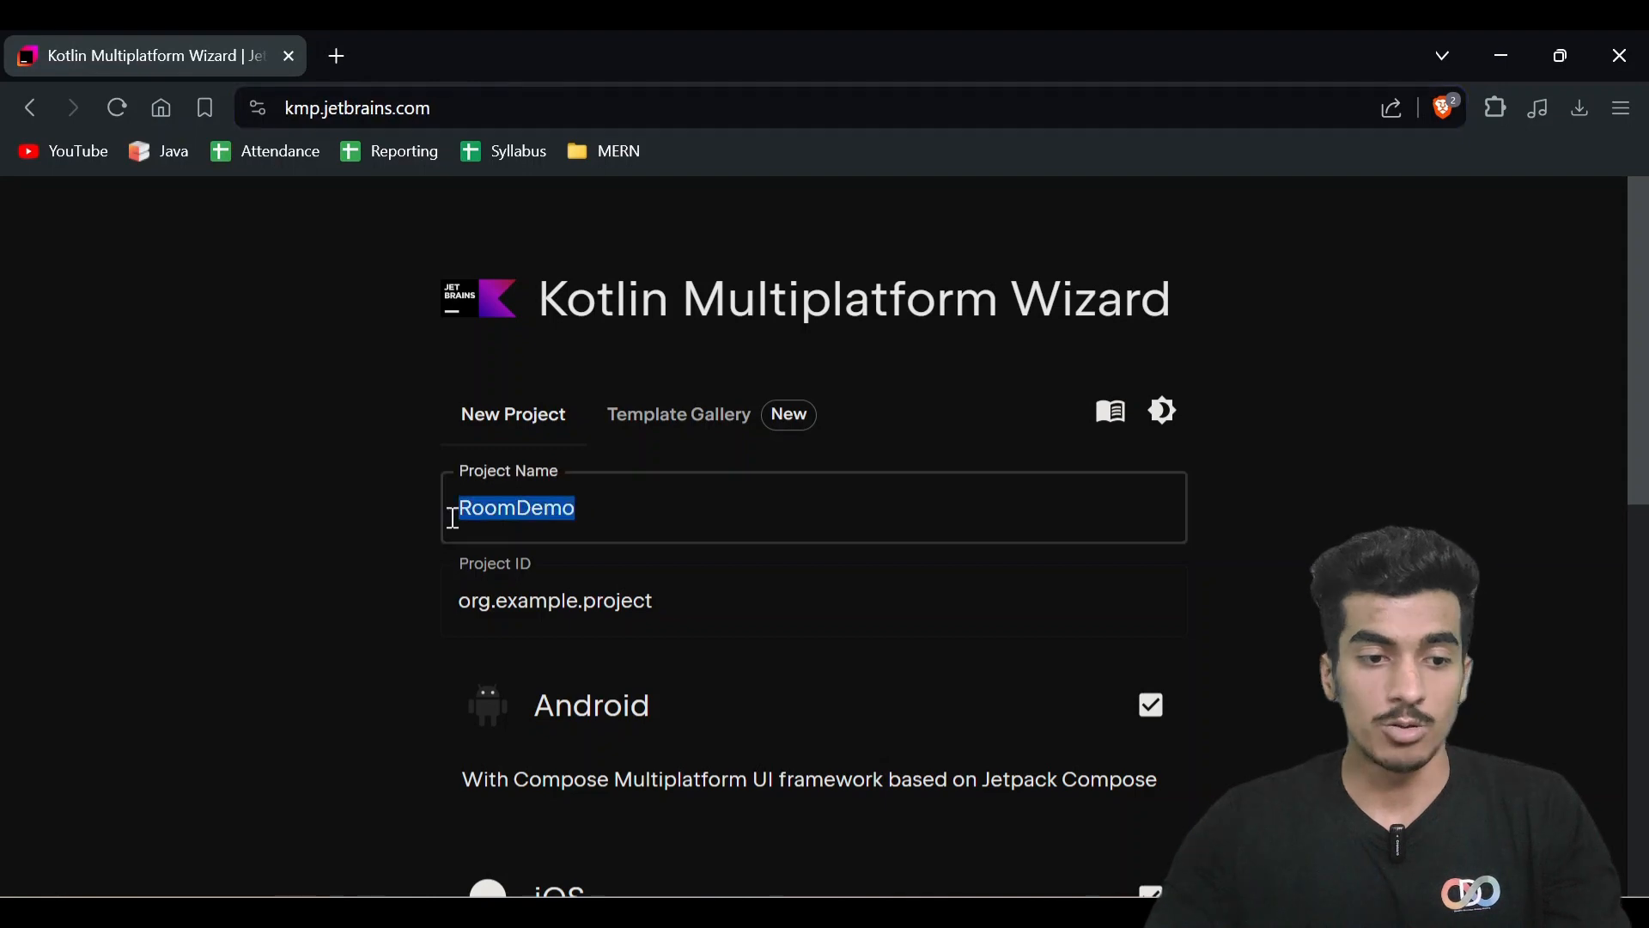
pyautogui.scroll(-3)
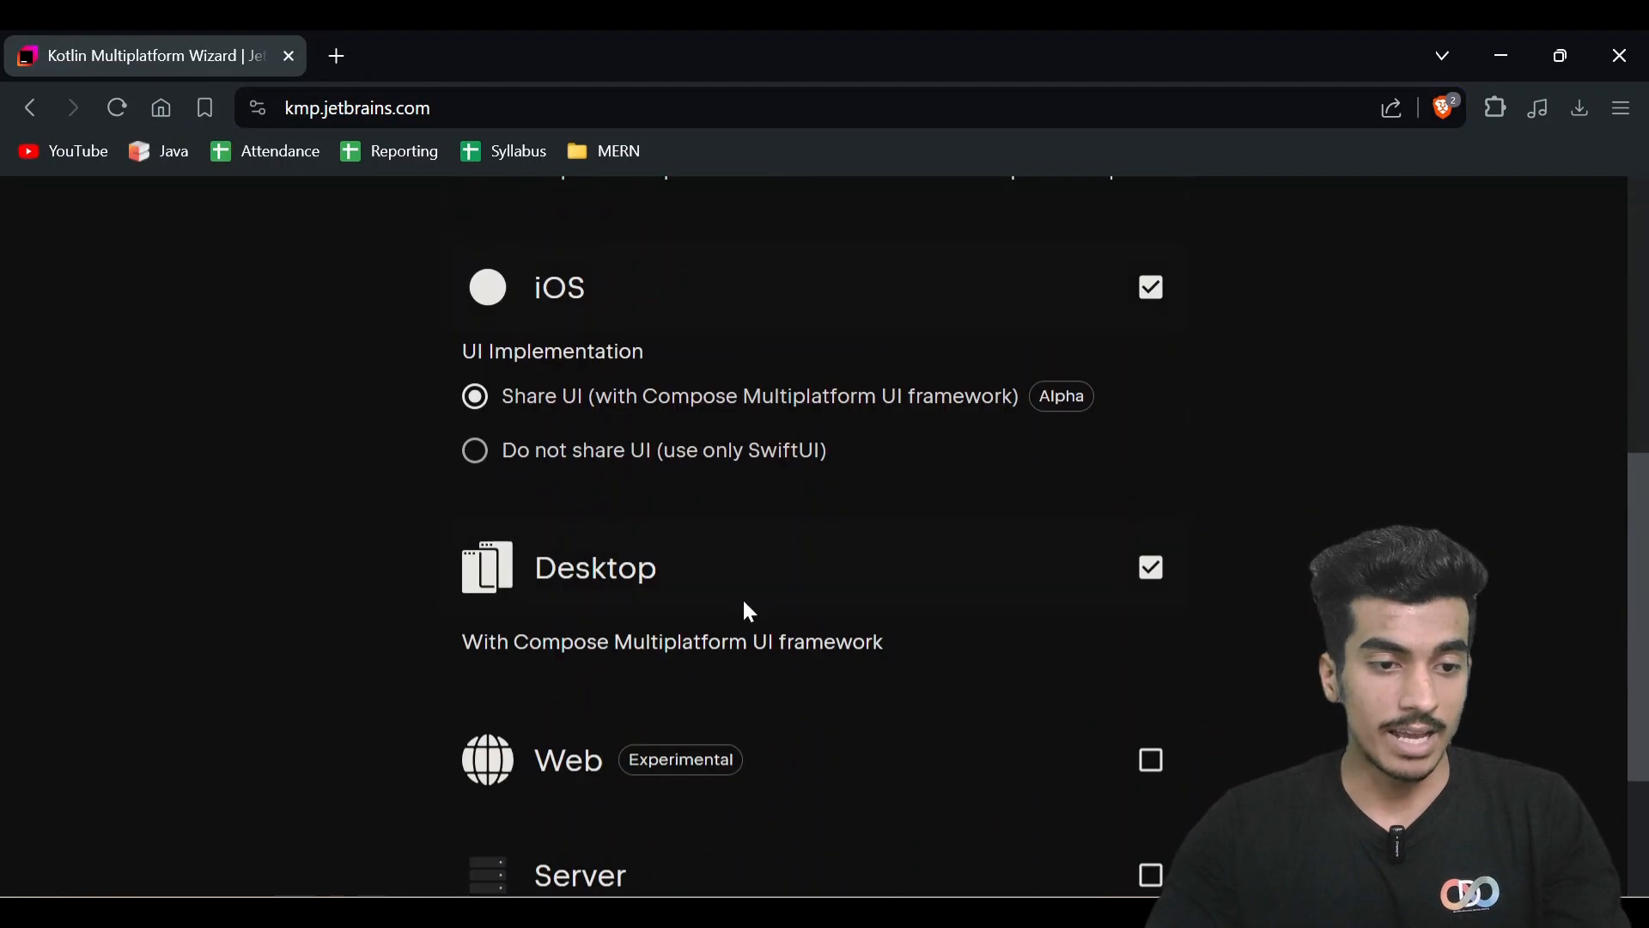
pyautogui.scroll(-3)
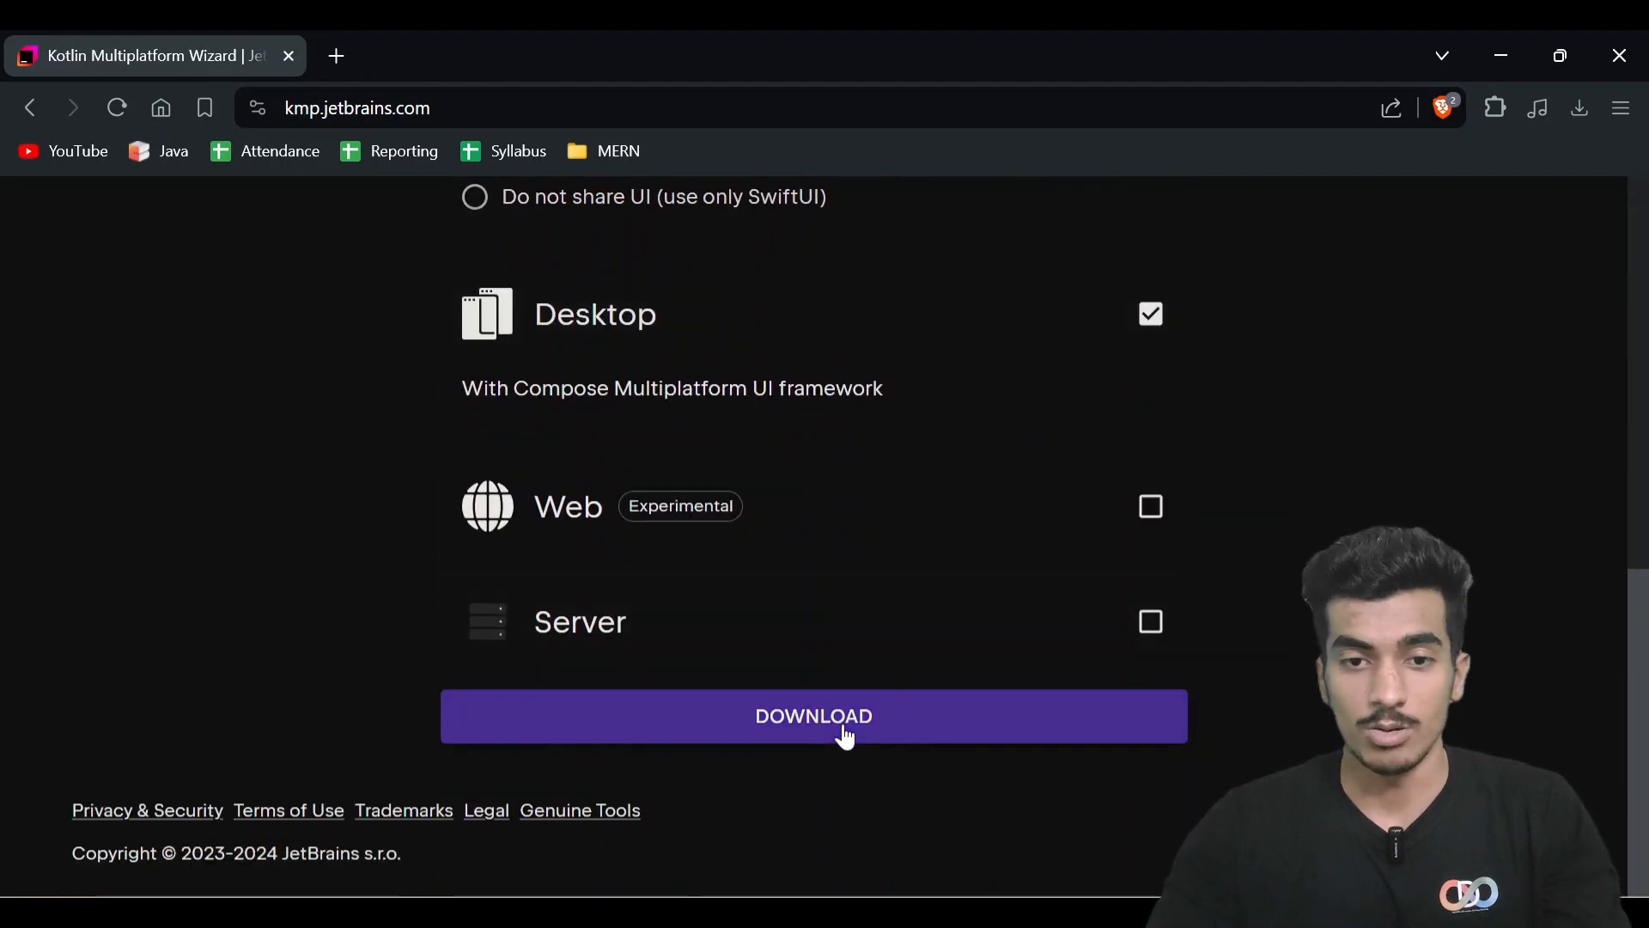
pyautogui.moveTo(403, 810)
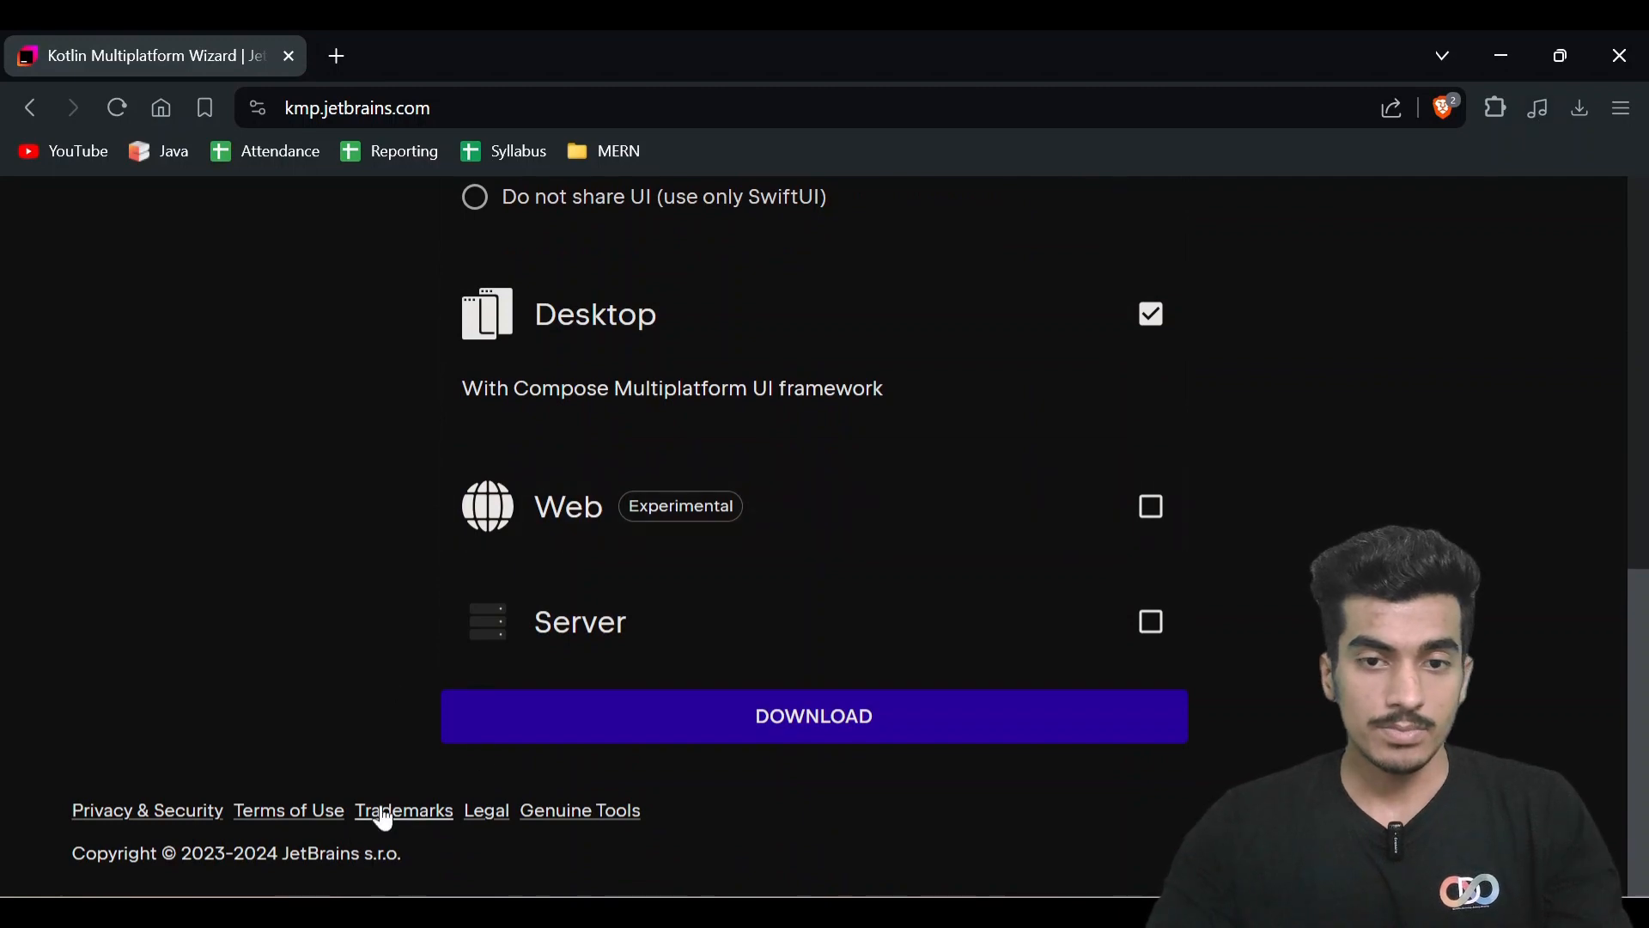
pyautogui.click(1578, 107)
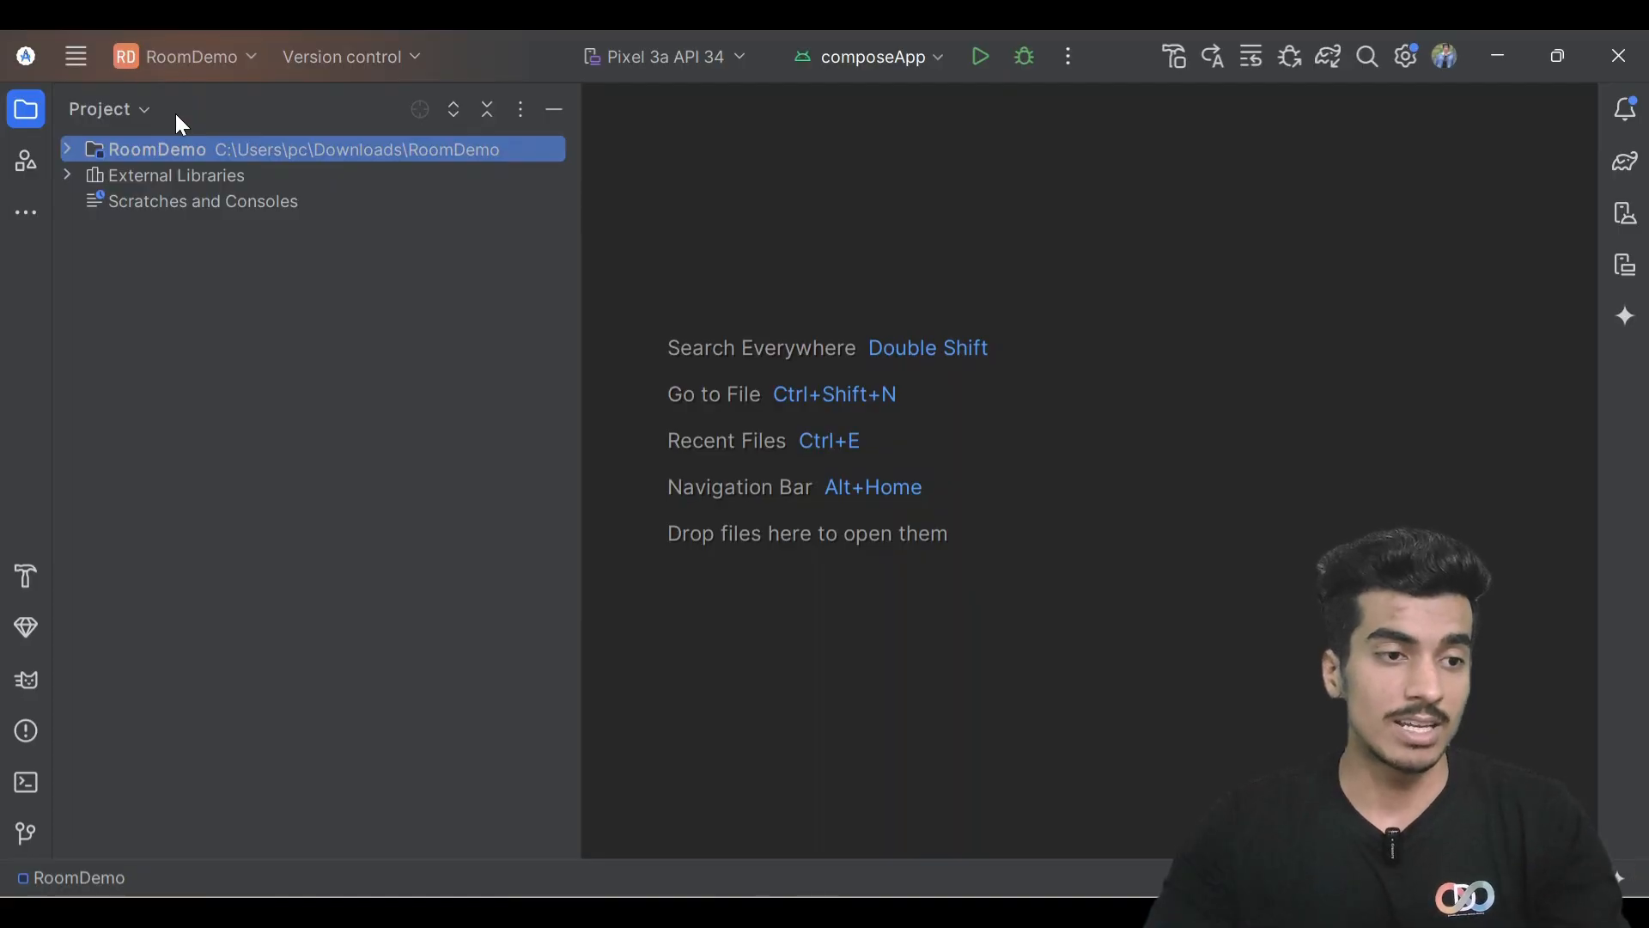
# Open the RoomDemo project via File > Open and change the Project view mode.
pyautogui.click(75, 56)
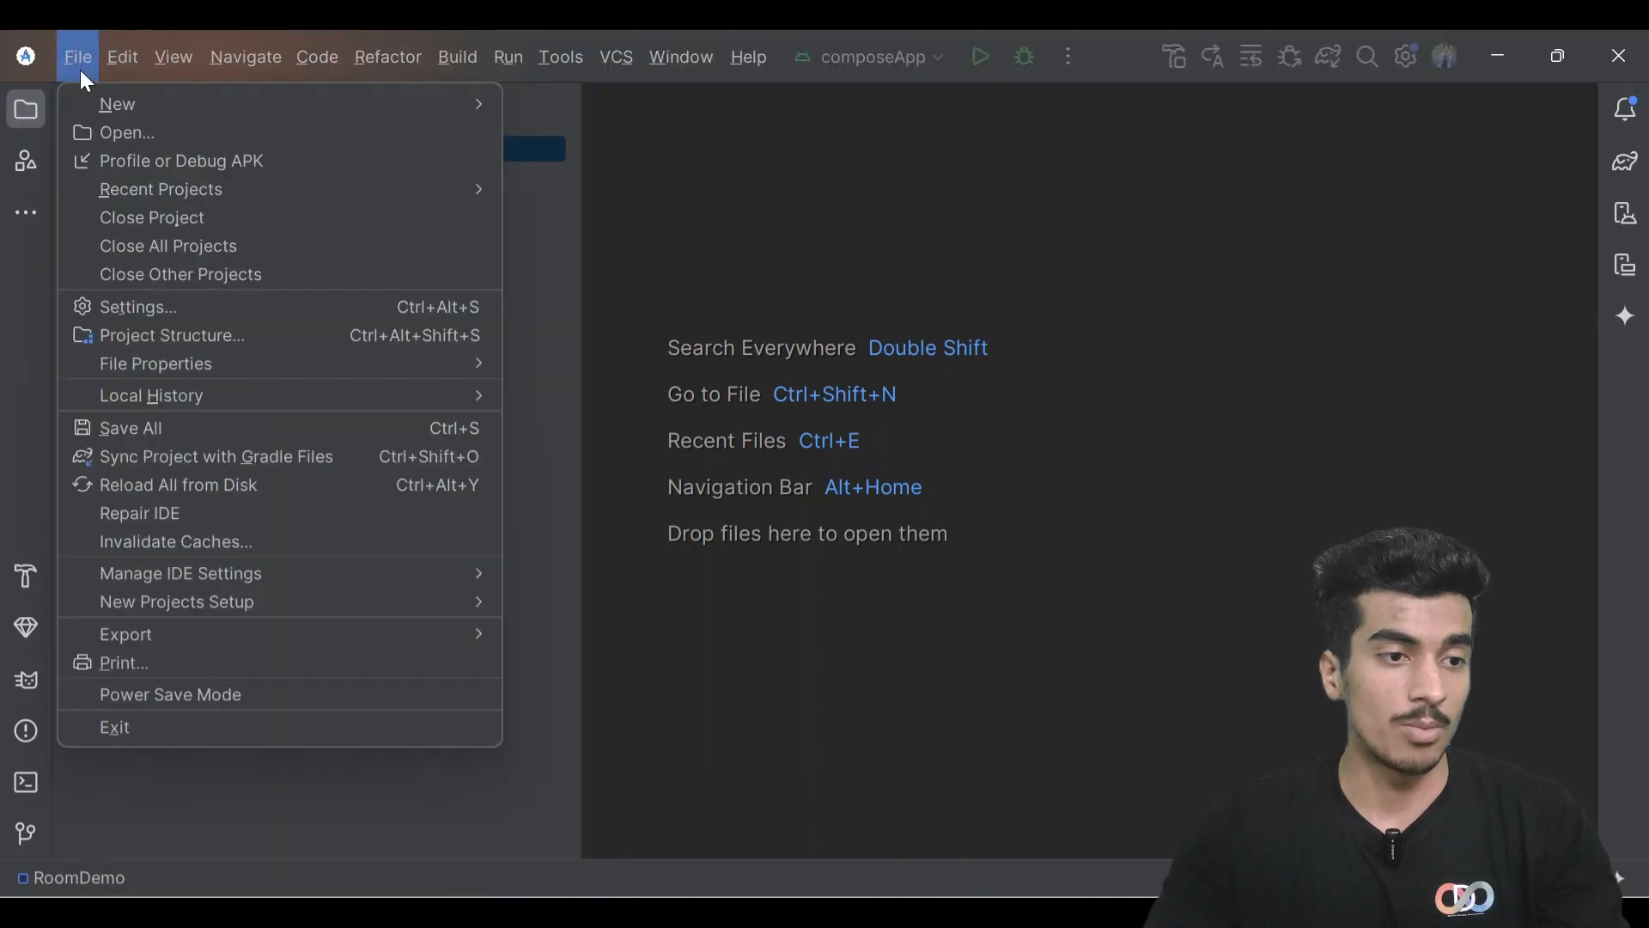
pyautogui.click(125, 132)
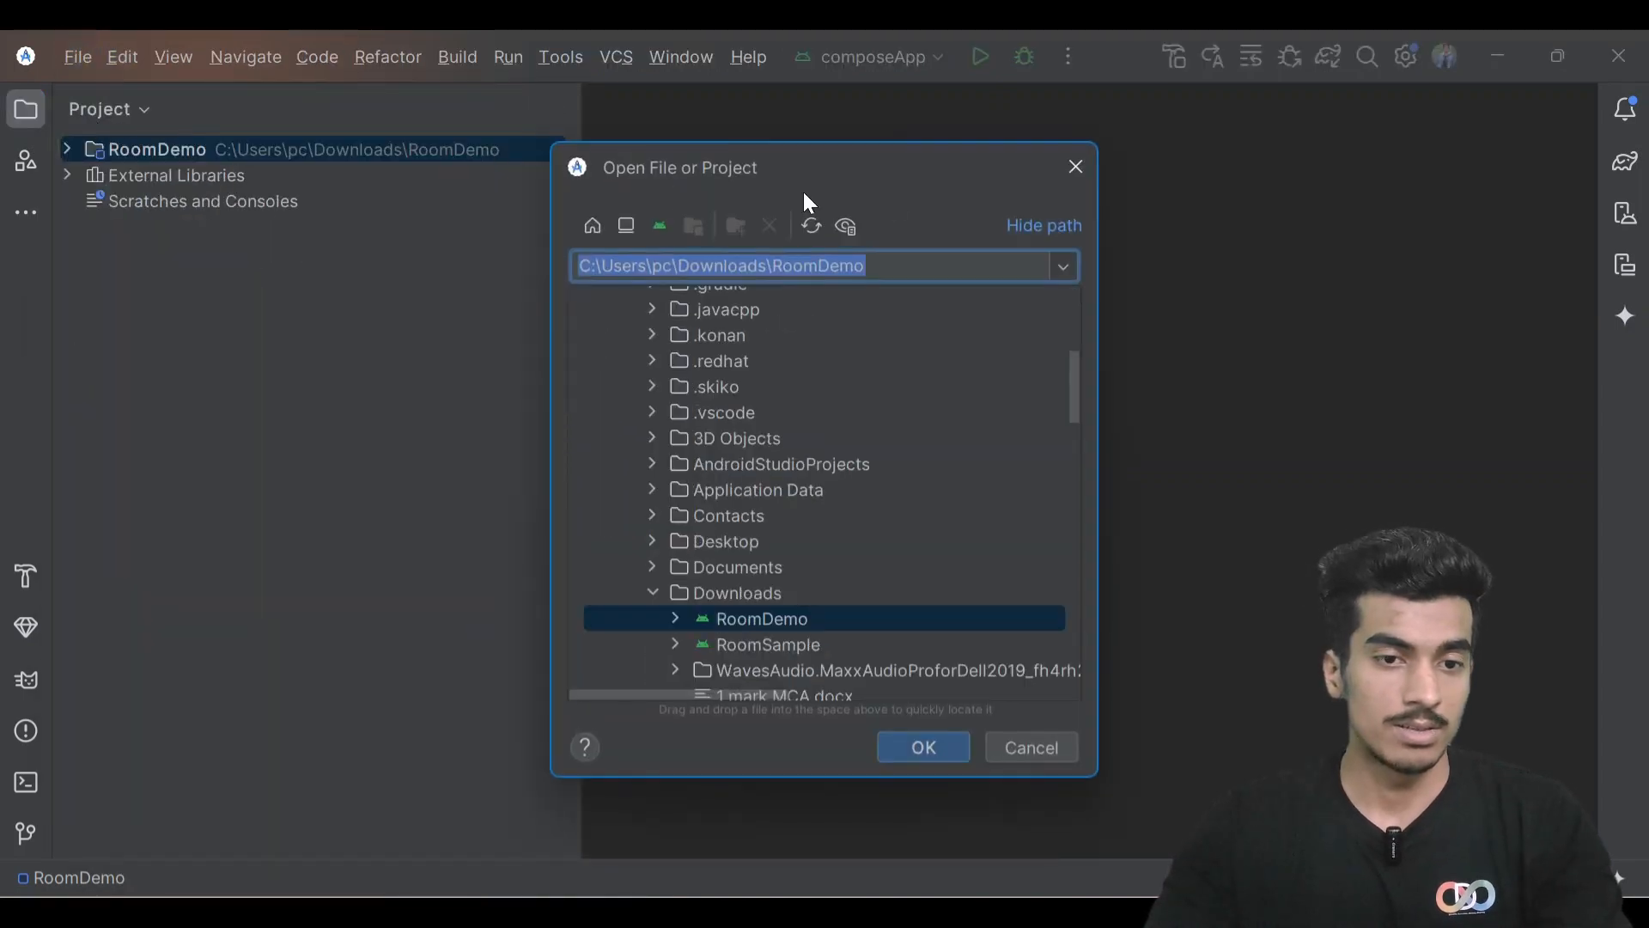
pyautogui.click(922, 746)
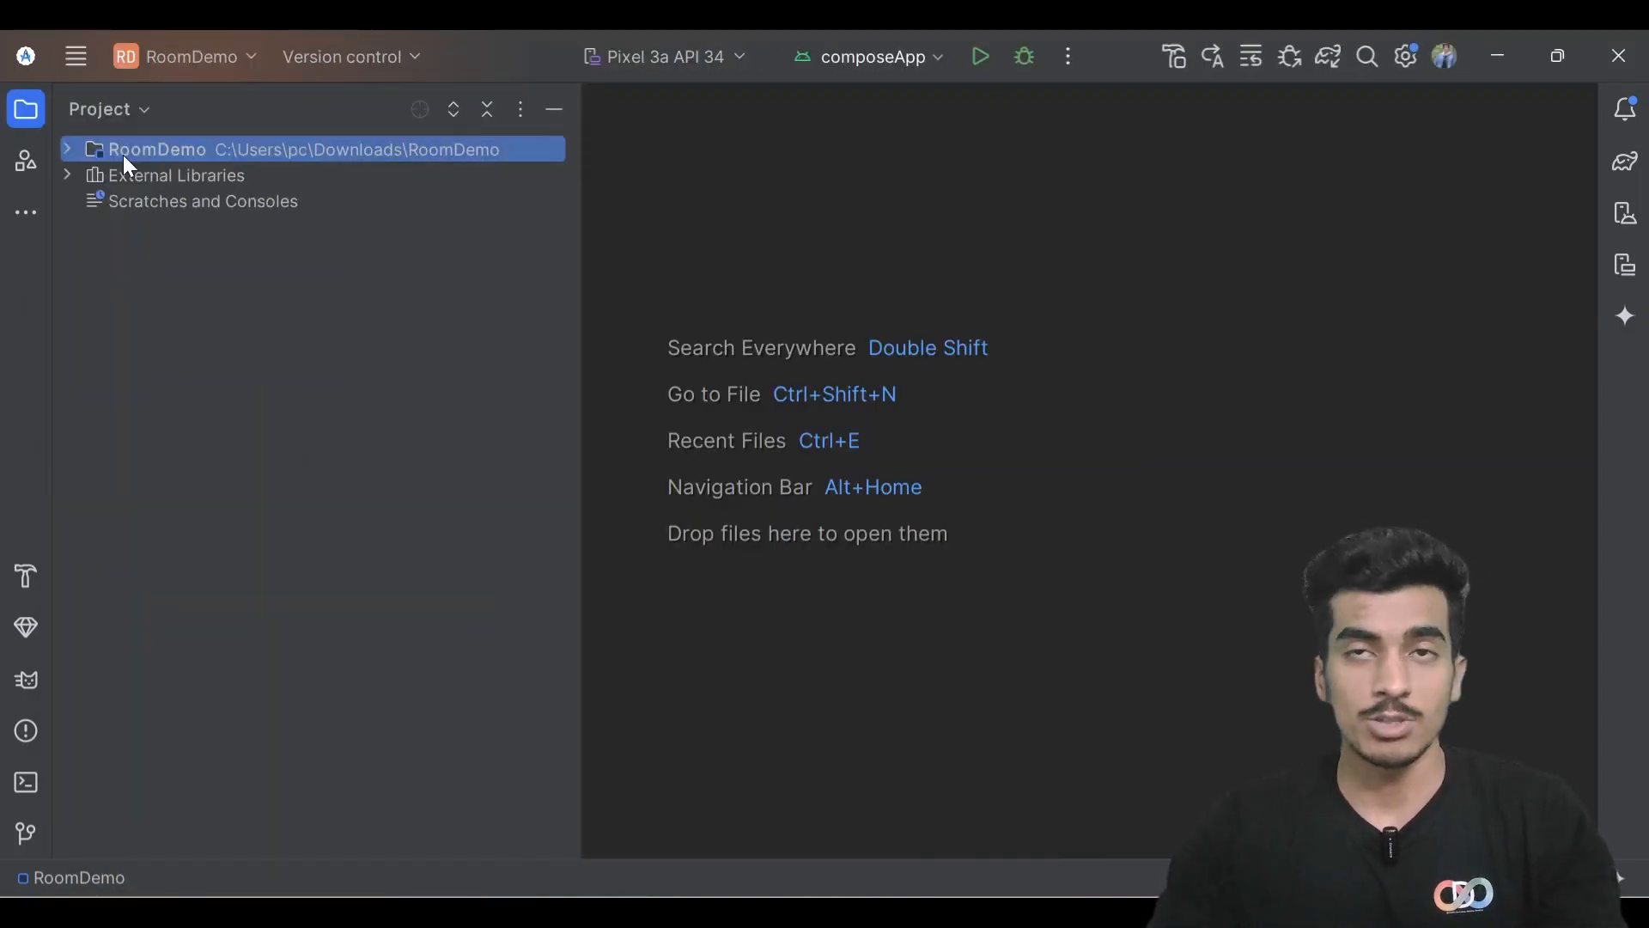
pyautogui.click(99, 108)
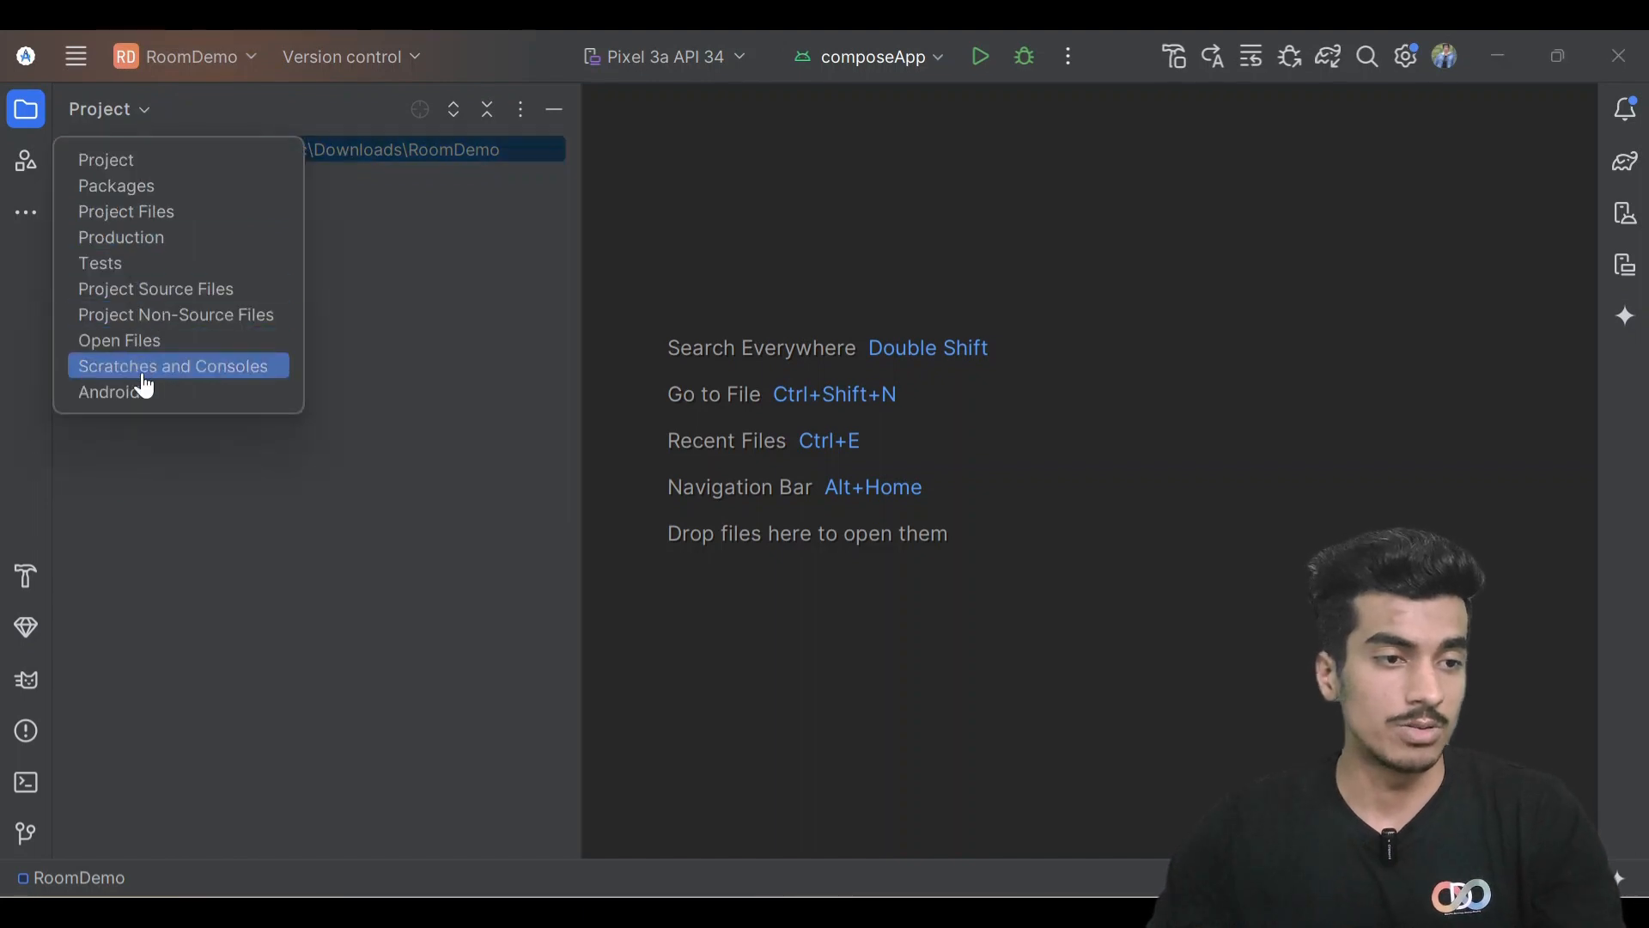
pyautogui.click(105, 159)
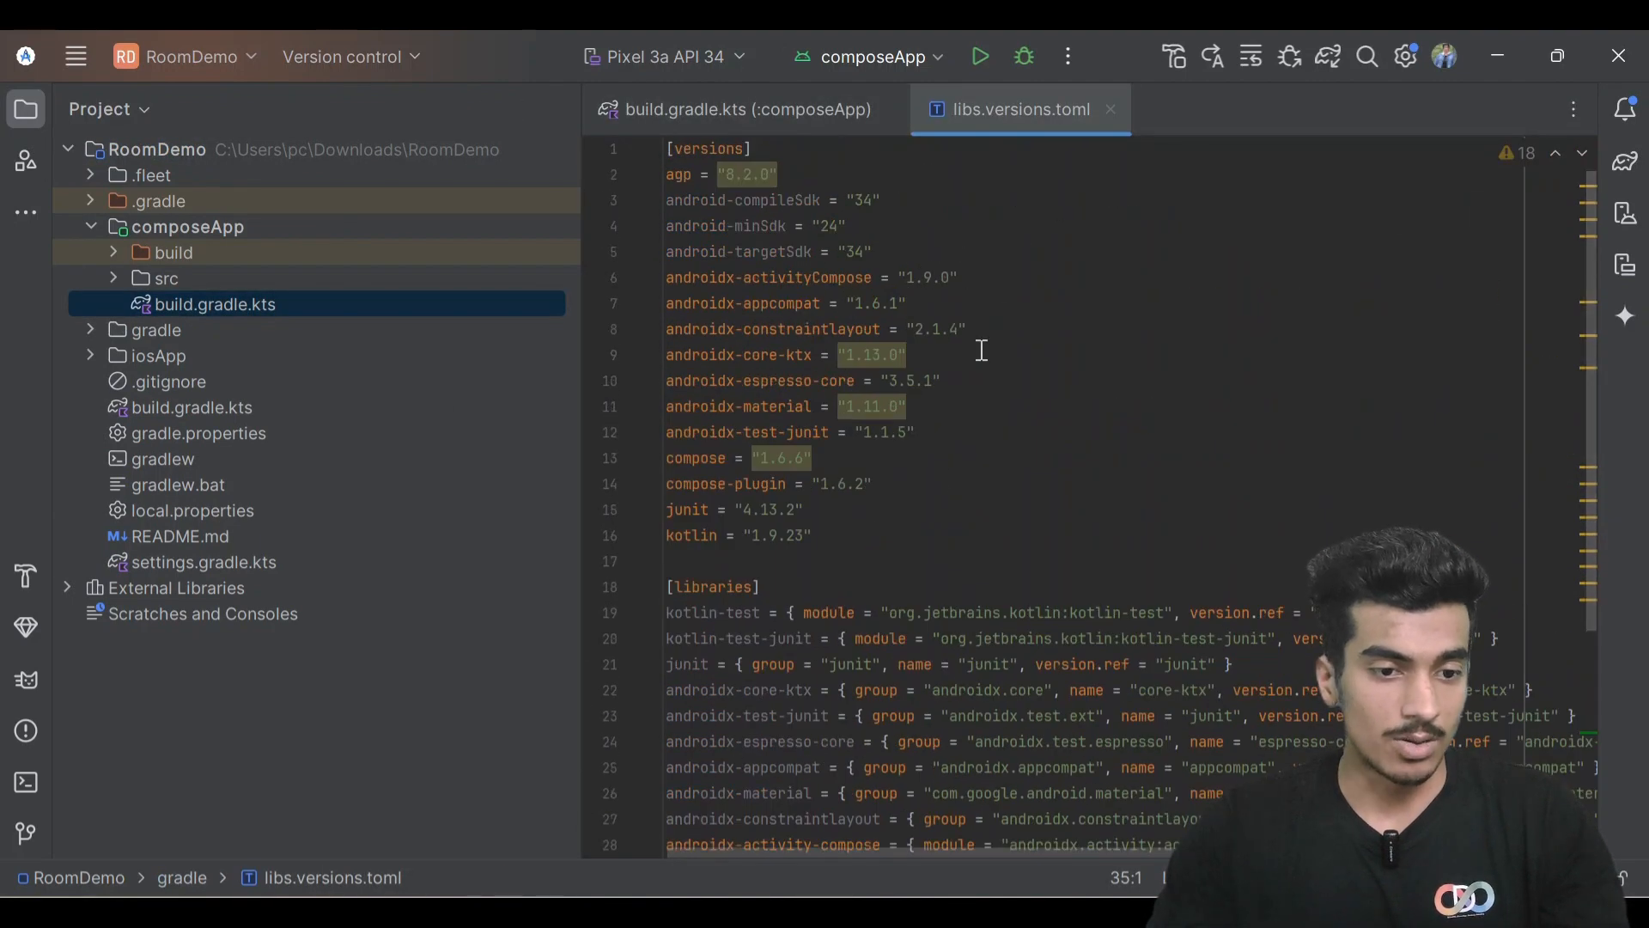
# Add ksp, sqlite, androidx-room versions, room-compiler/room-runtime/sqlite-bundled libraries and ksp/room plugins.
pyautogui.click(810, 535)
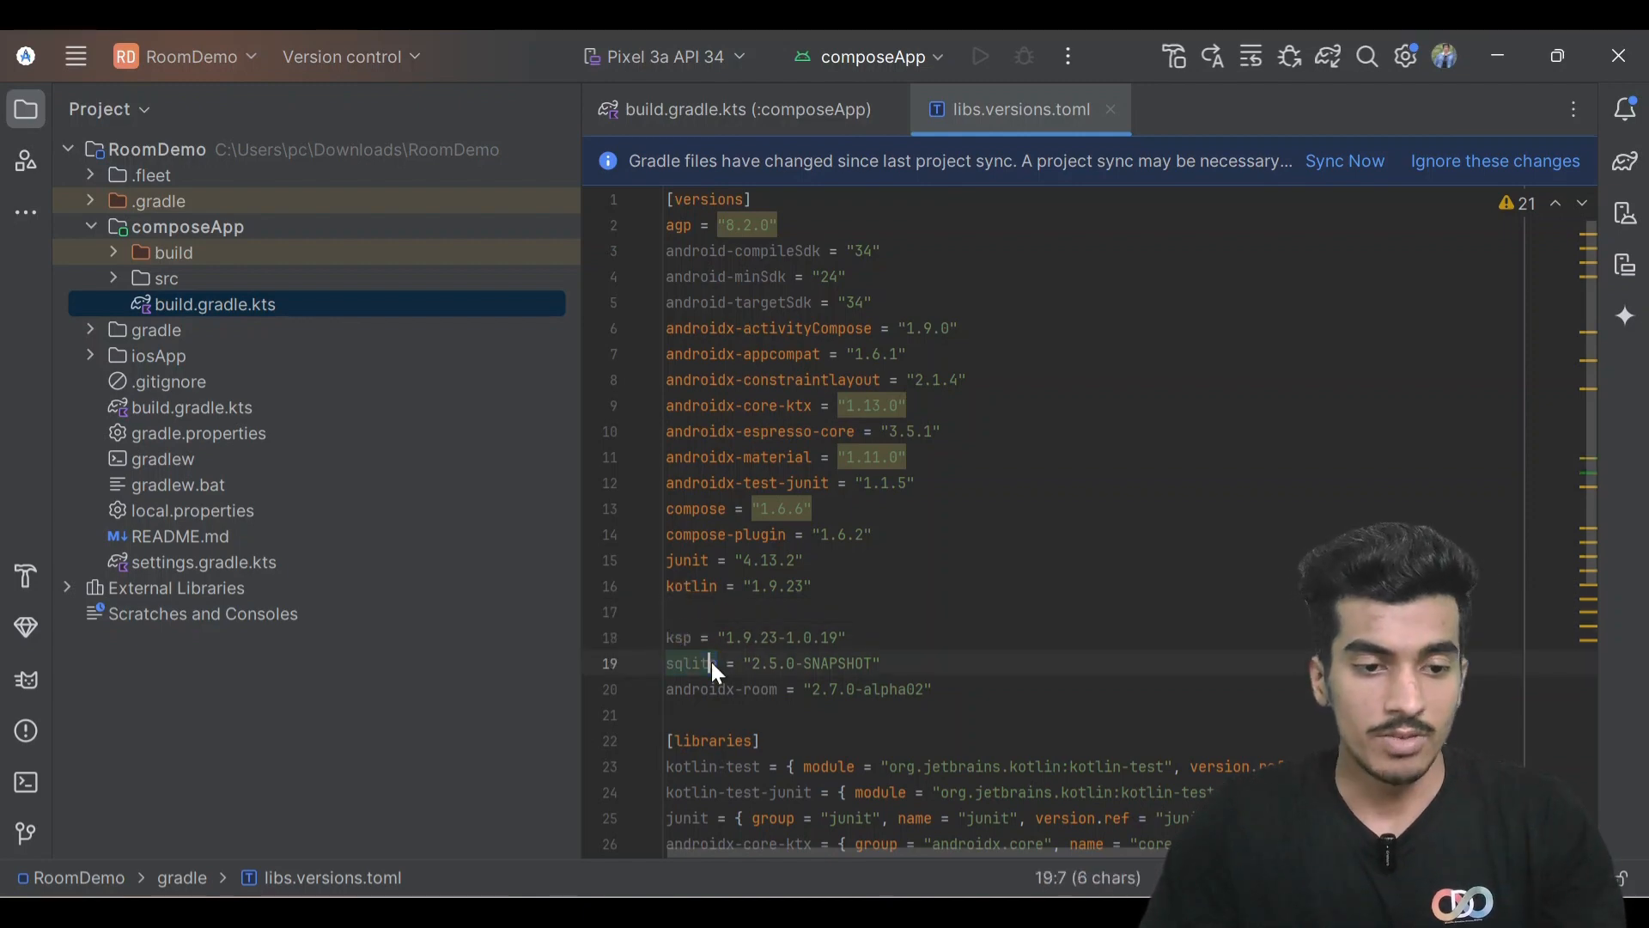
pyautogui.doubleClick(748, 689)
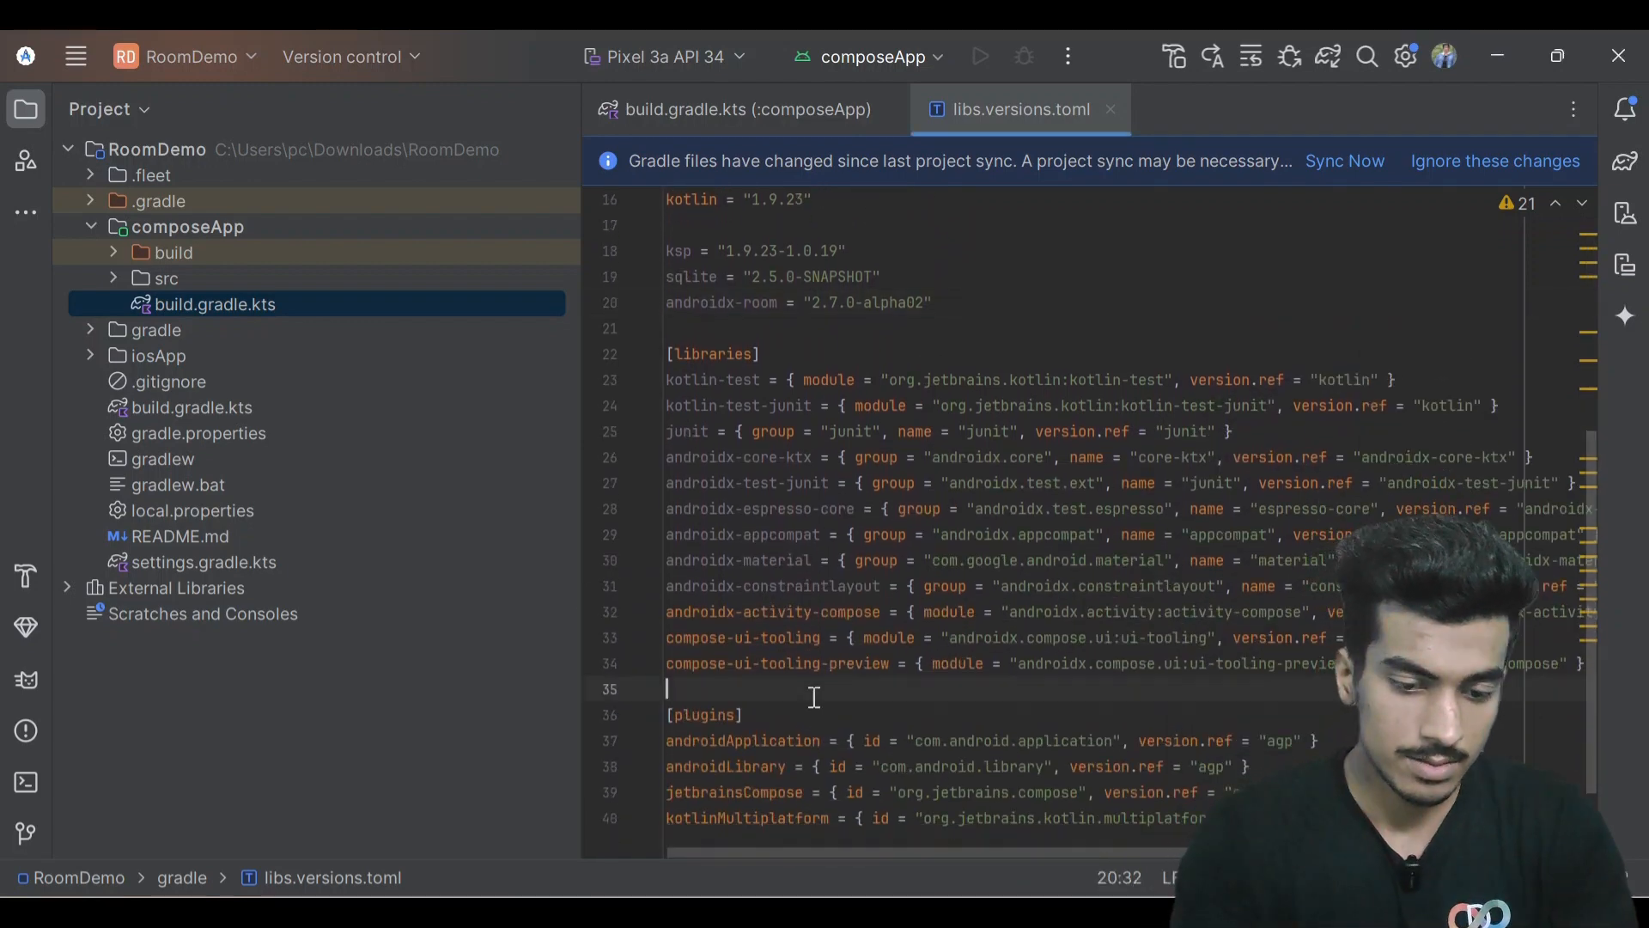
pyautogui.write('androidx-room-compiler = { group = "androidx.room", name = "room-compiler", version.ref = "androidx-room" }')
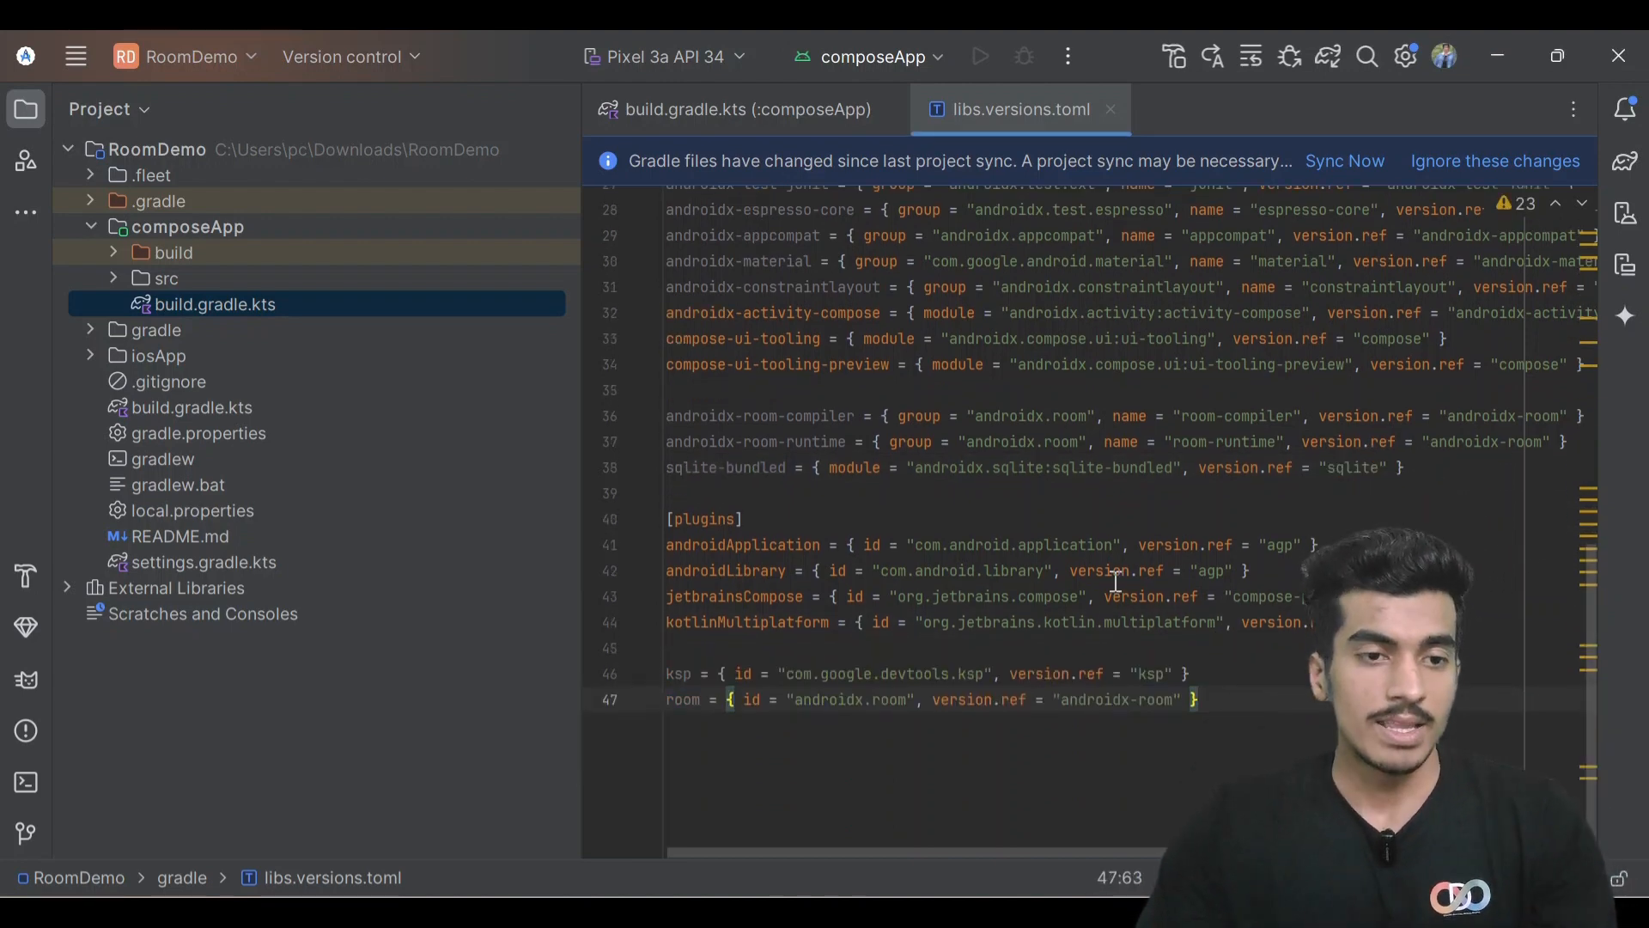
pyautogui.click(736, 108)
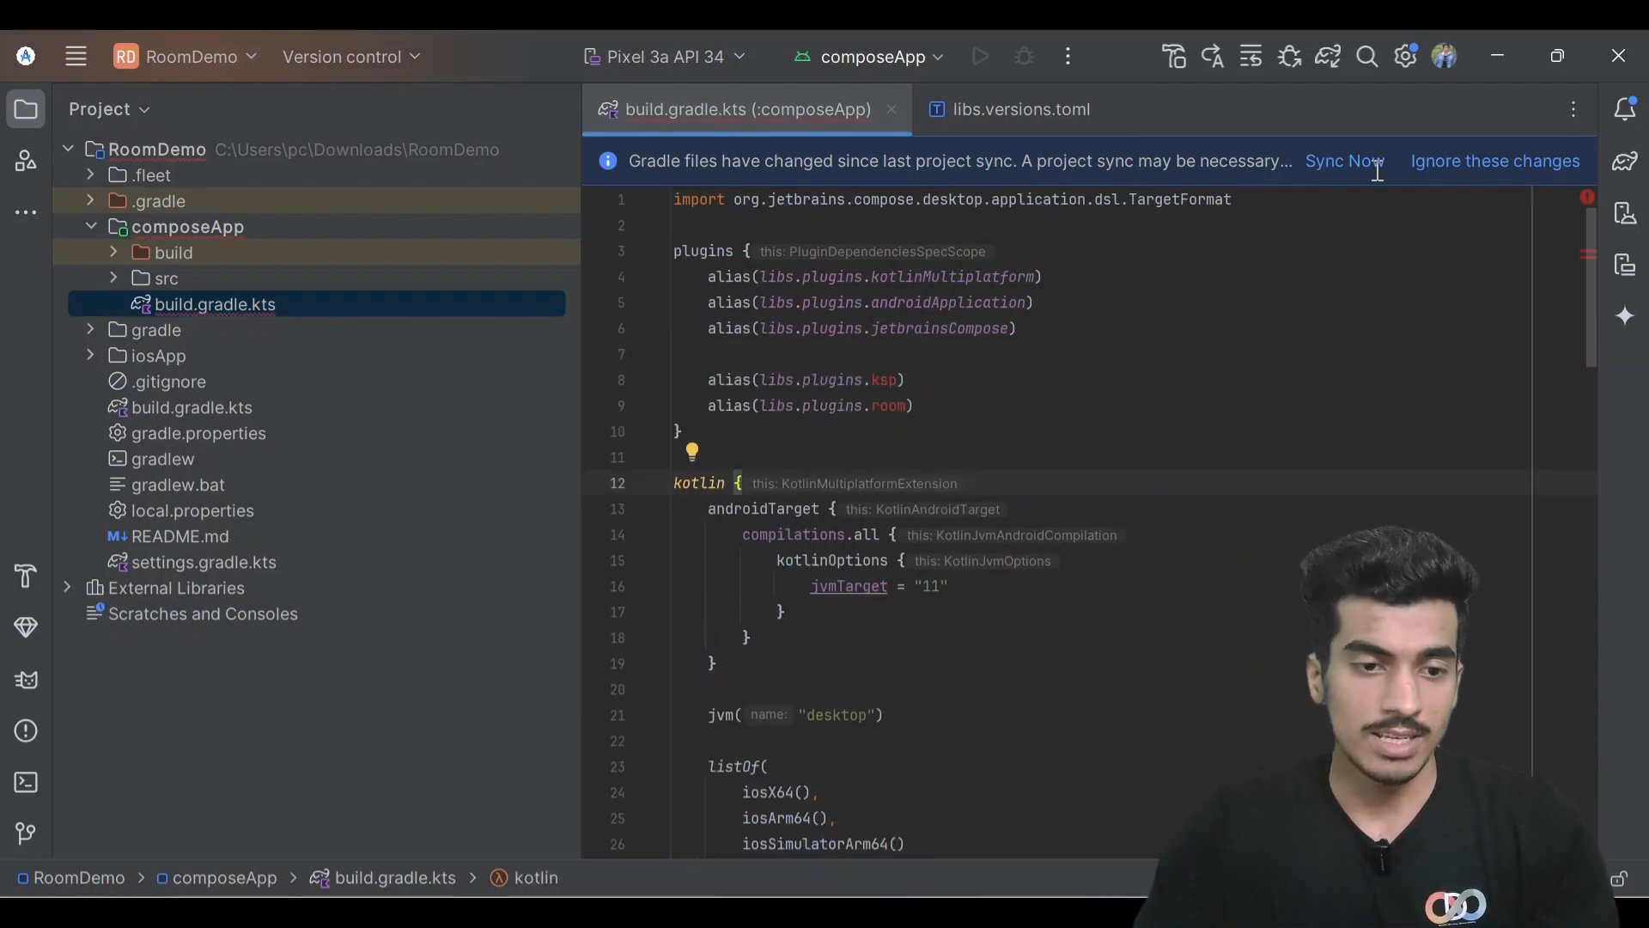
# Add libs.androidx.room.runtime and libs.sqlite.bundled to commonMain dependencies and sync Gradle.
pyautogui.scroll(-3)
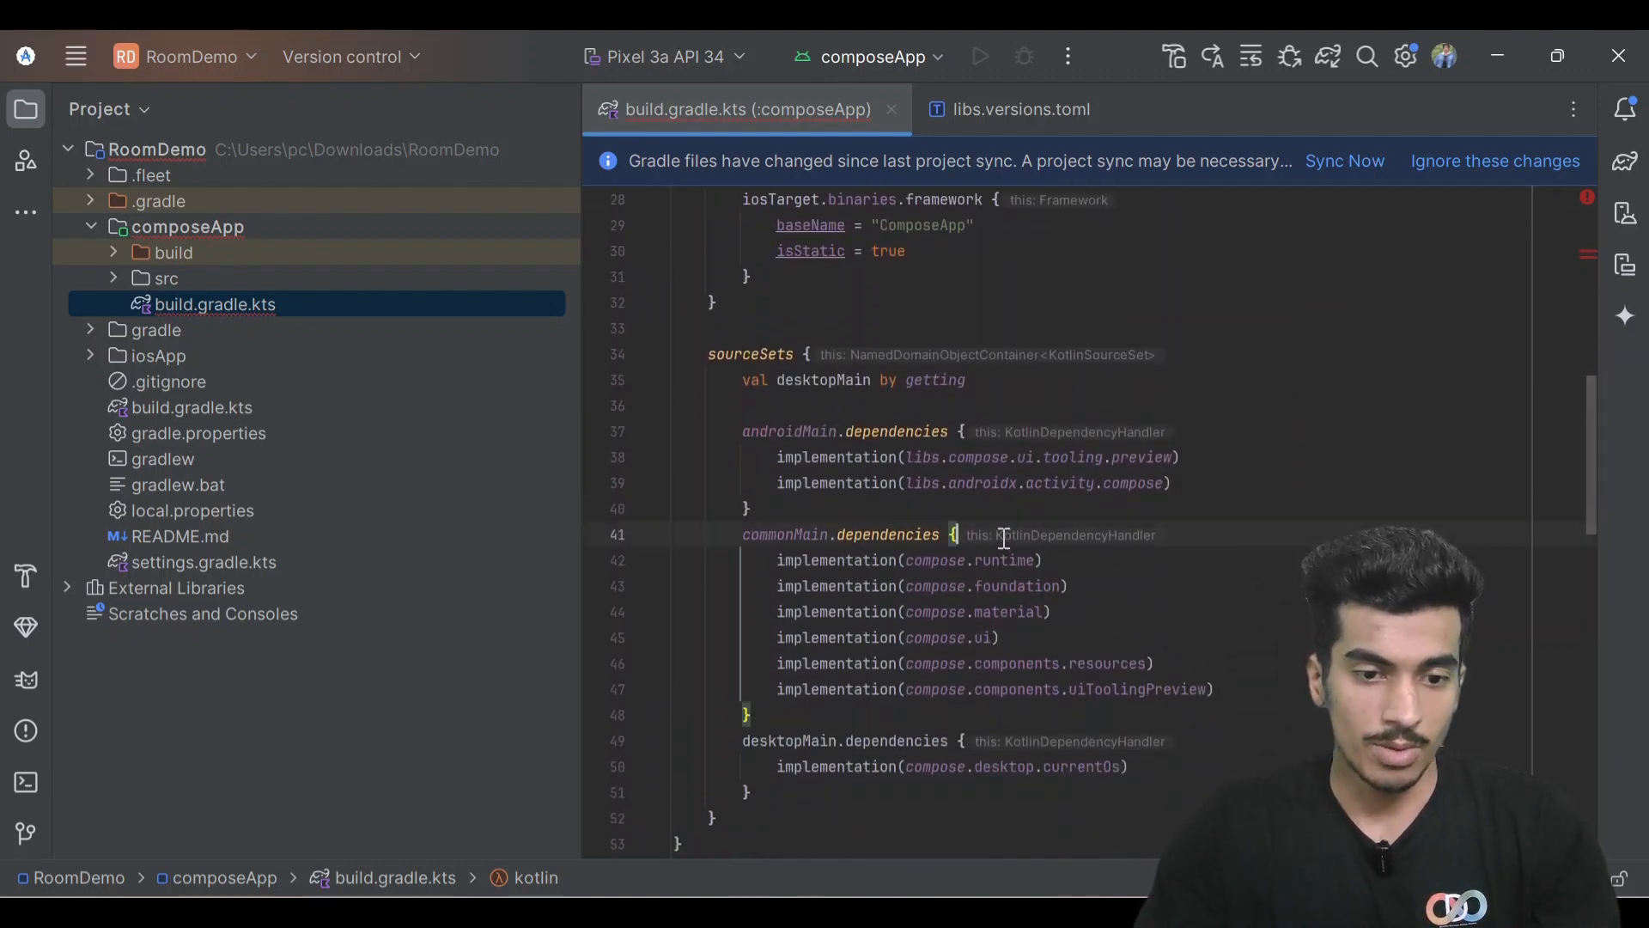
pyautogui.press('enter')
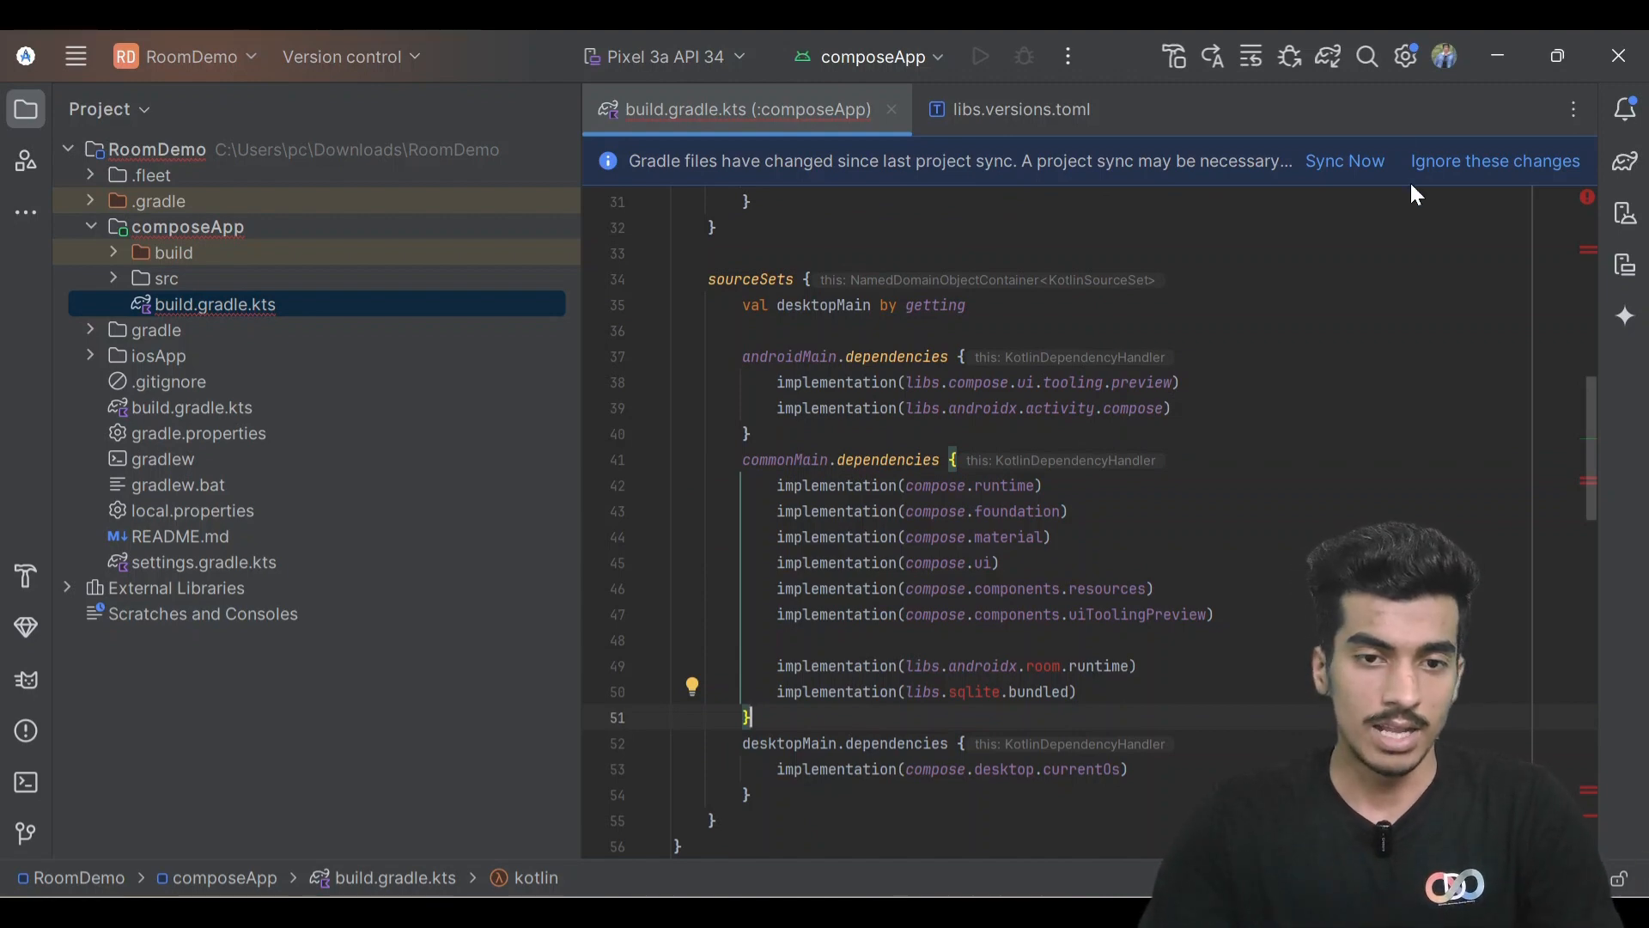
pyautogui.click(1343, 161)
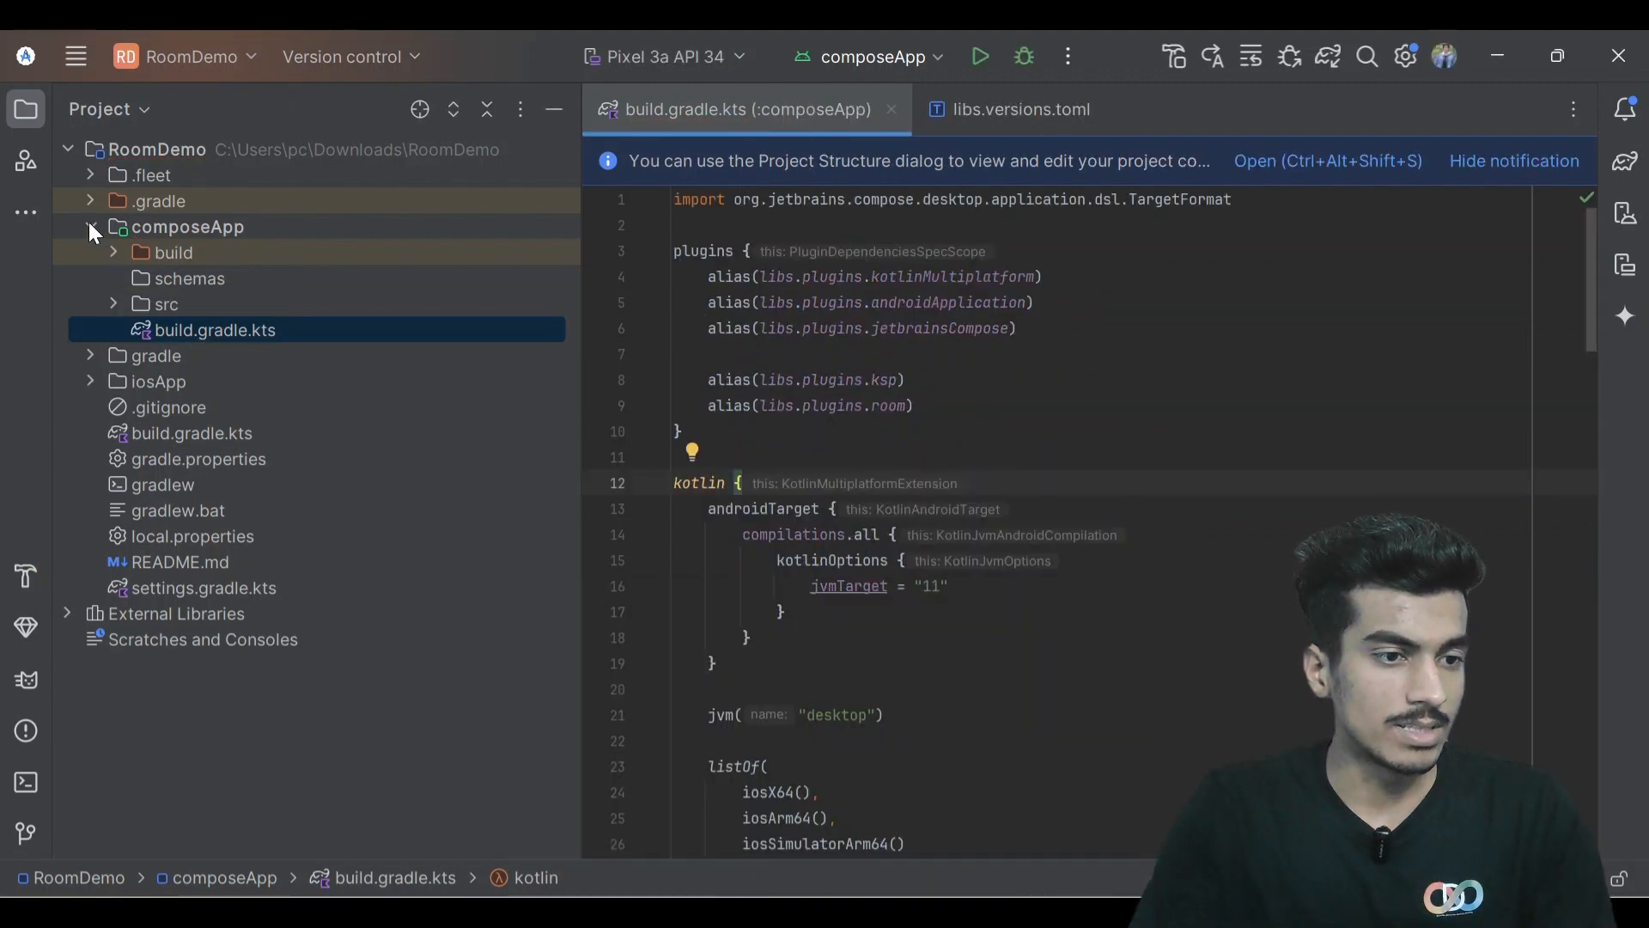
# Write NotesDatabase.kt in commonMain with NotesDatabase, NotesDao (insert, delete, getAll) and NotesEntity.
pyautogui.click(164, 304)
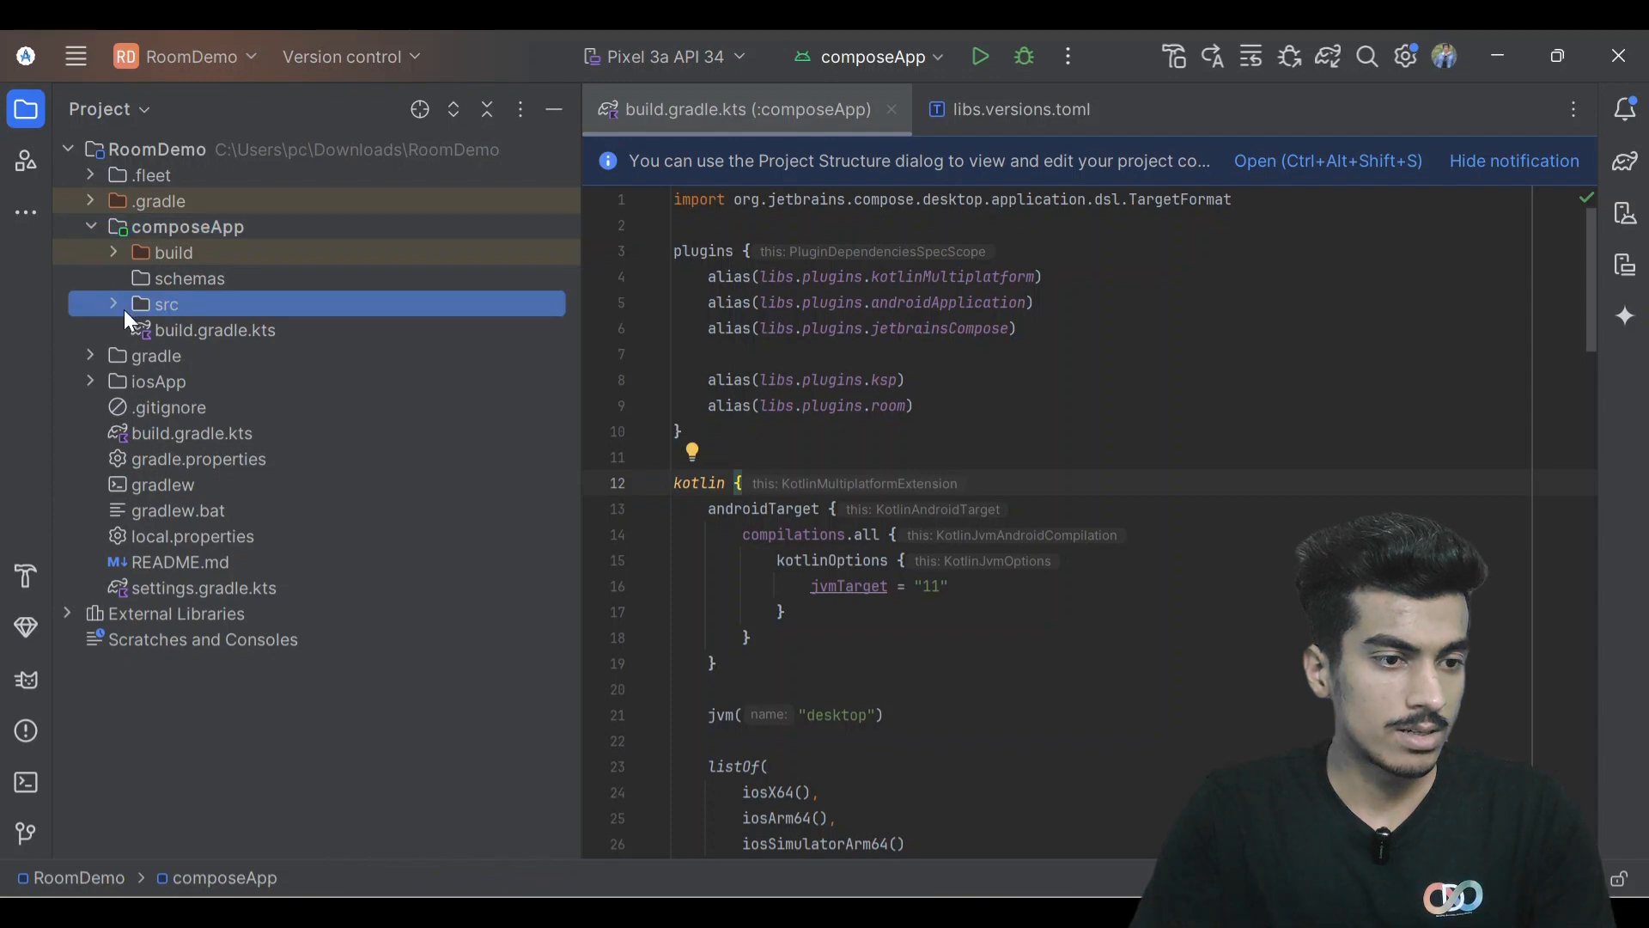
pyautogui.click(165, 304)
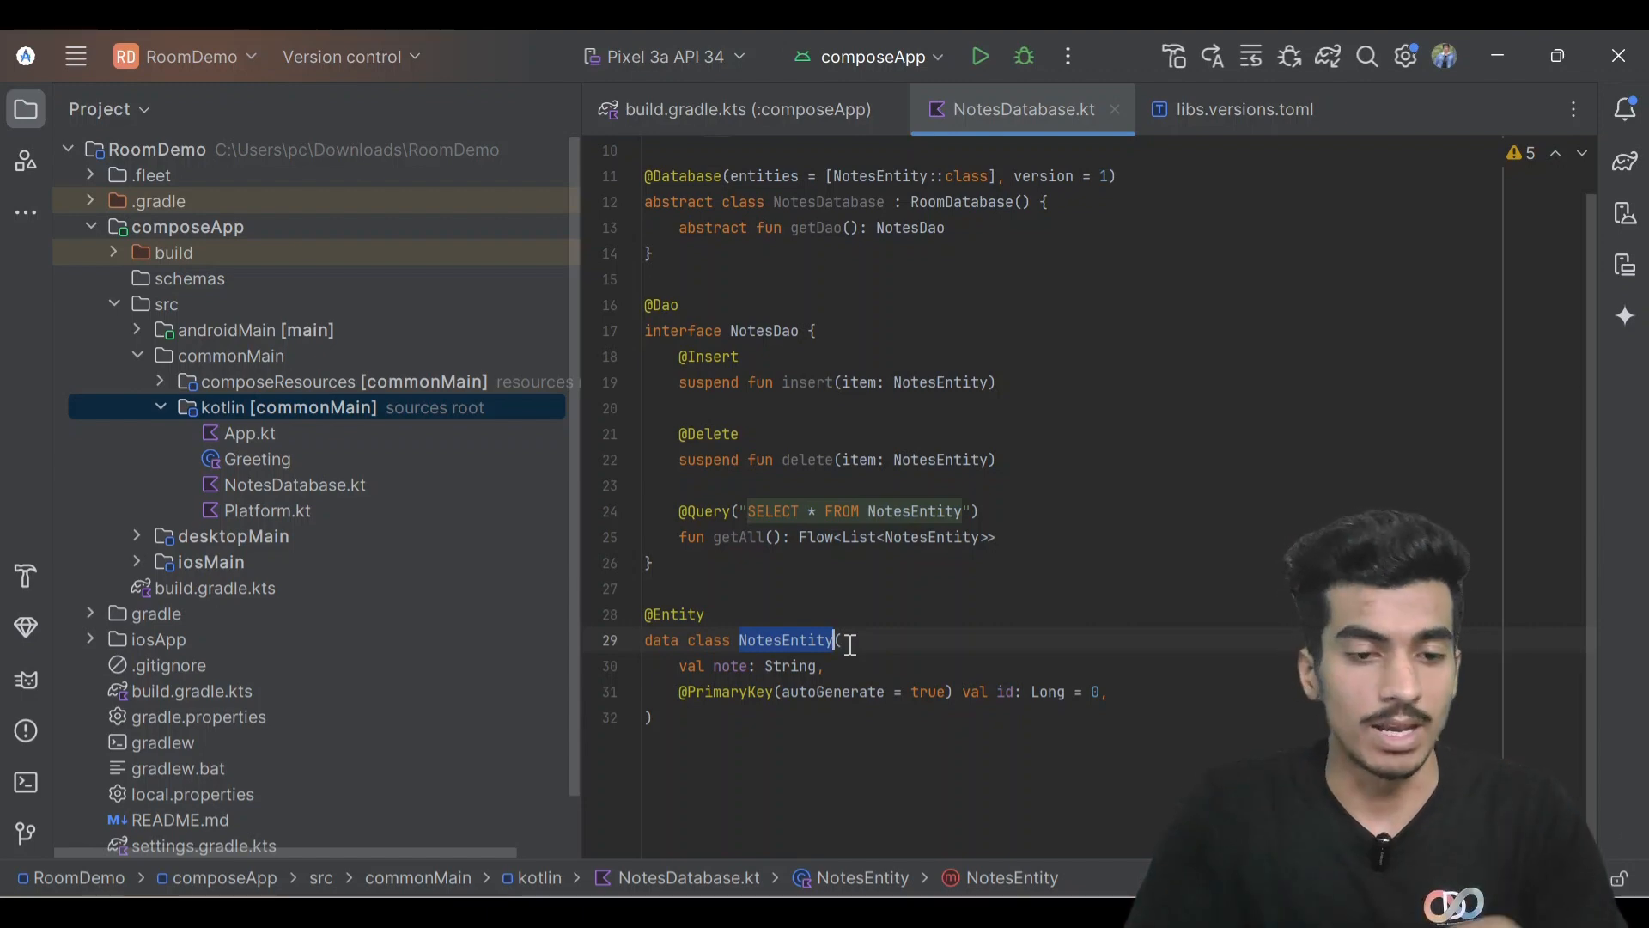
pyautogui.click(683, 588)
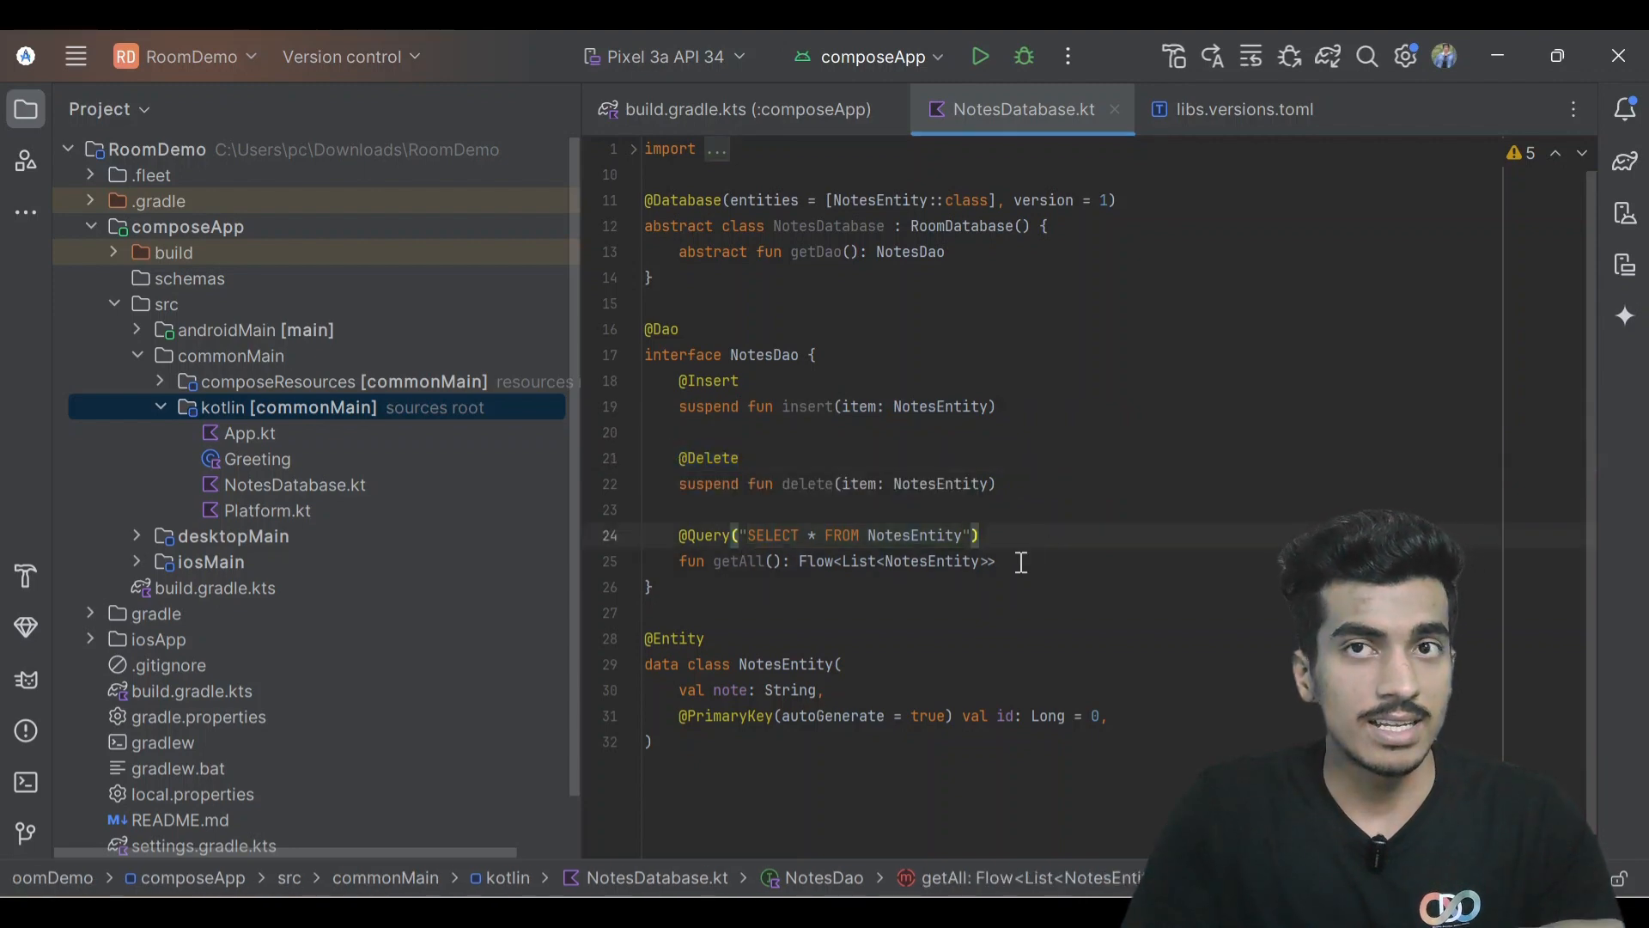
pyautogui.moveTo(645, 509); pyautogui.dragTo(994, 561)
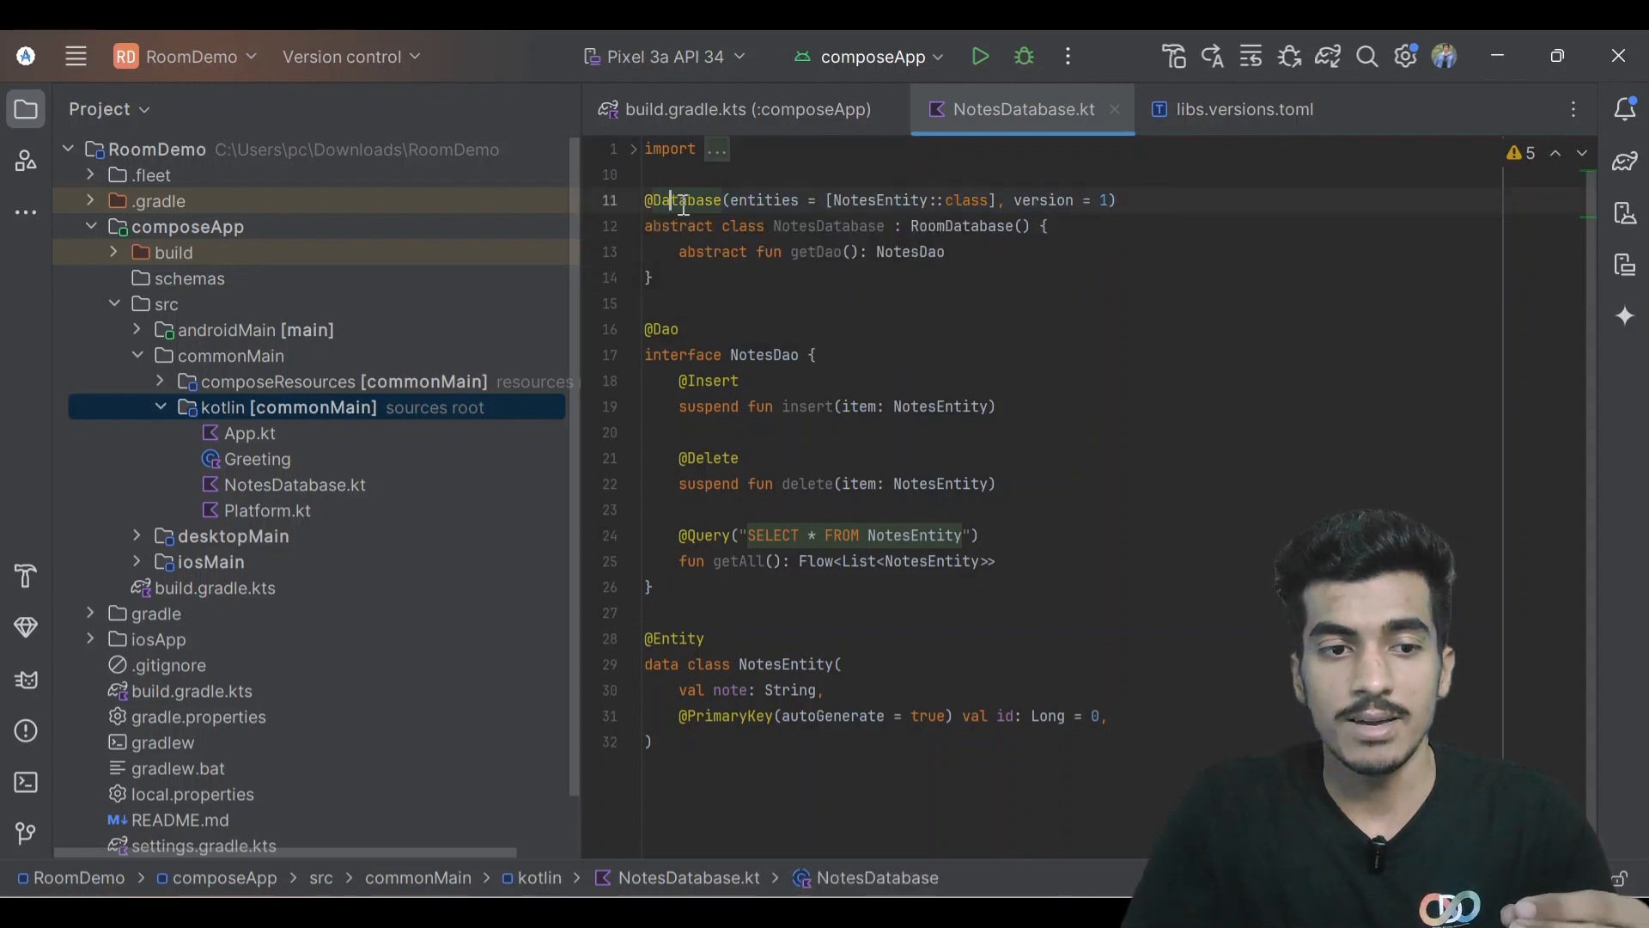
pyautogui.moveTo(733, 200); pyautogui.dragTo(994, 200)
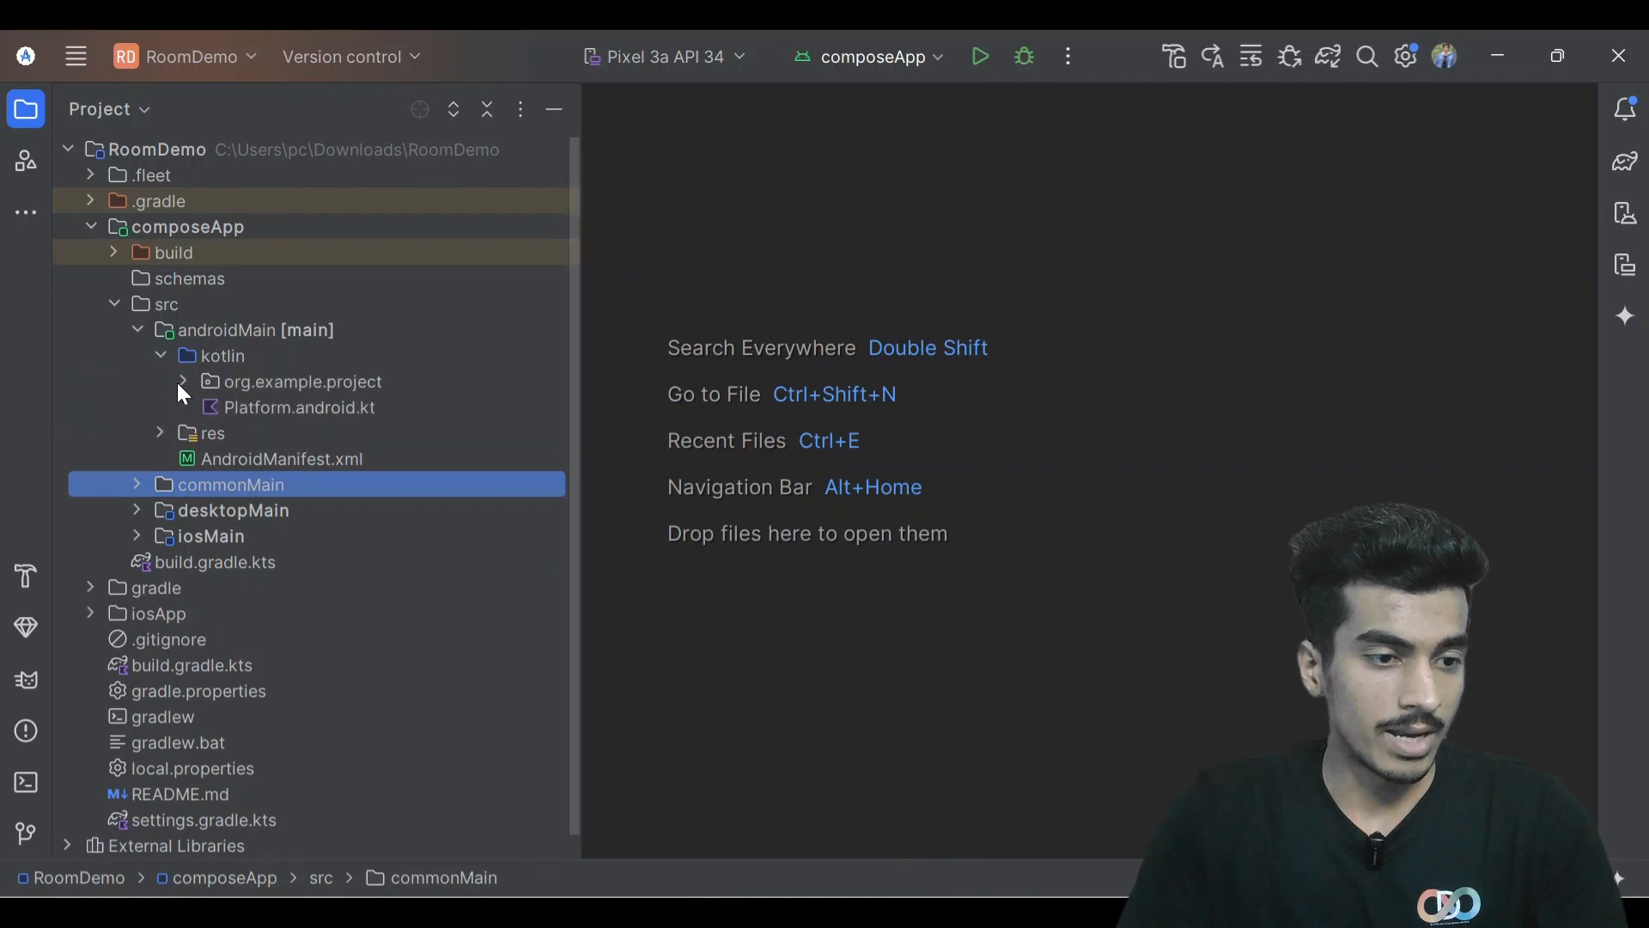
# Define getDao(context: Context) in MainActivity.kt, building the Room NotesDatabase.
pyautogui.click(301, 381)
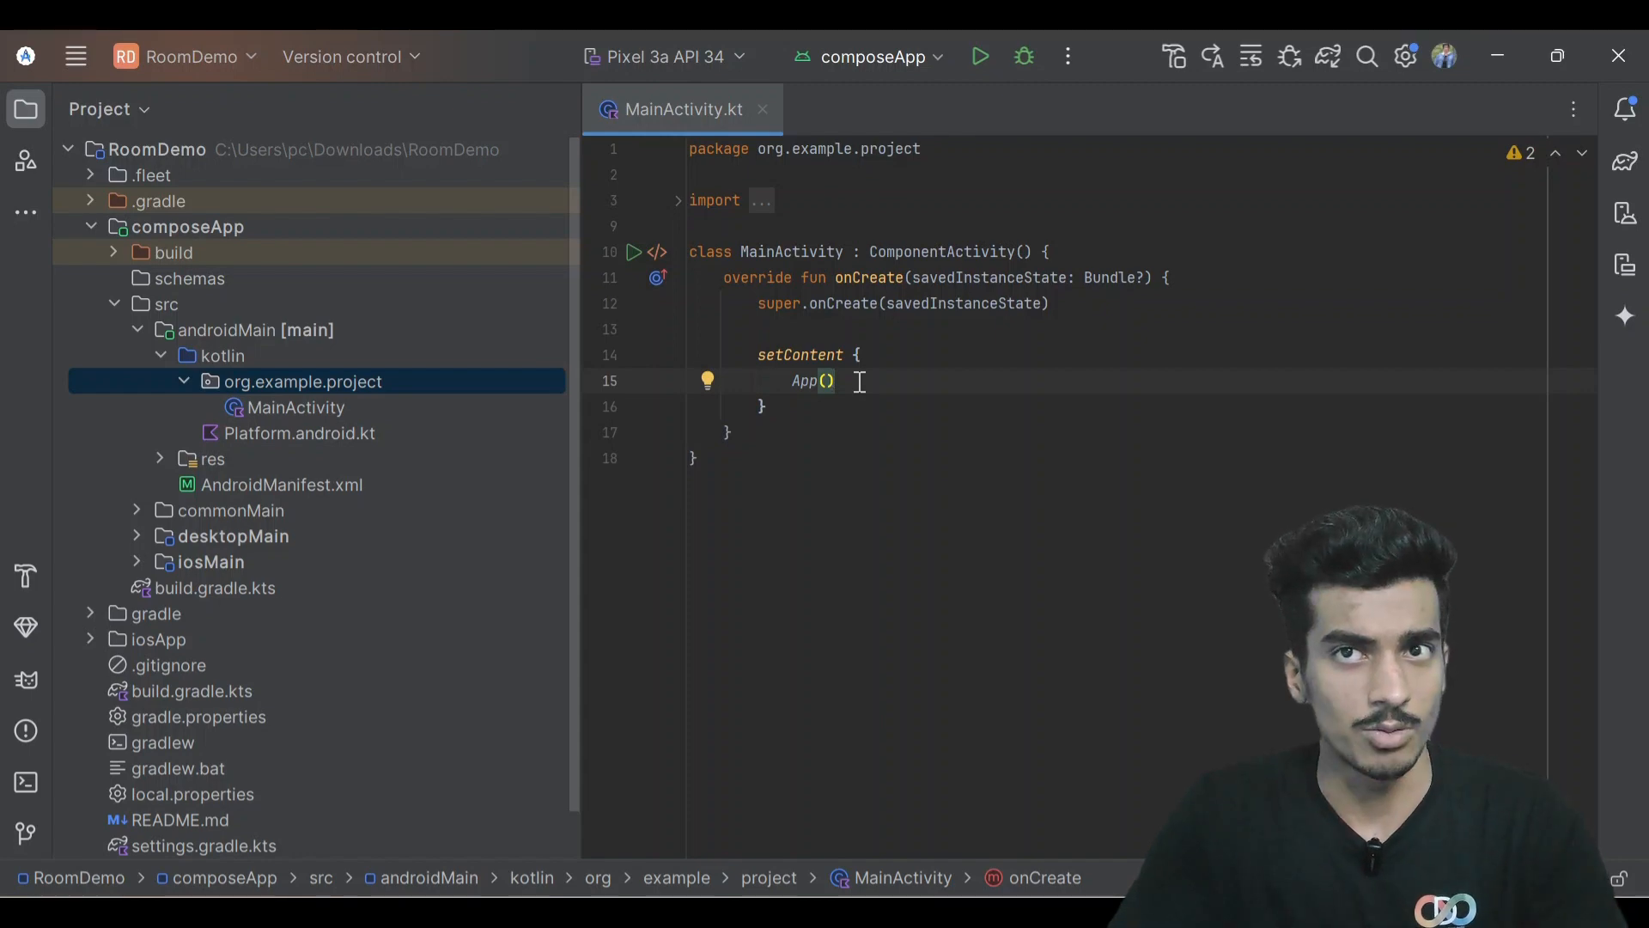
pyautogui.moveTo(726, 276); pyautogui.dragTo(729, 431)
pyautogui.write('fun g')
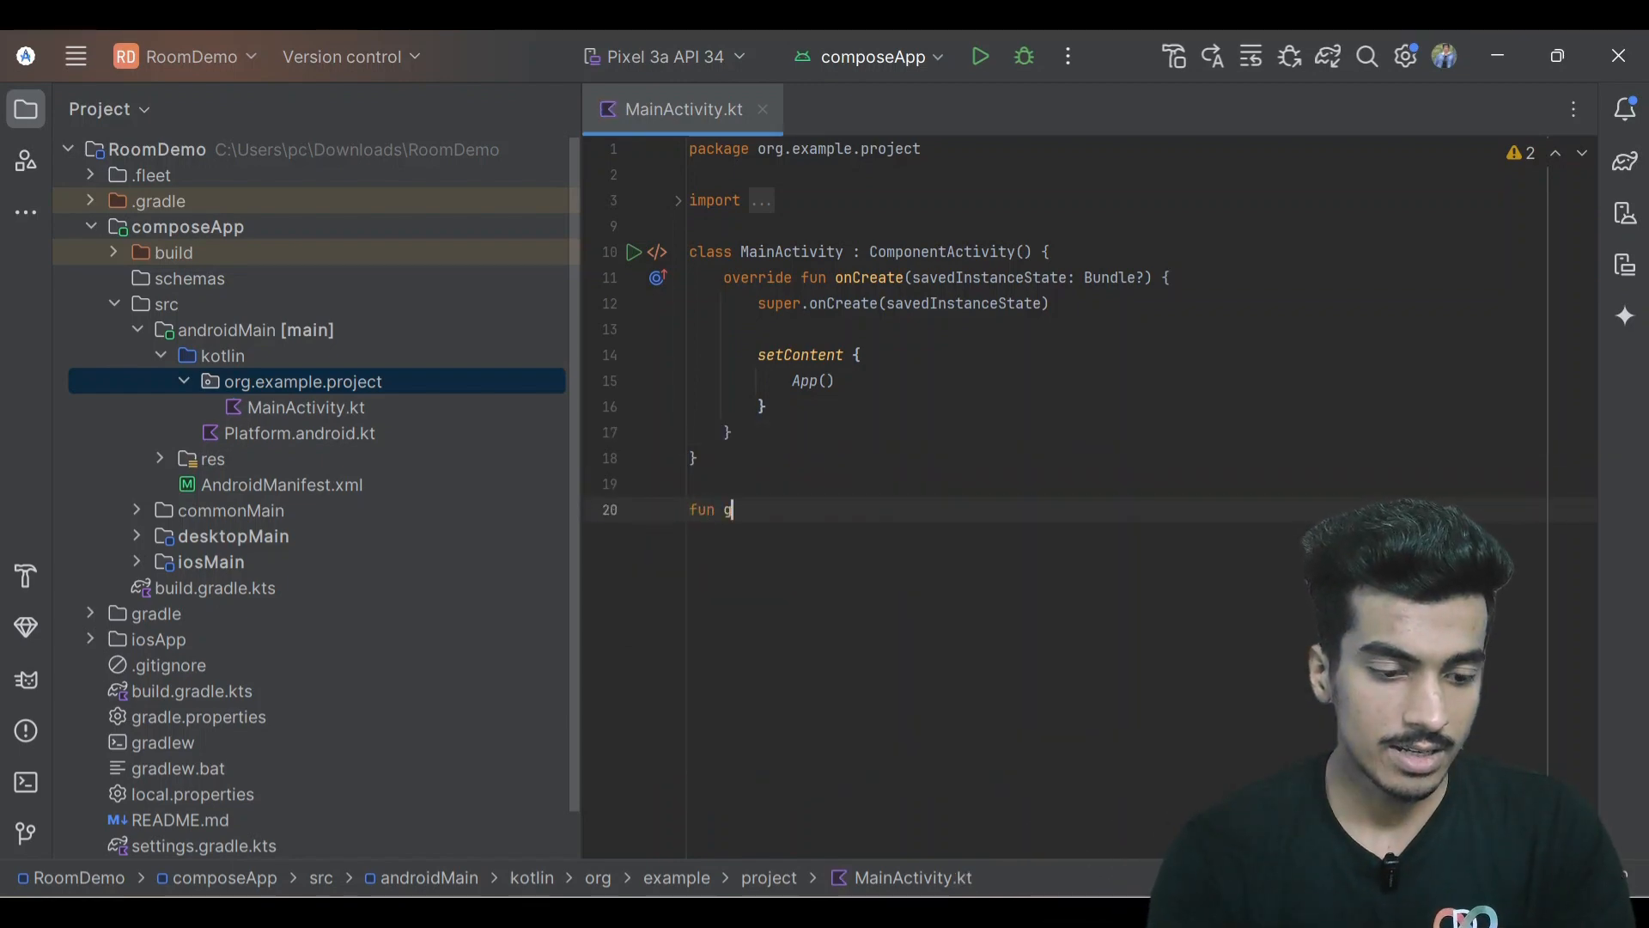
pyautogui.write('etDao')
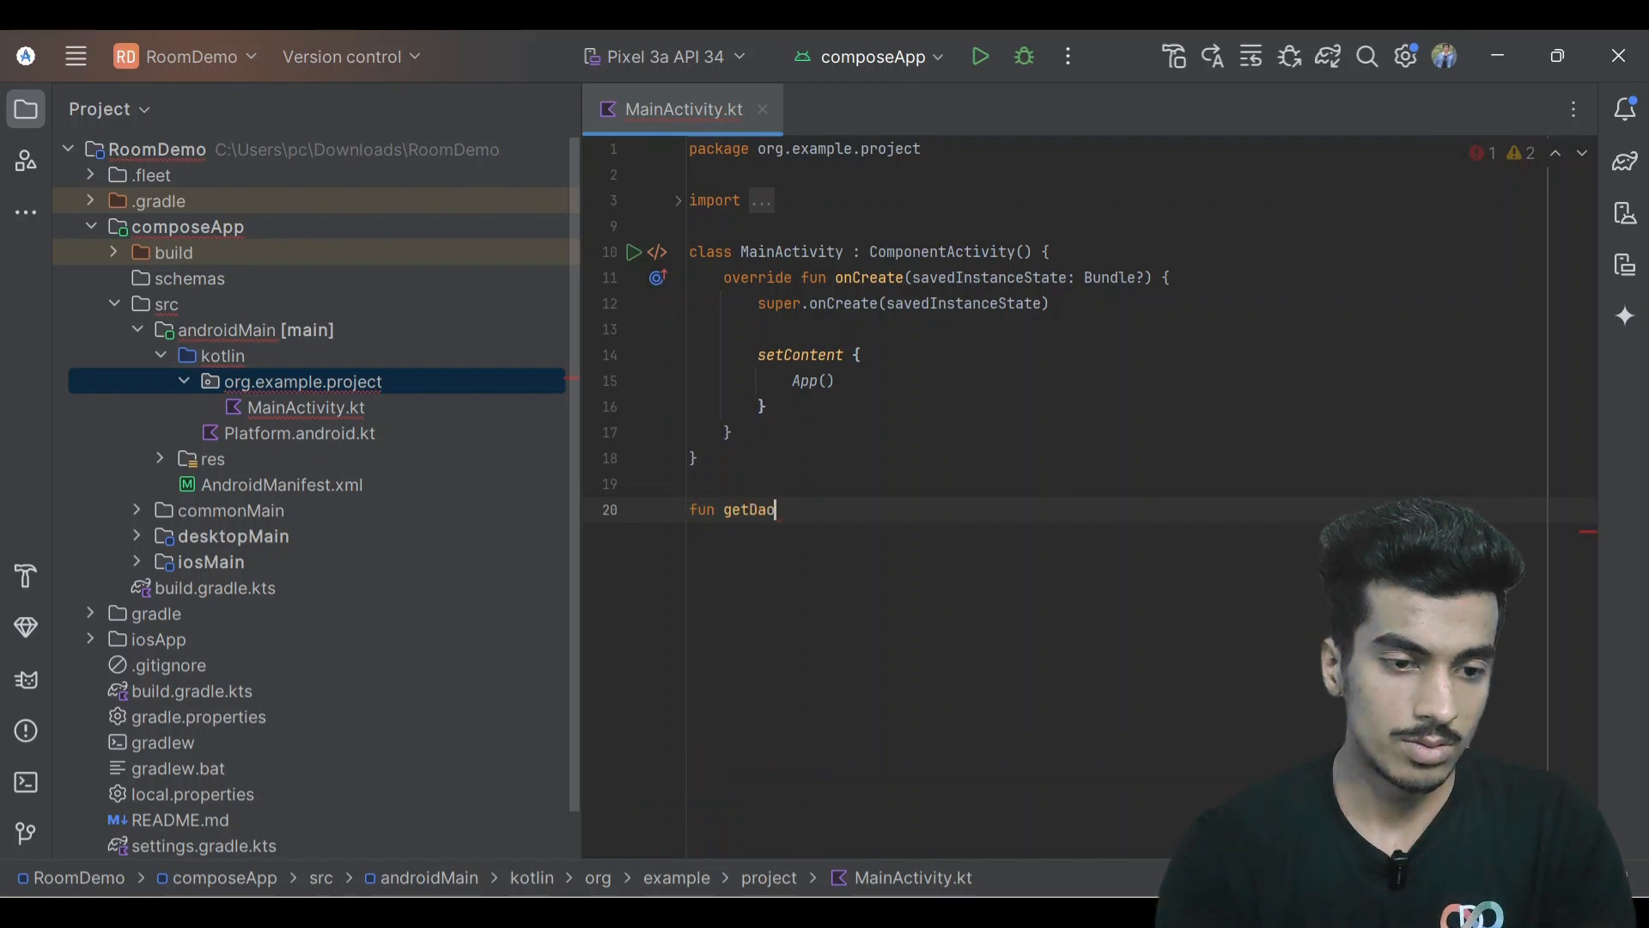
pyautogui.write('(context: Context) =')
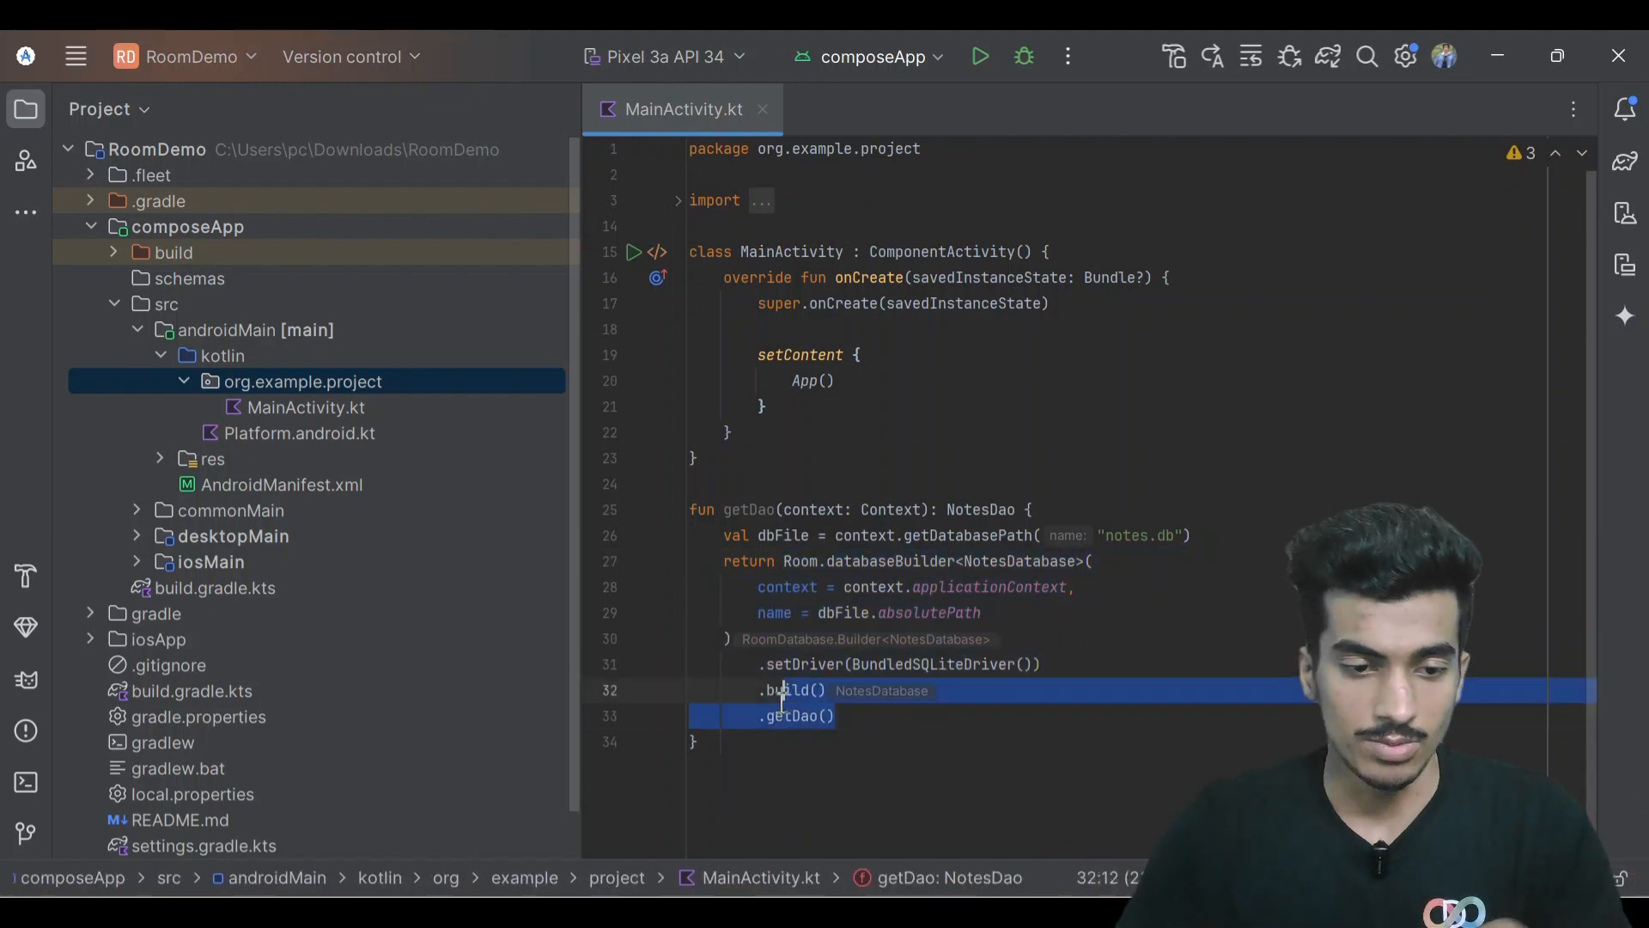
# Create val dao = getDao(this) in MainActivity and pass dao into App().
pyautogui.doubleClick(750, 509)
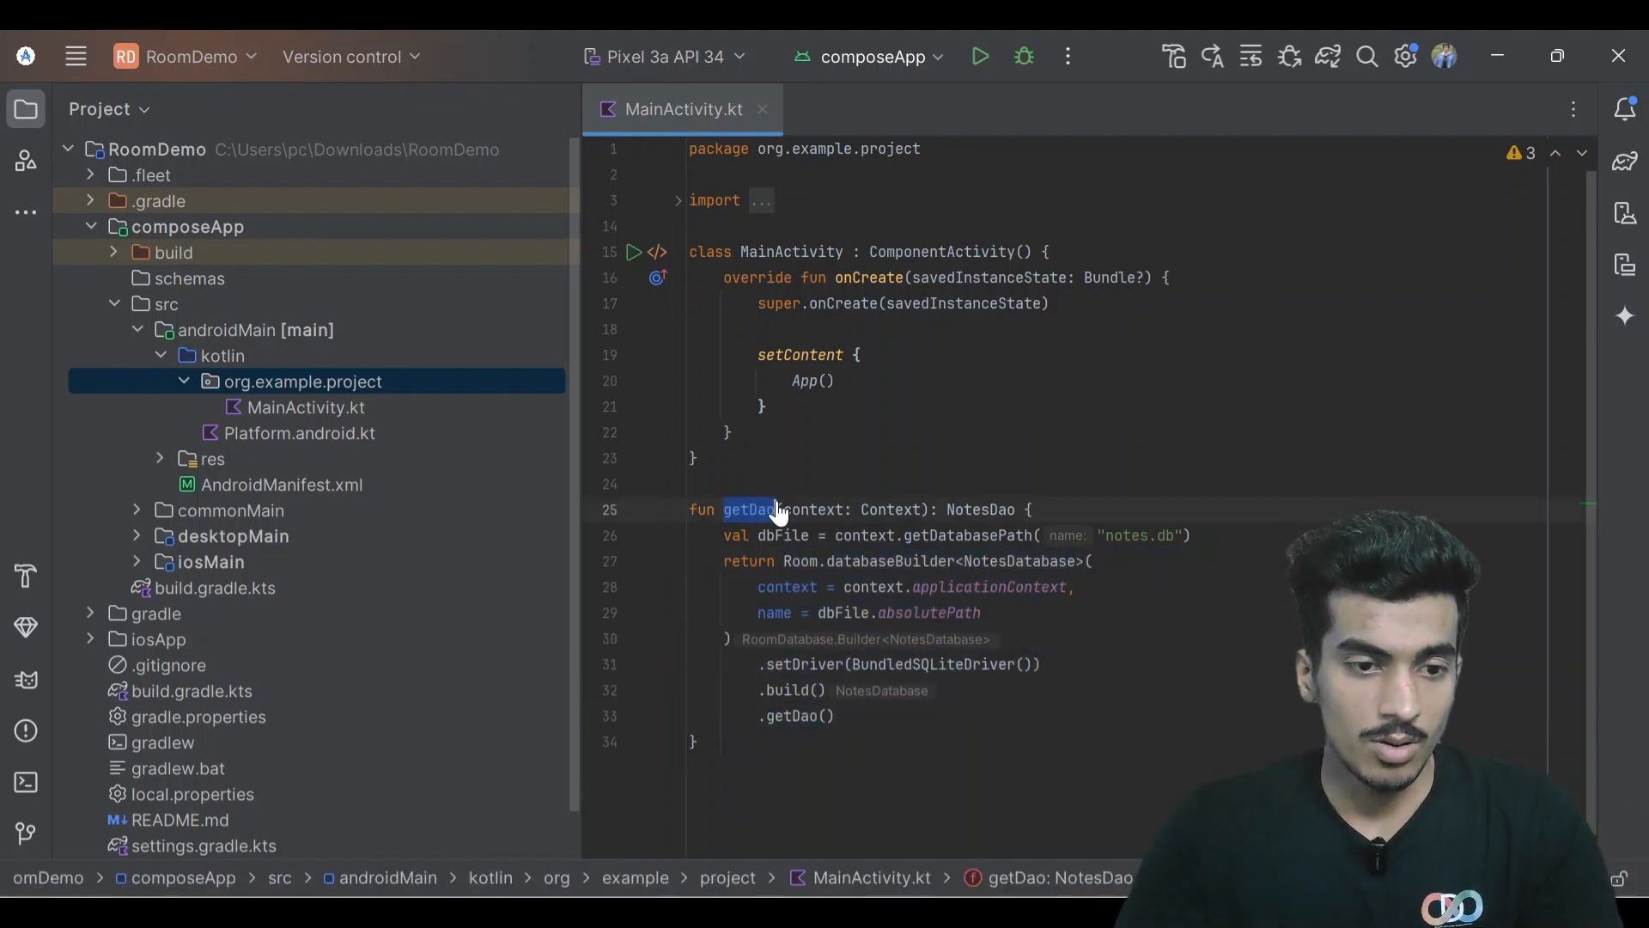
pyautogui.write('val')
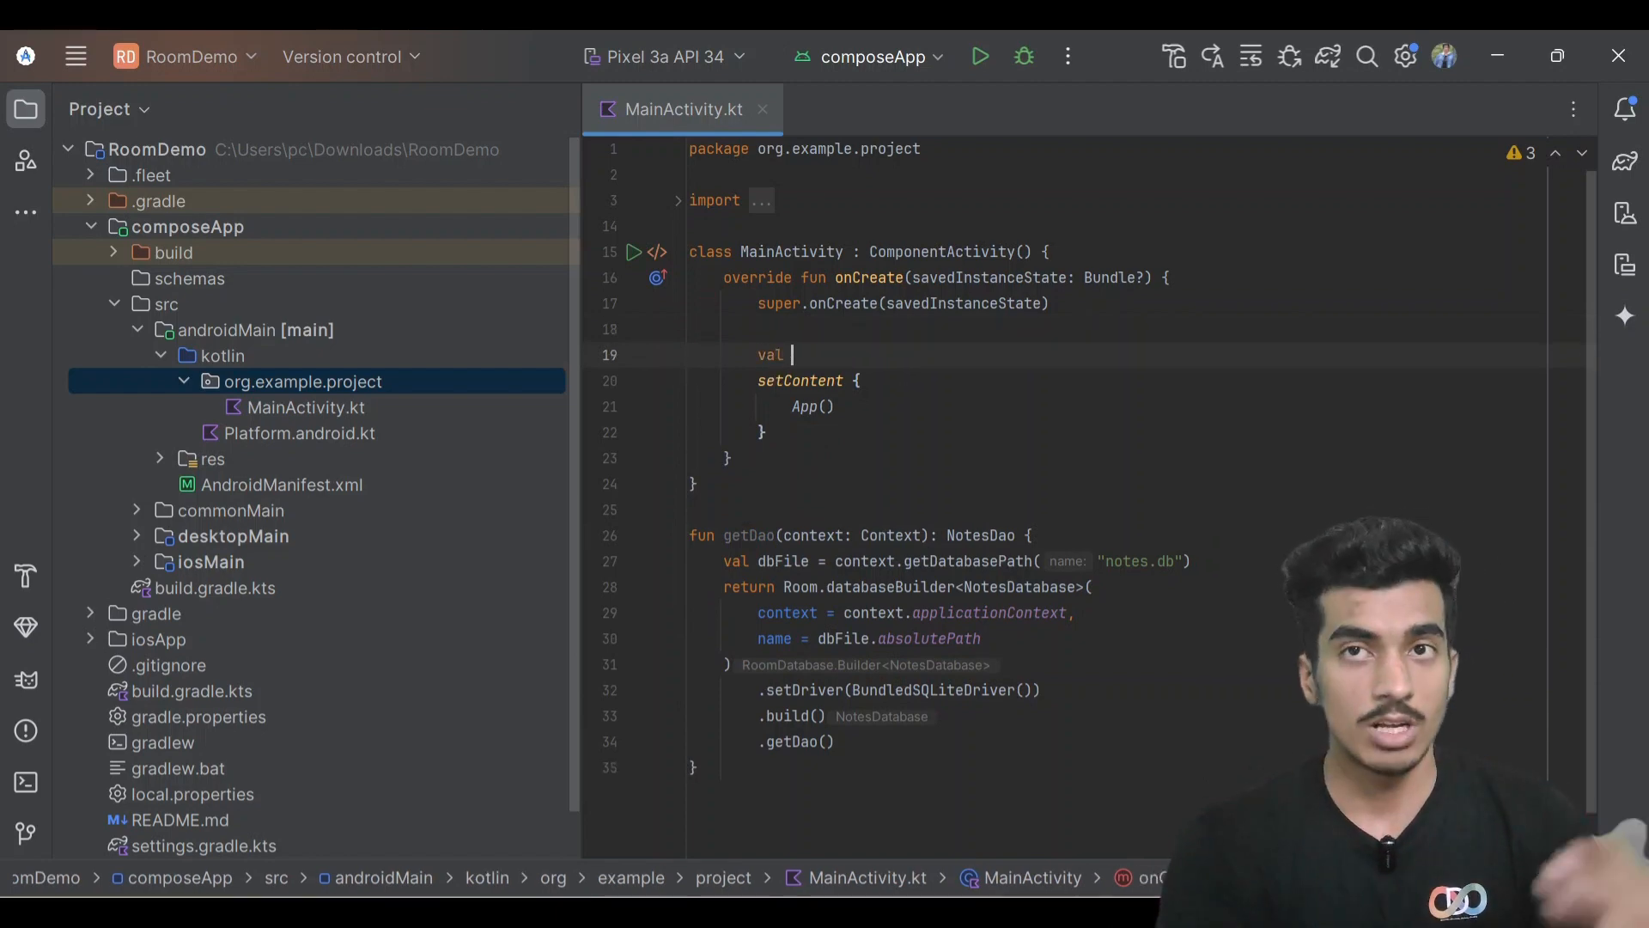
pyautogui.write('dao = getDao(this)')
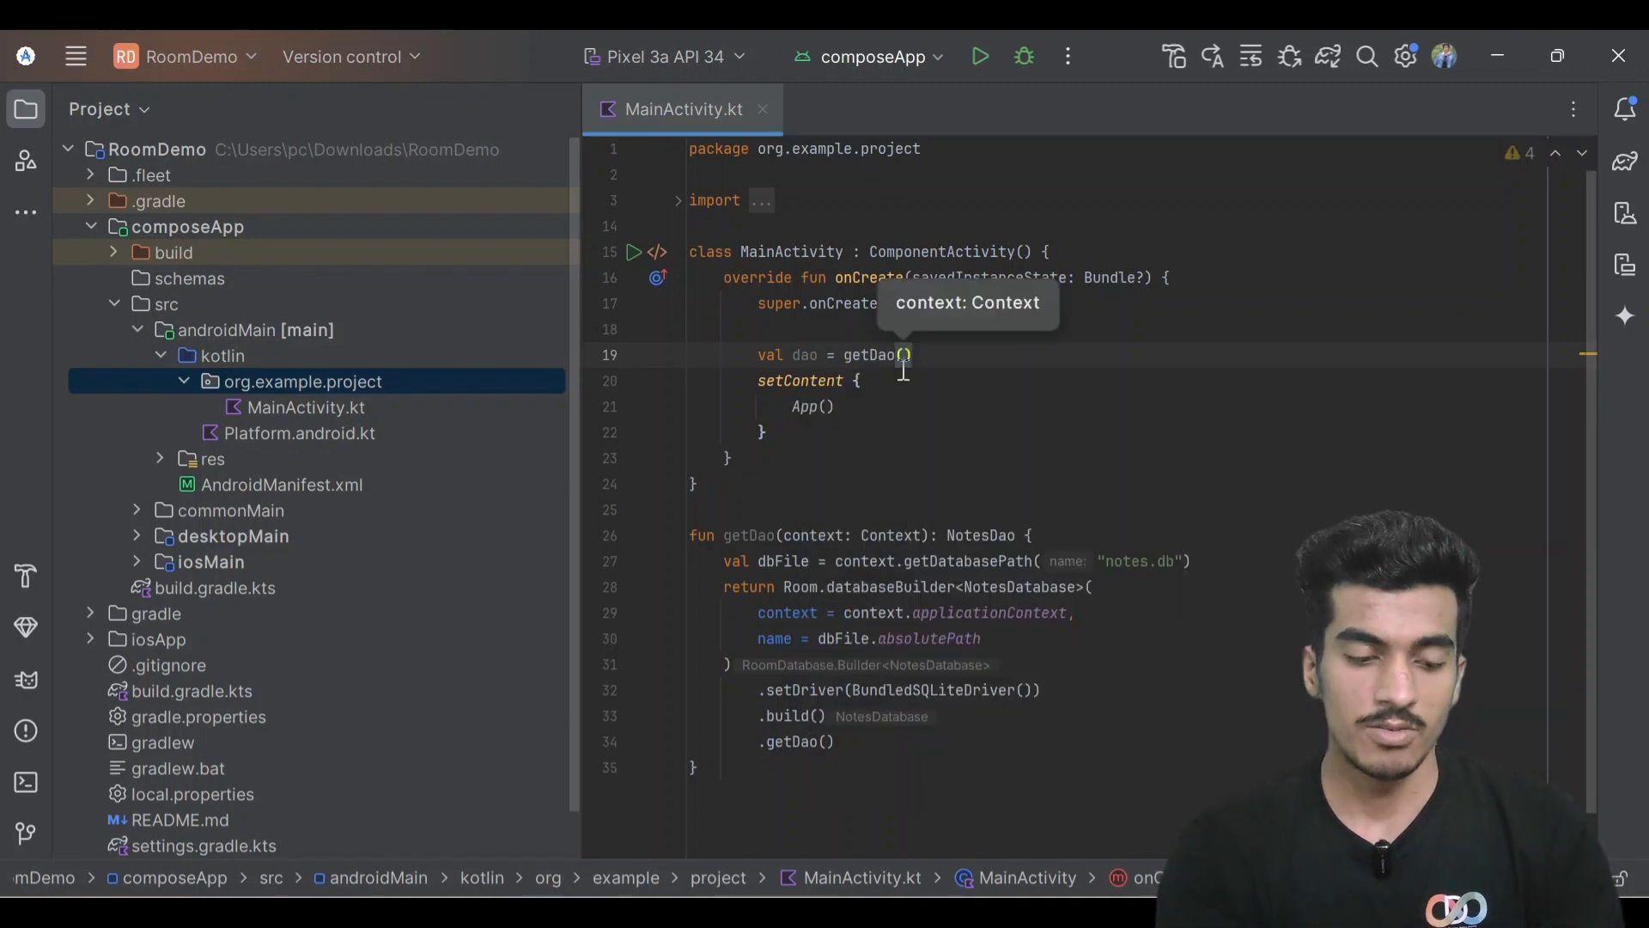
pyautogui.write('this')
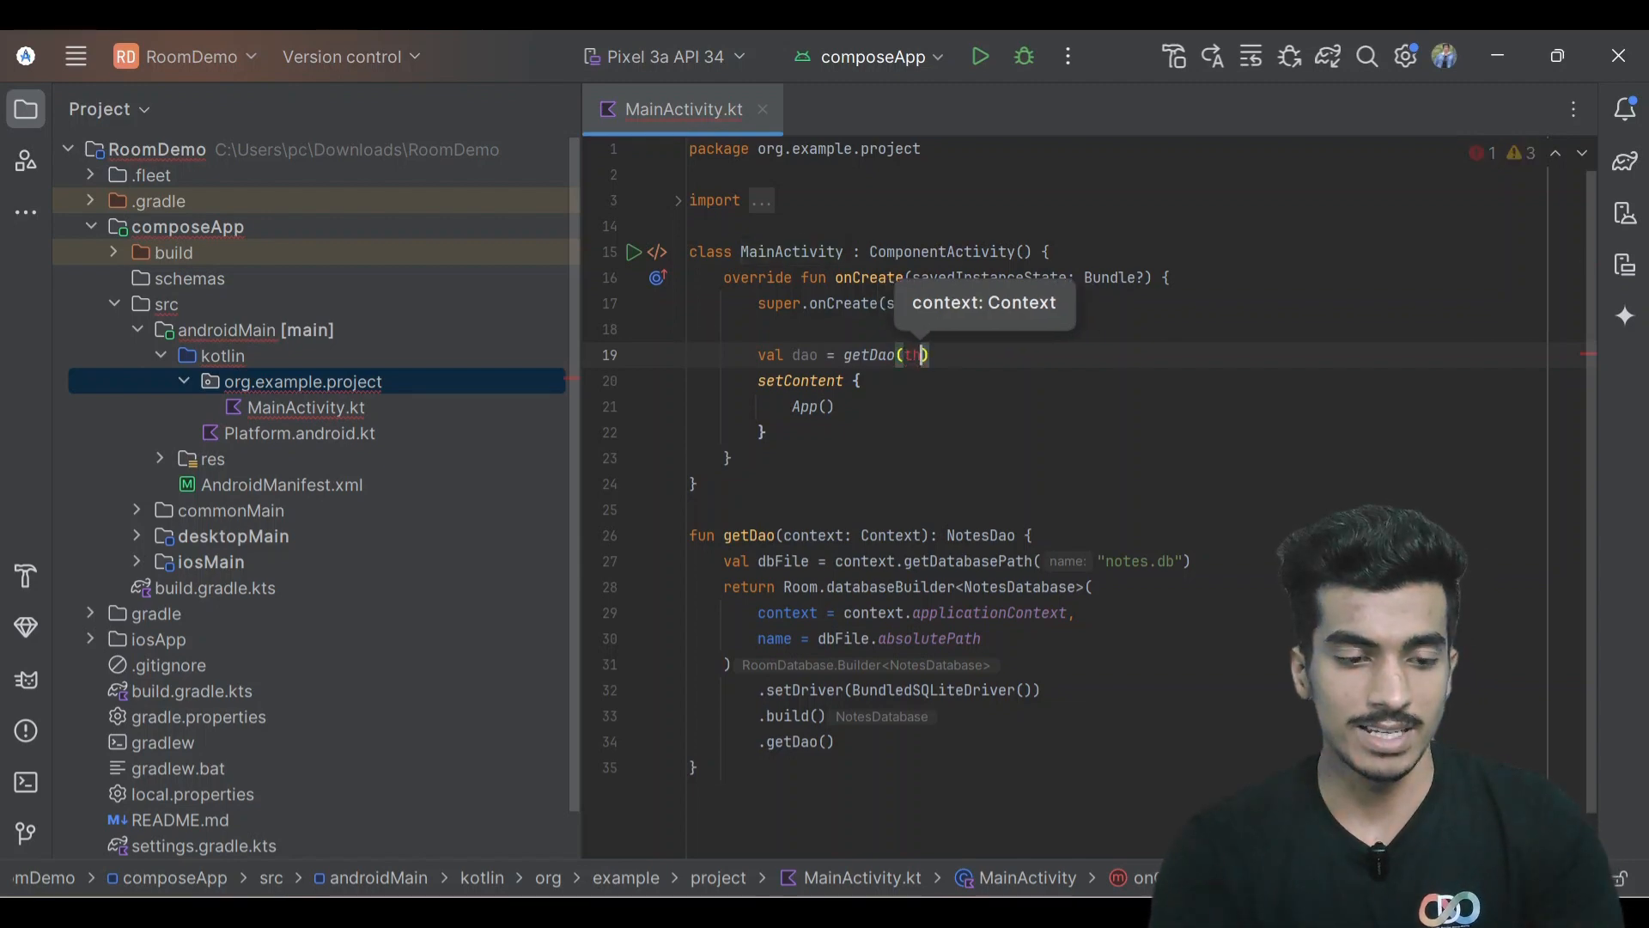
pyautogui.write('this')
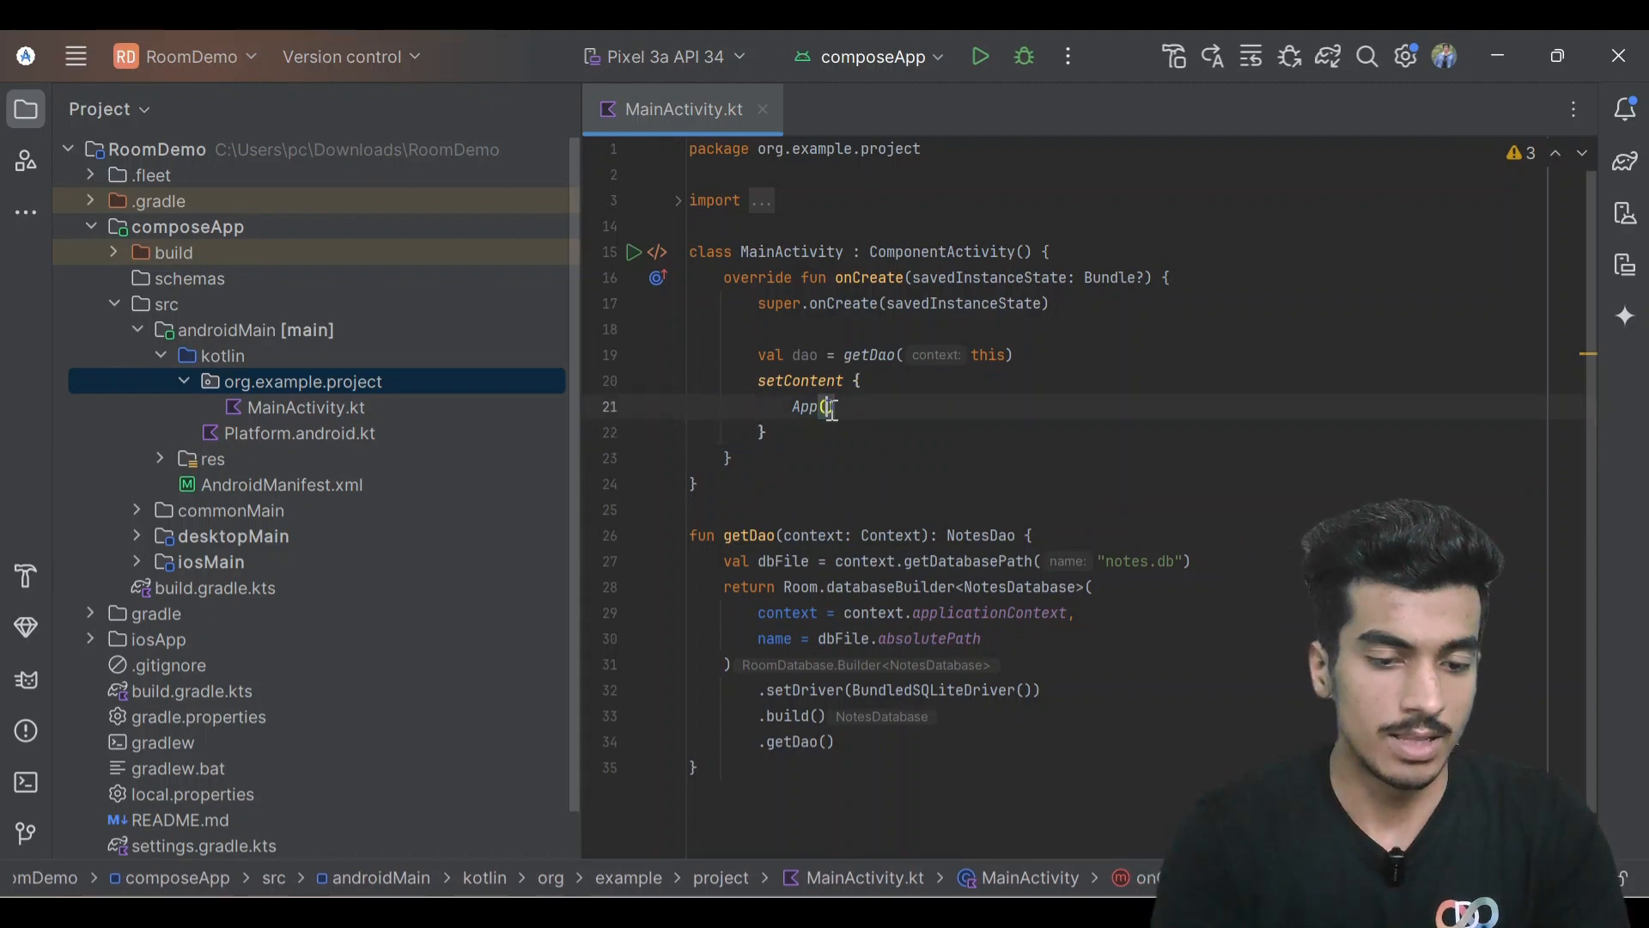
pyautogui.write('dao')
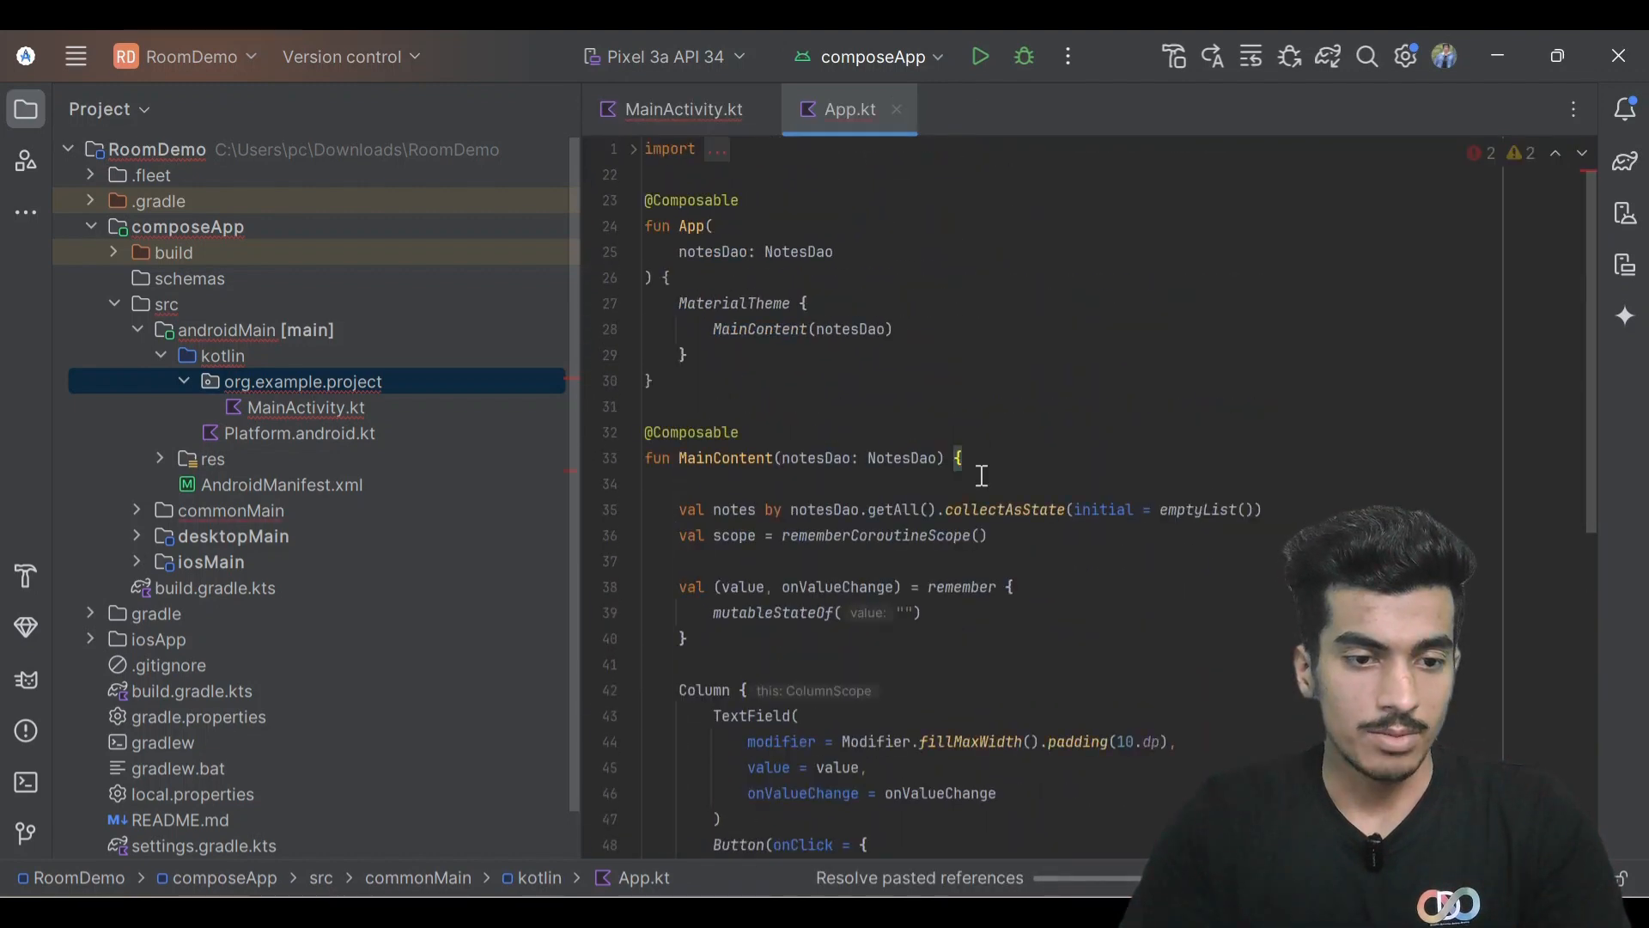
# Scroll through MainContent's notes UI in App.kt, then return to MainActivity.kt.
pyautogui.scroll(-3)
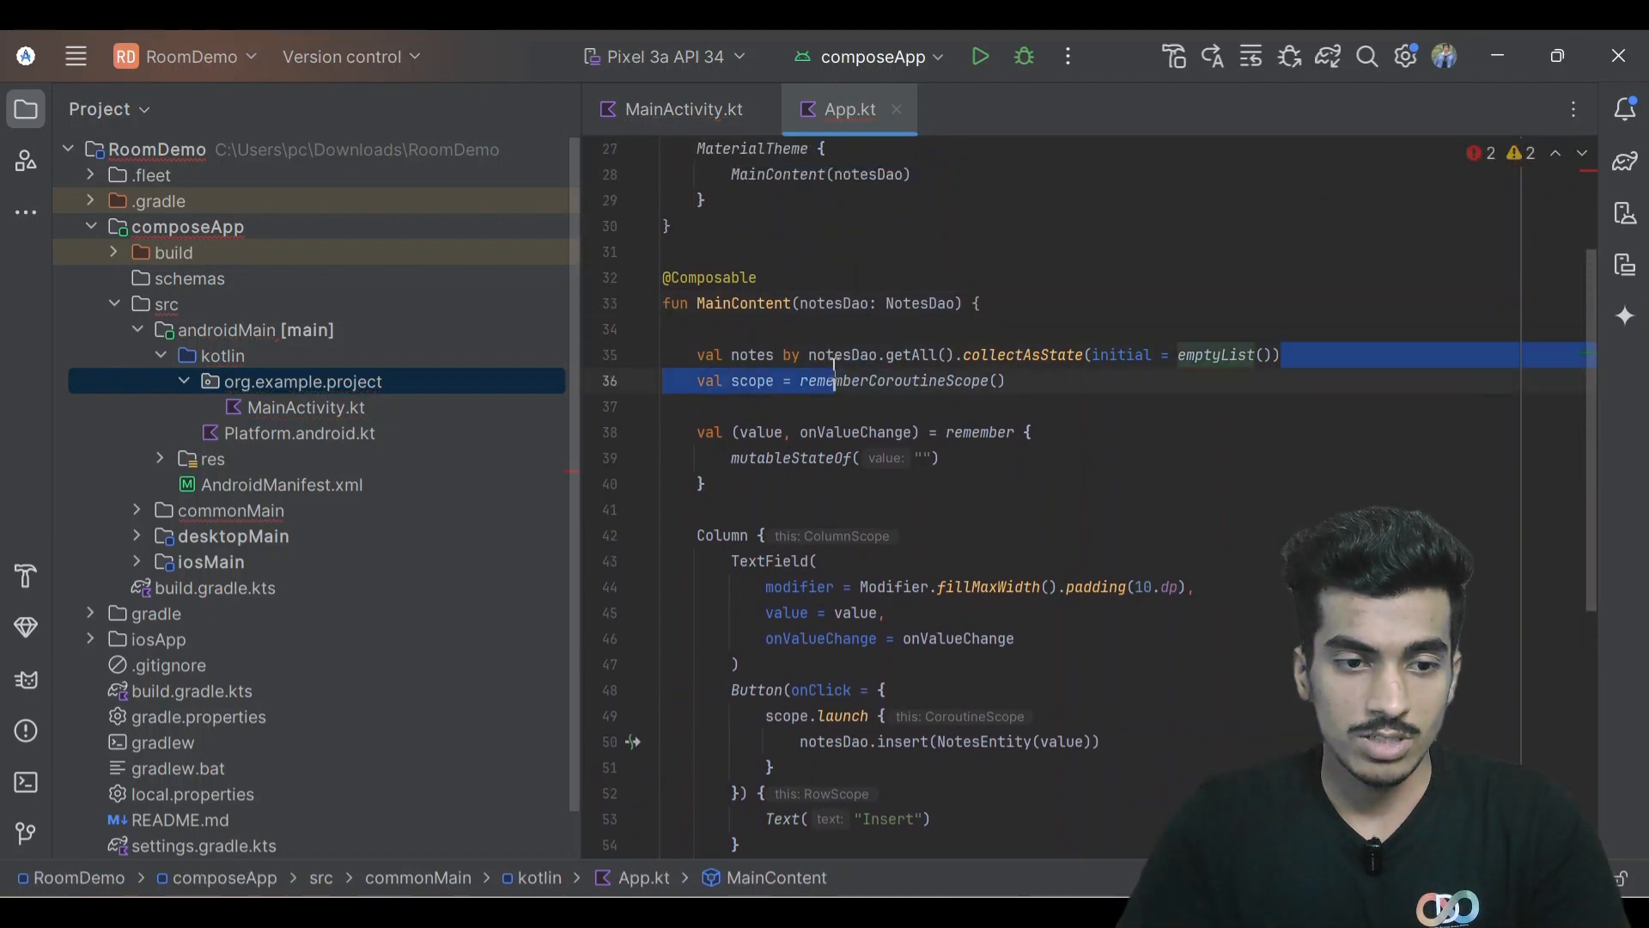
pyautogui.click(835, 354)
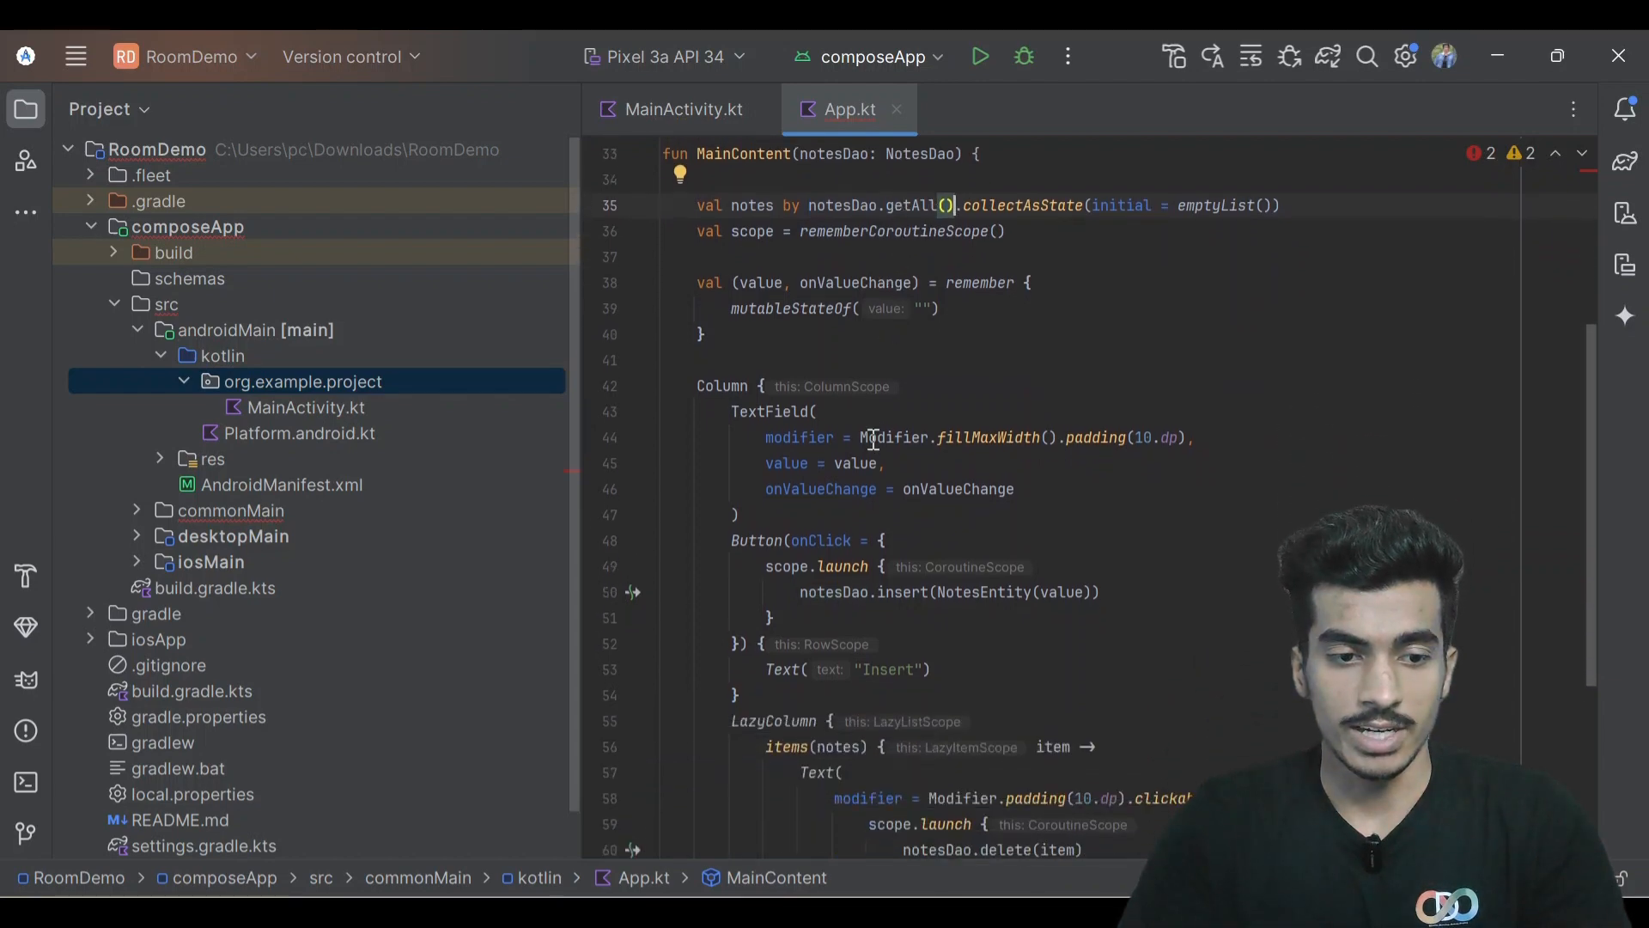
pyautogui.scroll(-3)
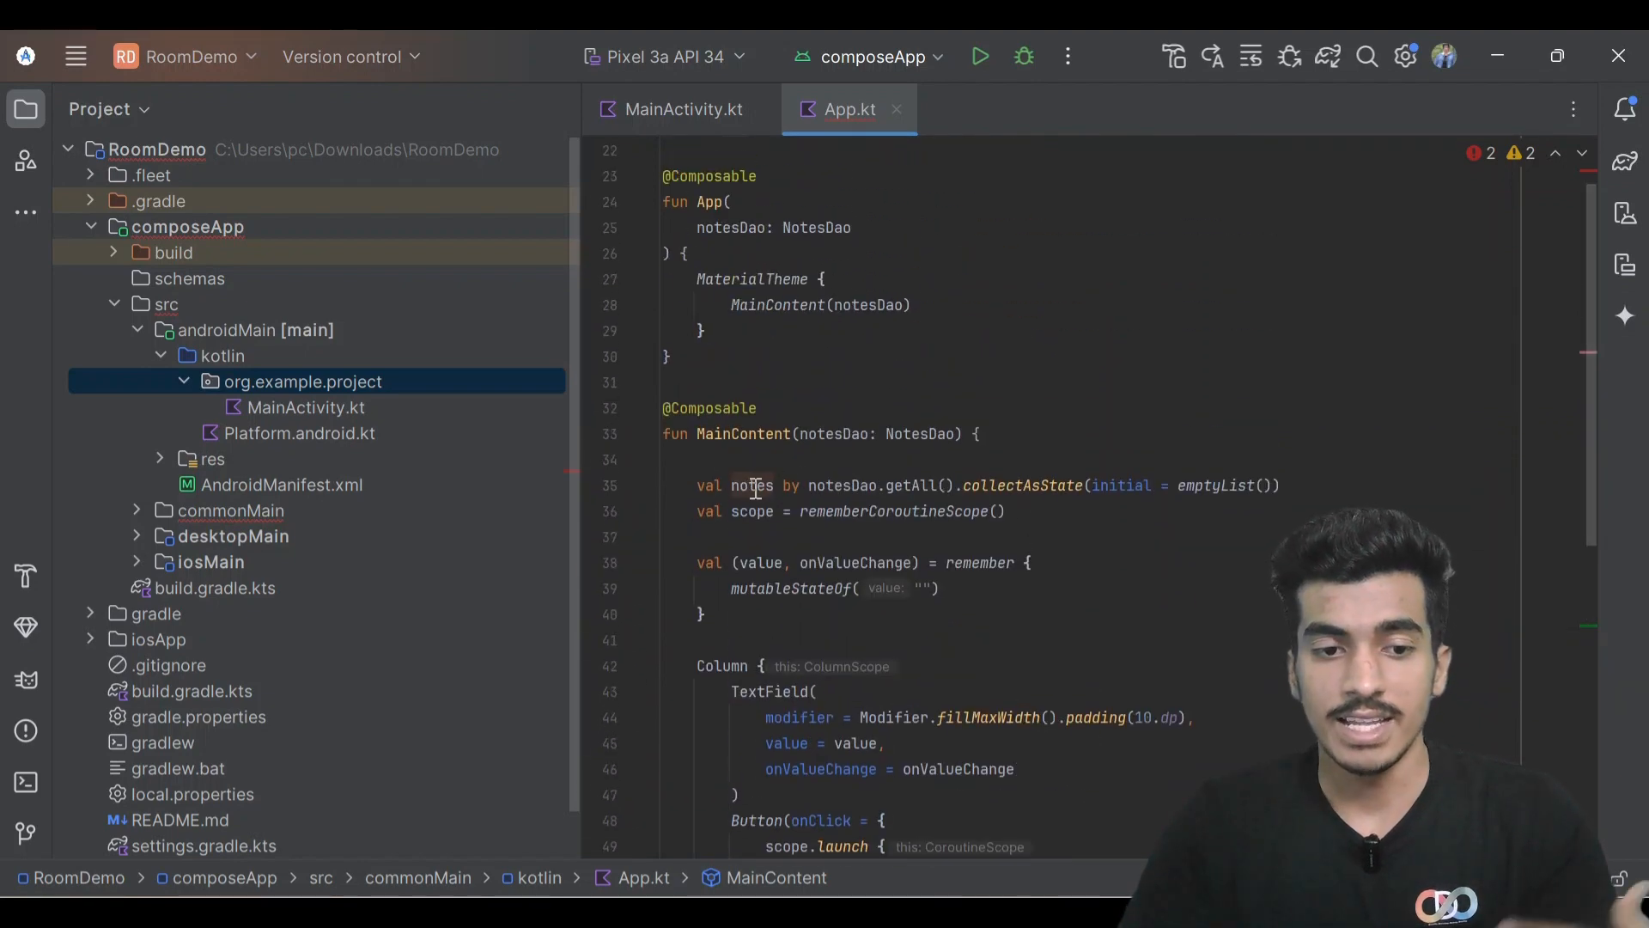
pyautogui.click(682, 109)
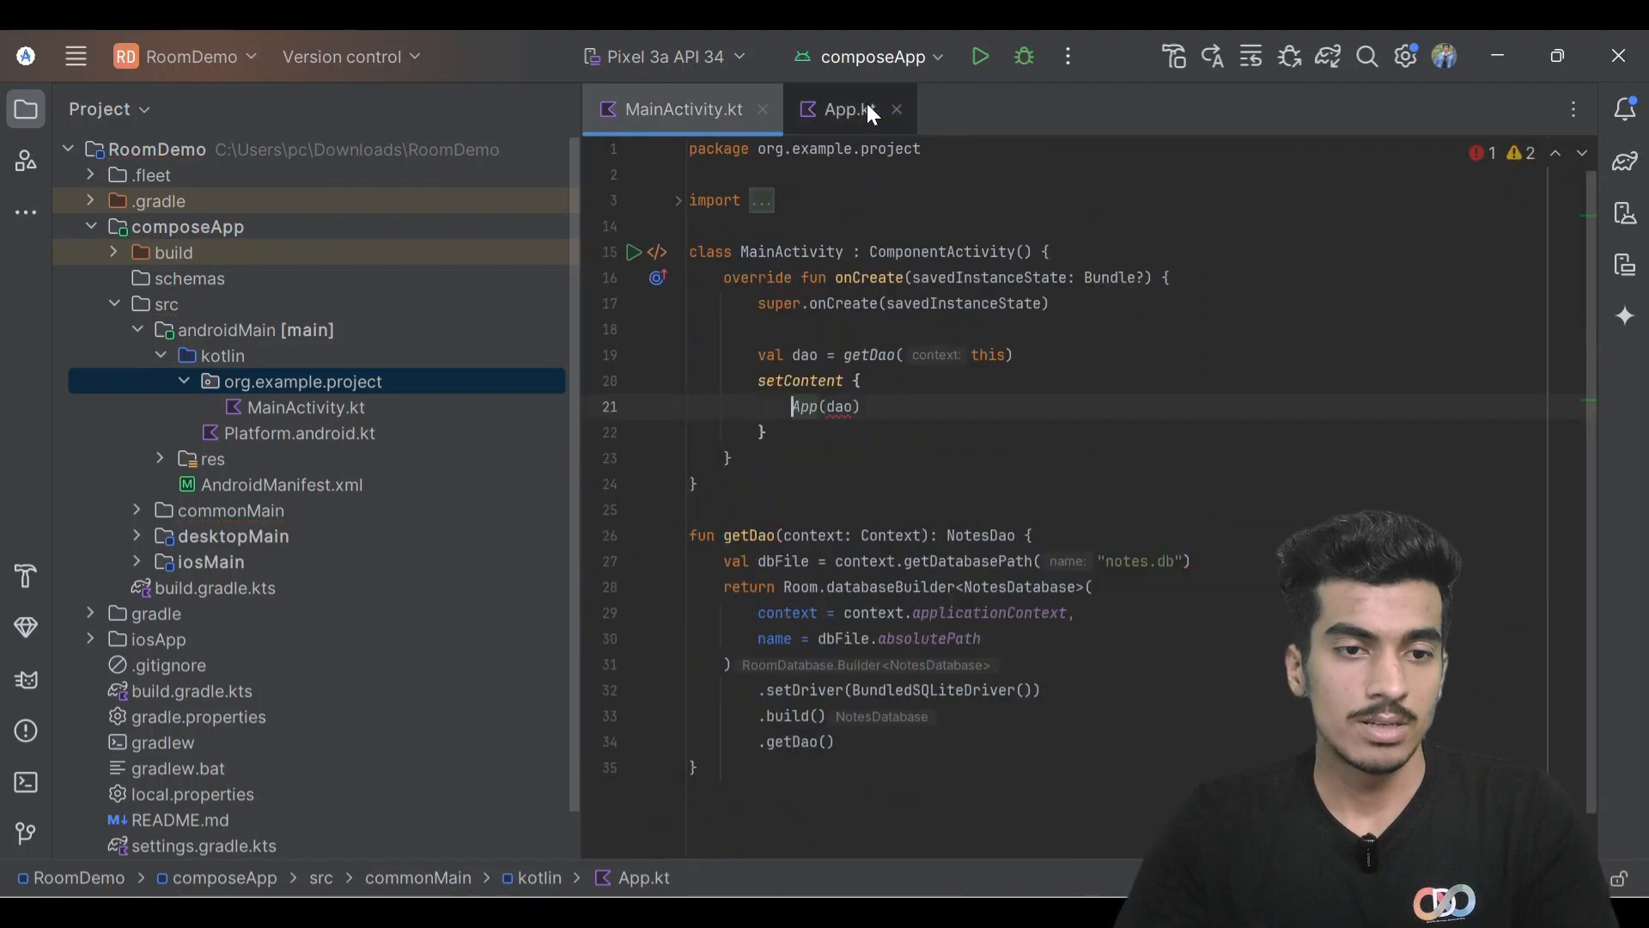
# Follow the crash's RoomDatabase stack-trace link to databaseBuilder and cut getDao from MainActivity.
pyautogui.click(977, 57)
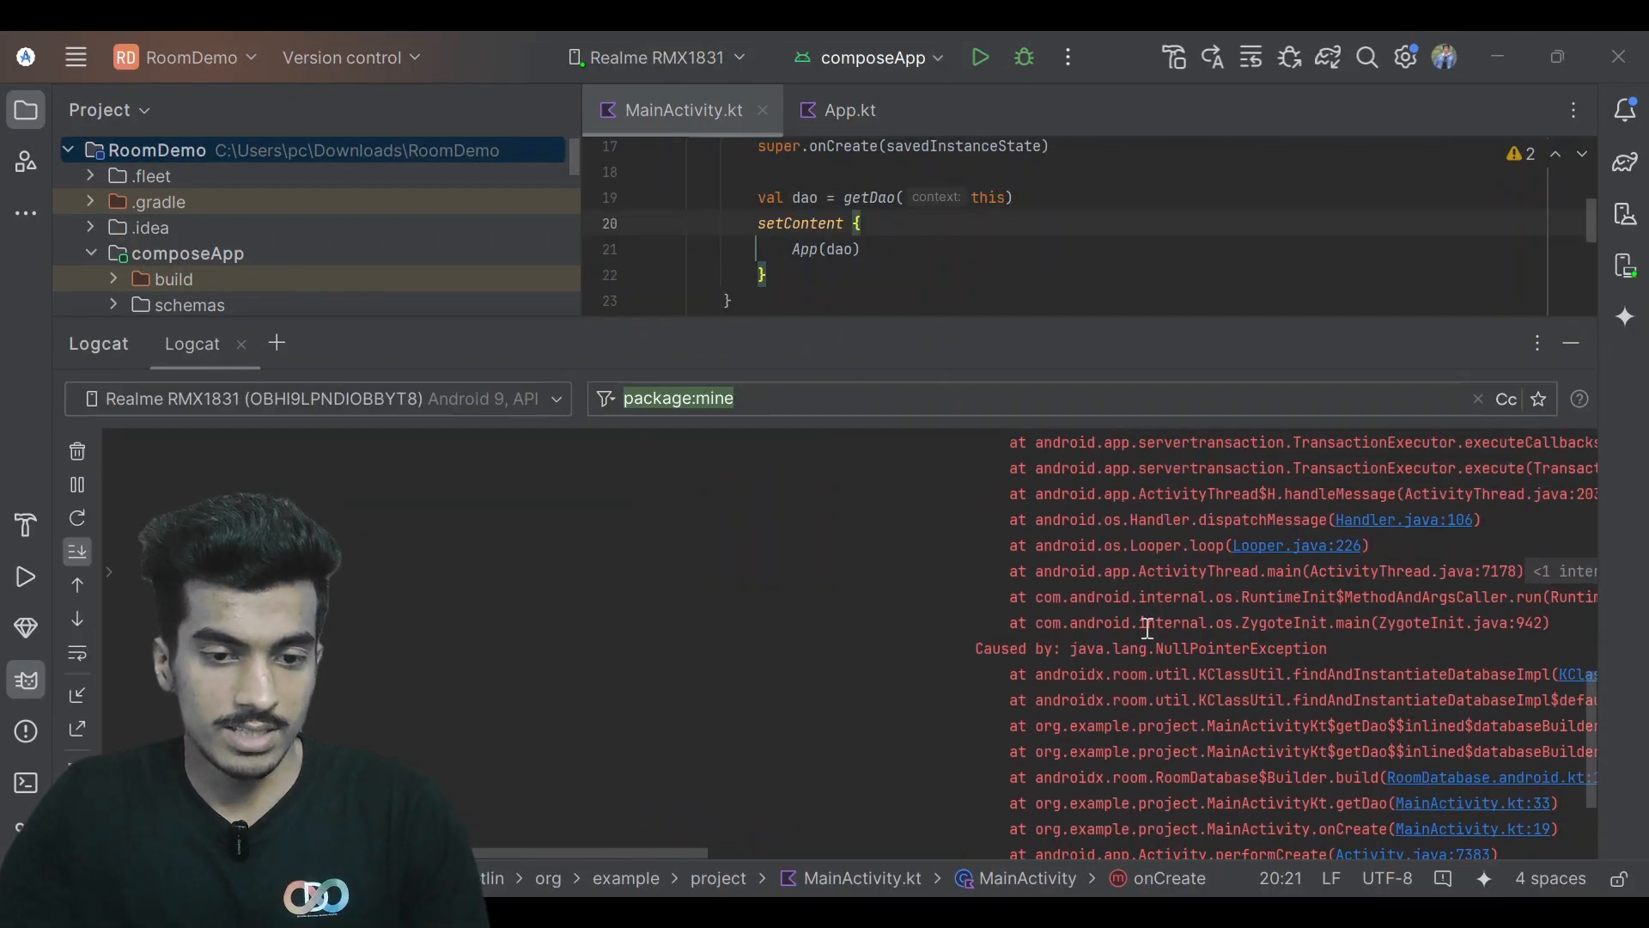
pyautogui.doubleClick(1315, 674)
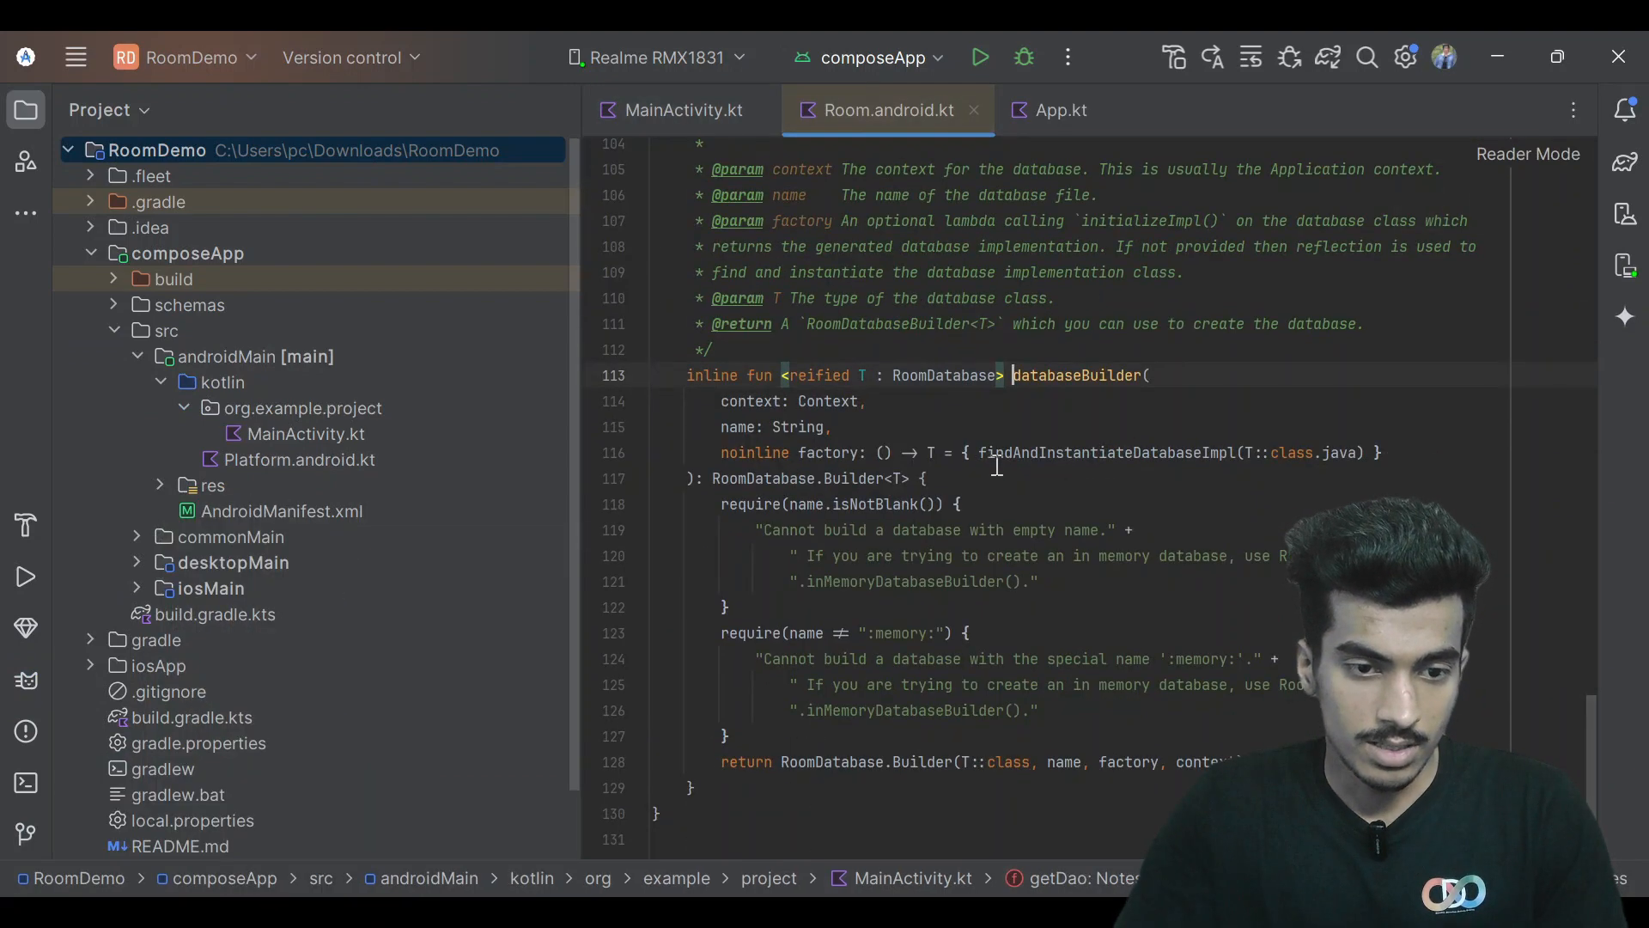
pyautogui.doubleClick(1099, 453)
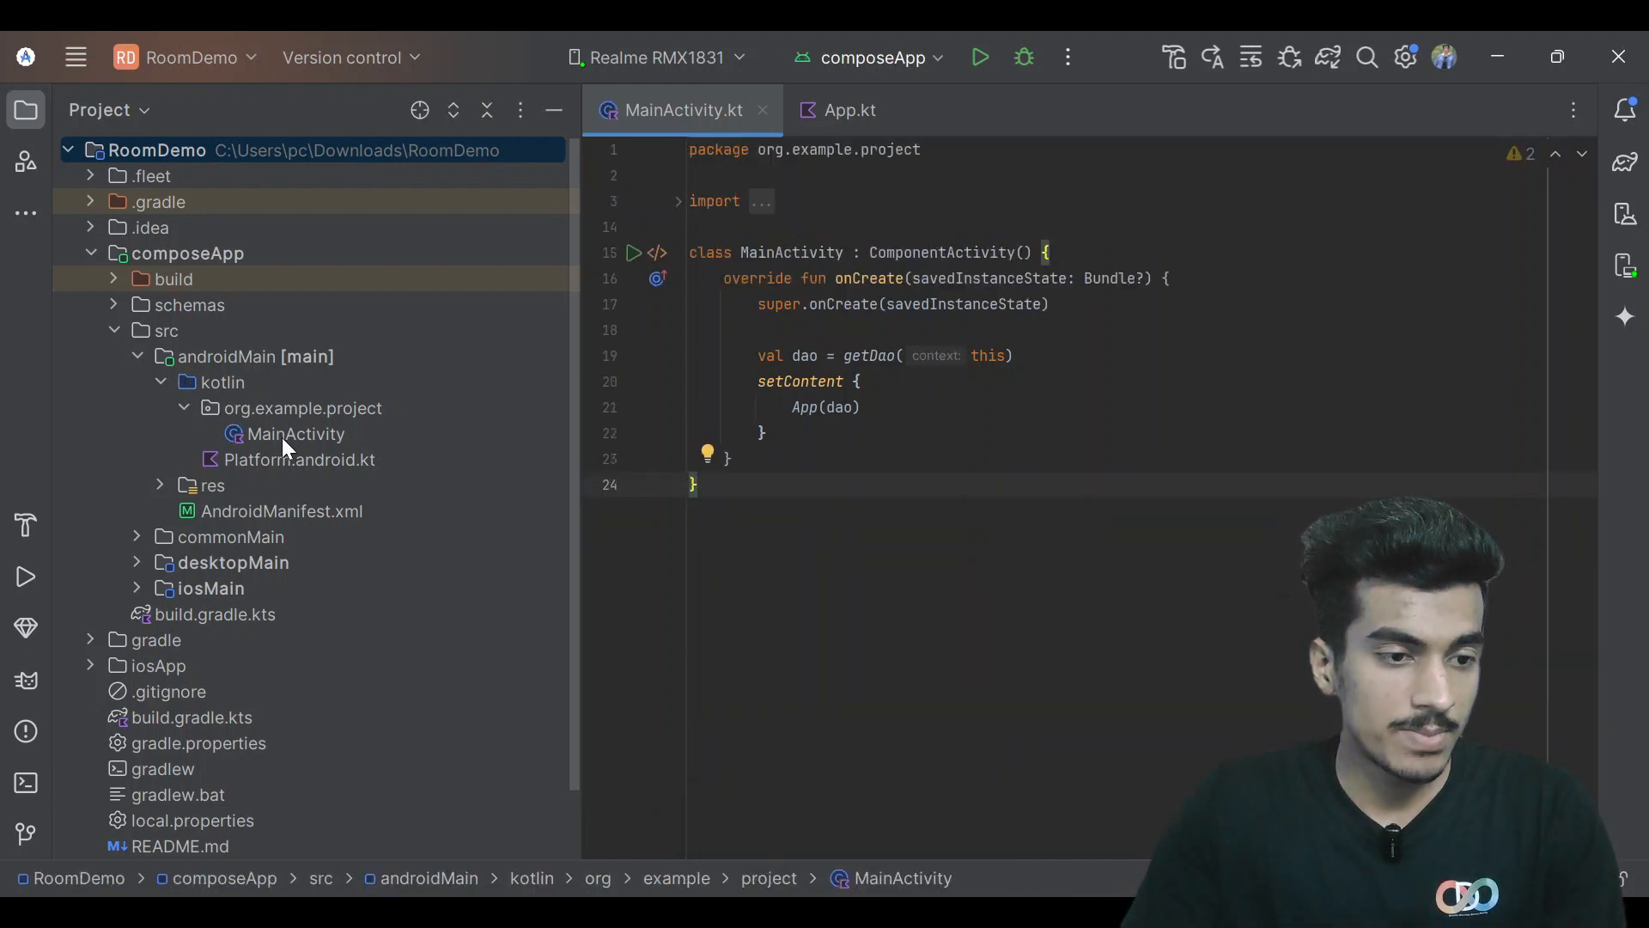
# Create a 'database' package under org.example.project to hold getDao.kt.
pyautogui.click(302, 408)
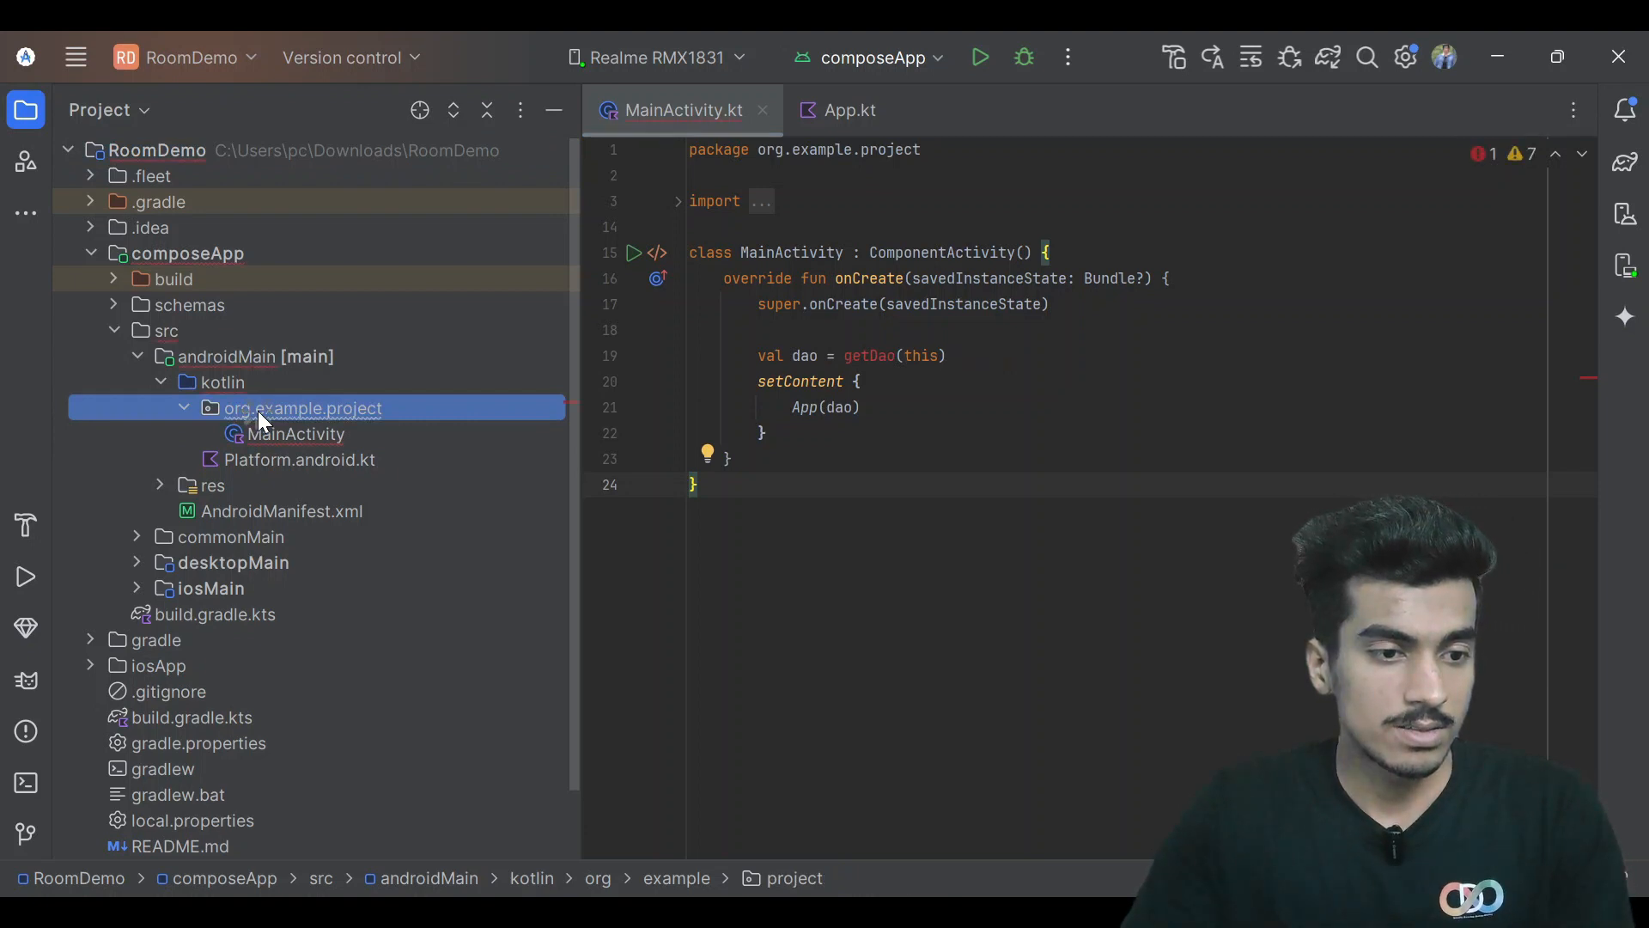
pyautogui.rightClick(301, 408)
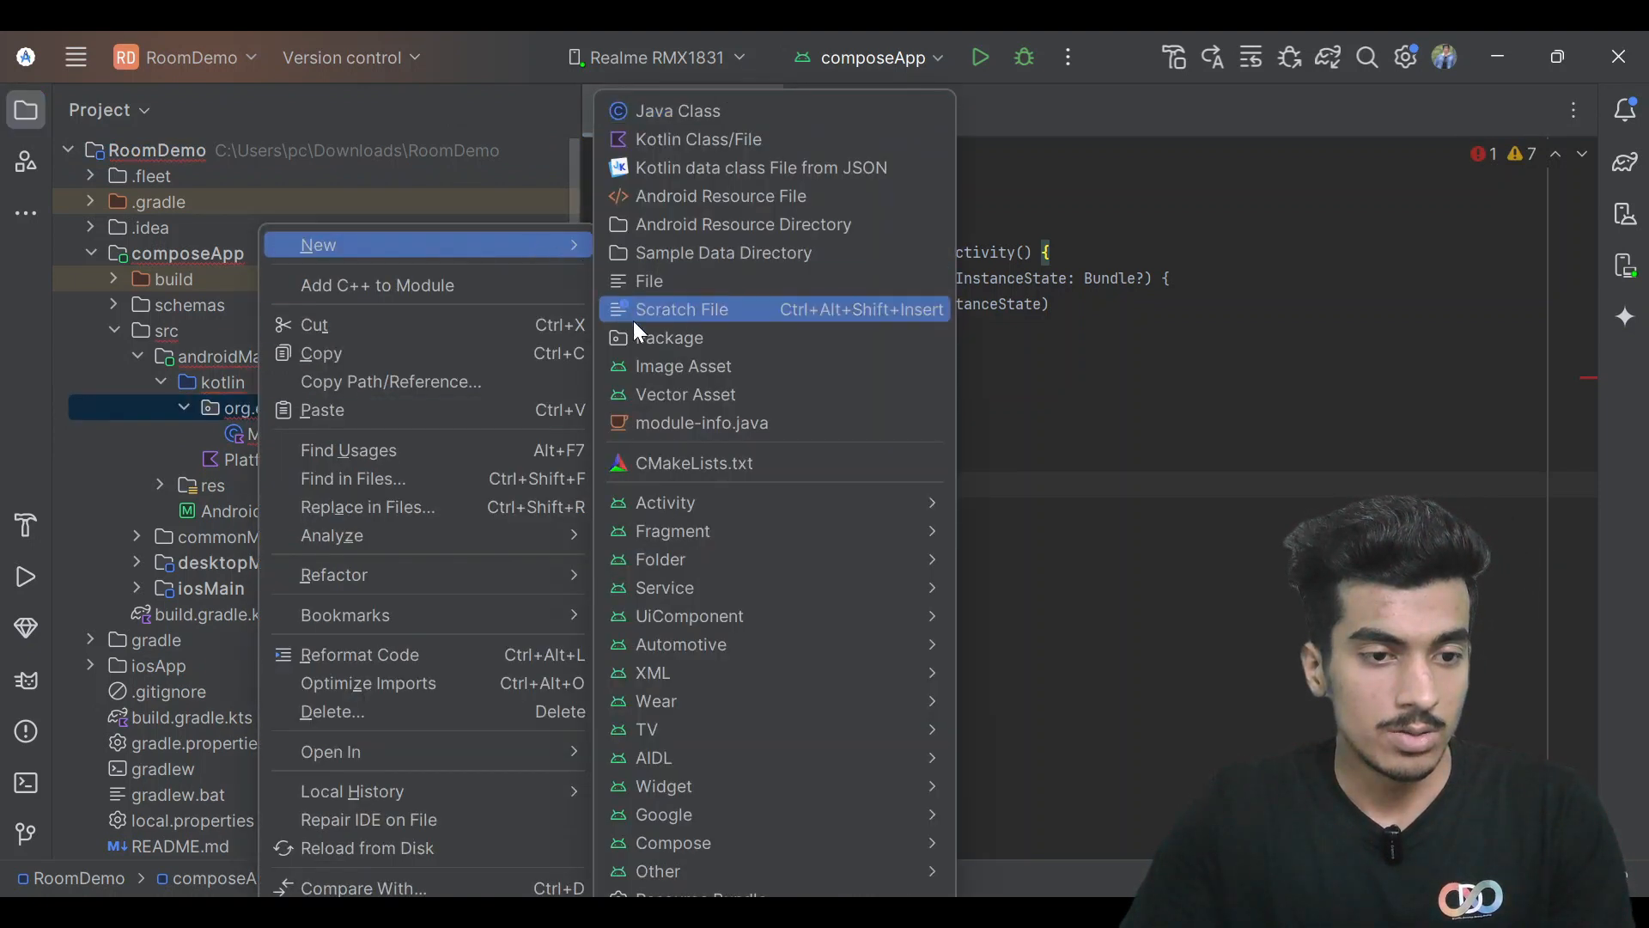
pyautogui.click(671, 337)
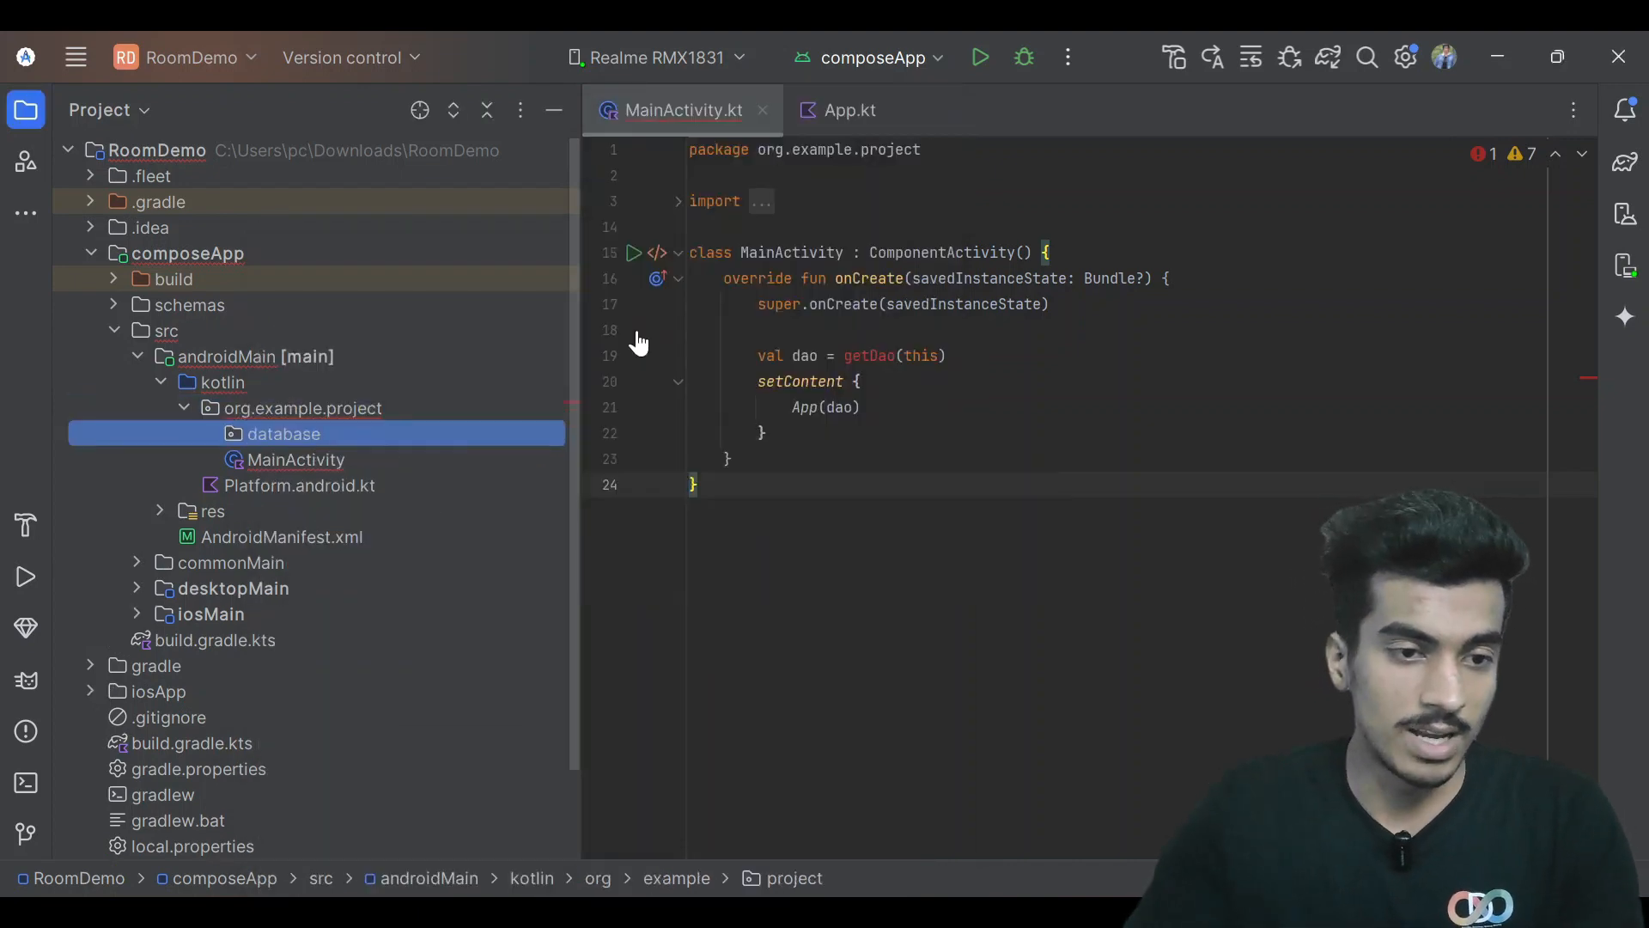
pyautogui.click(282, 433)
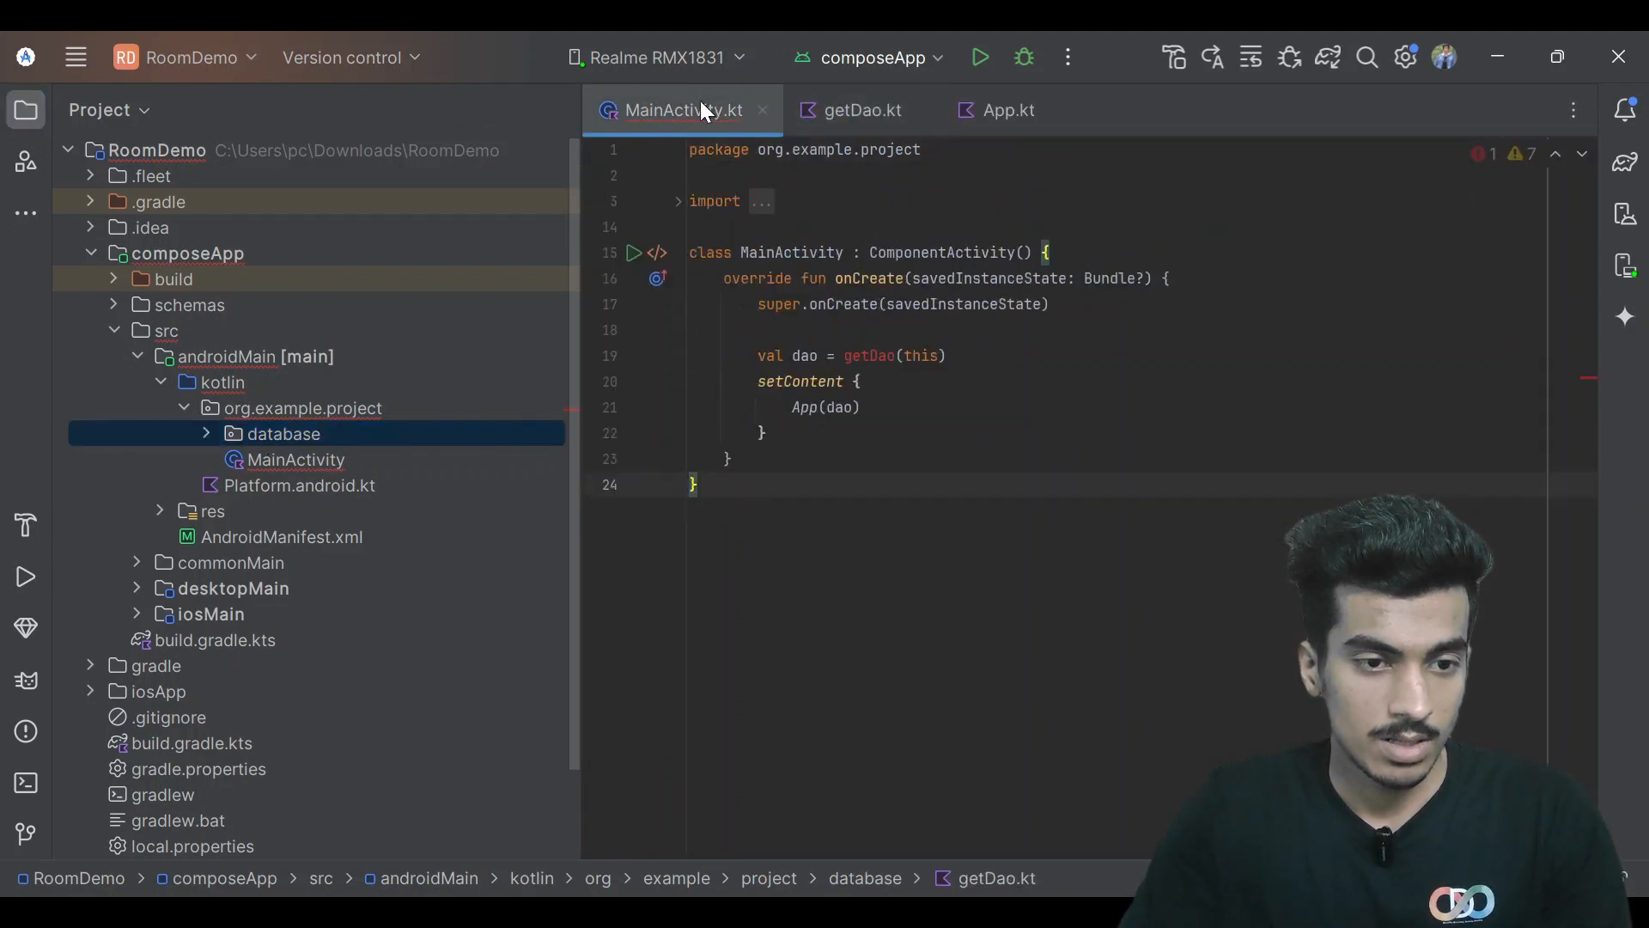
# Copy MainActivity's import block into getDao.kt and reformat the code.
pyautogui.click(715, 201)
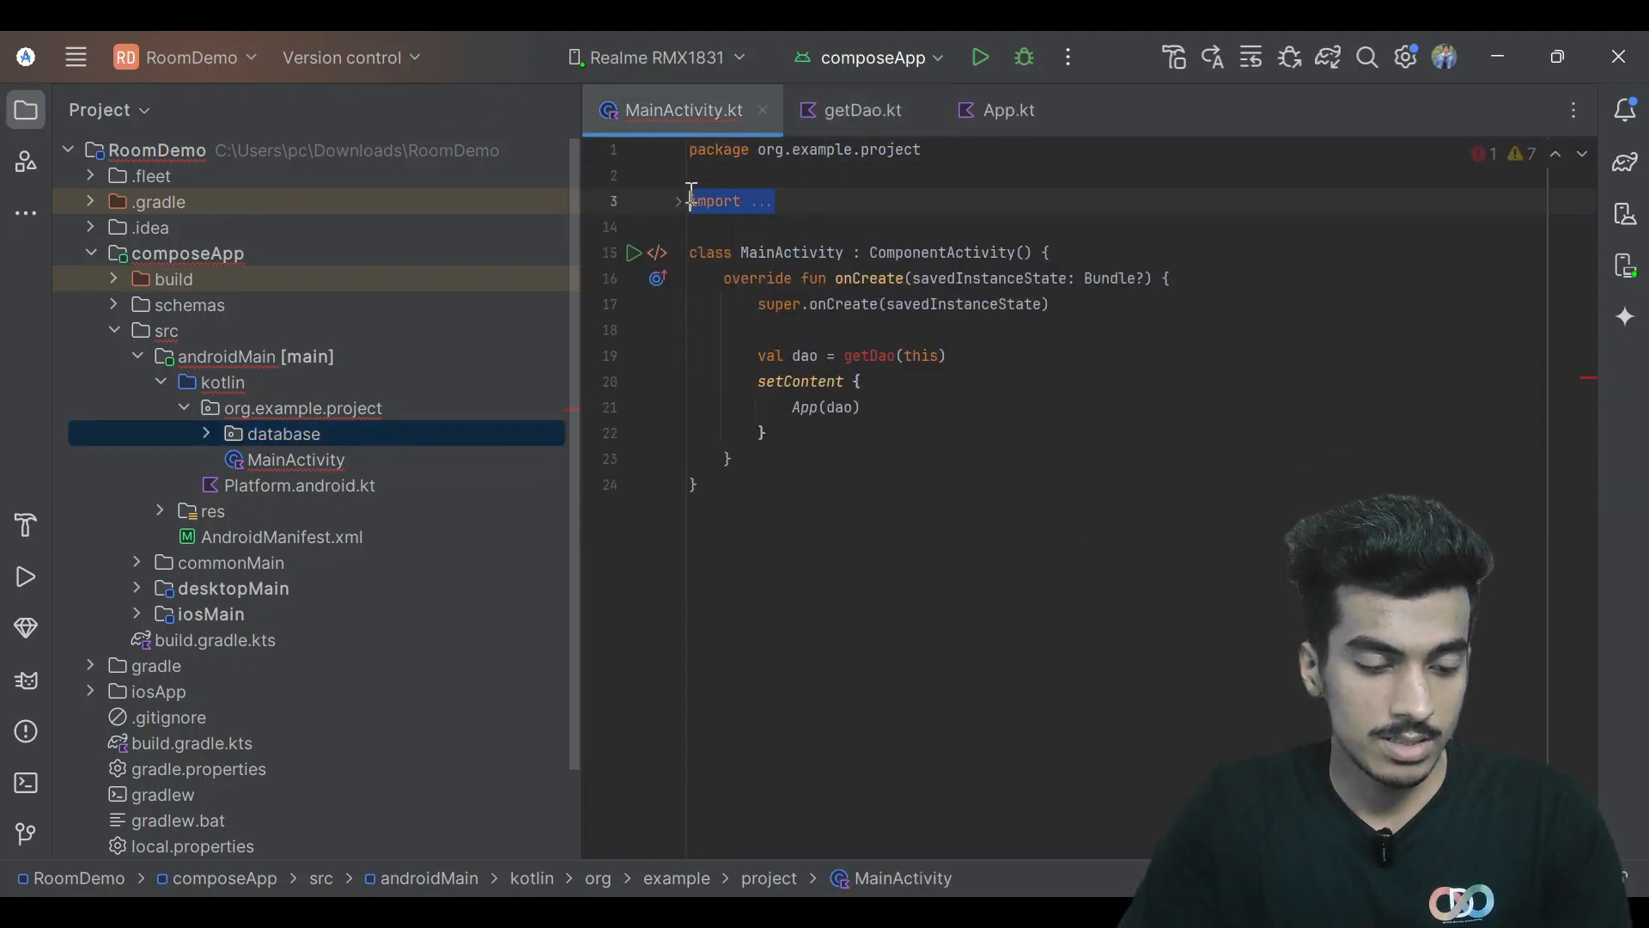
pyautogui.click(862, 109)
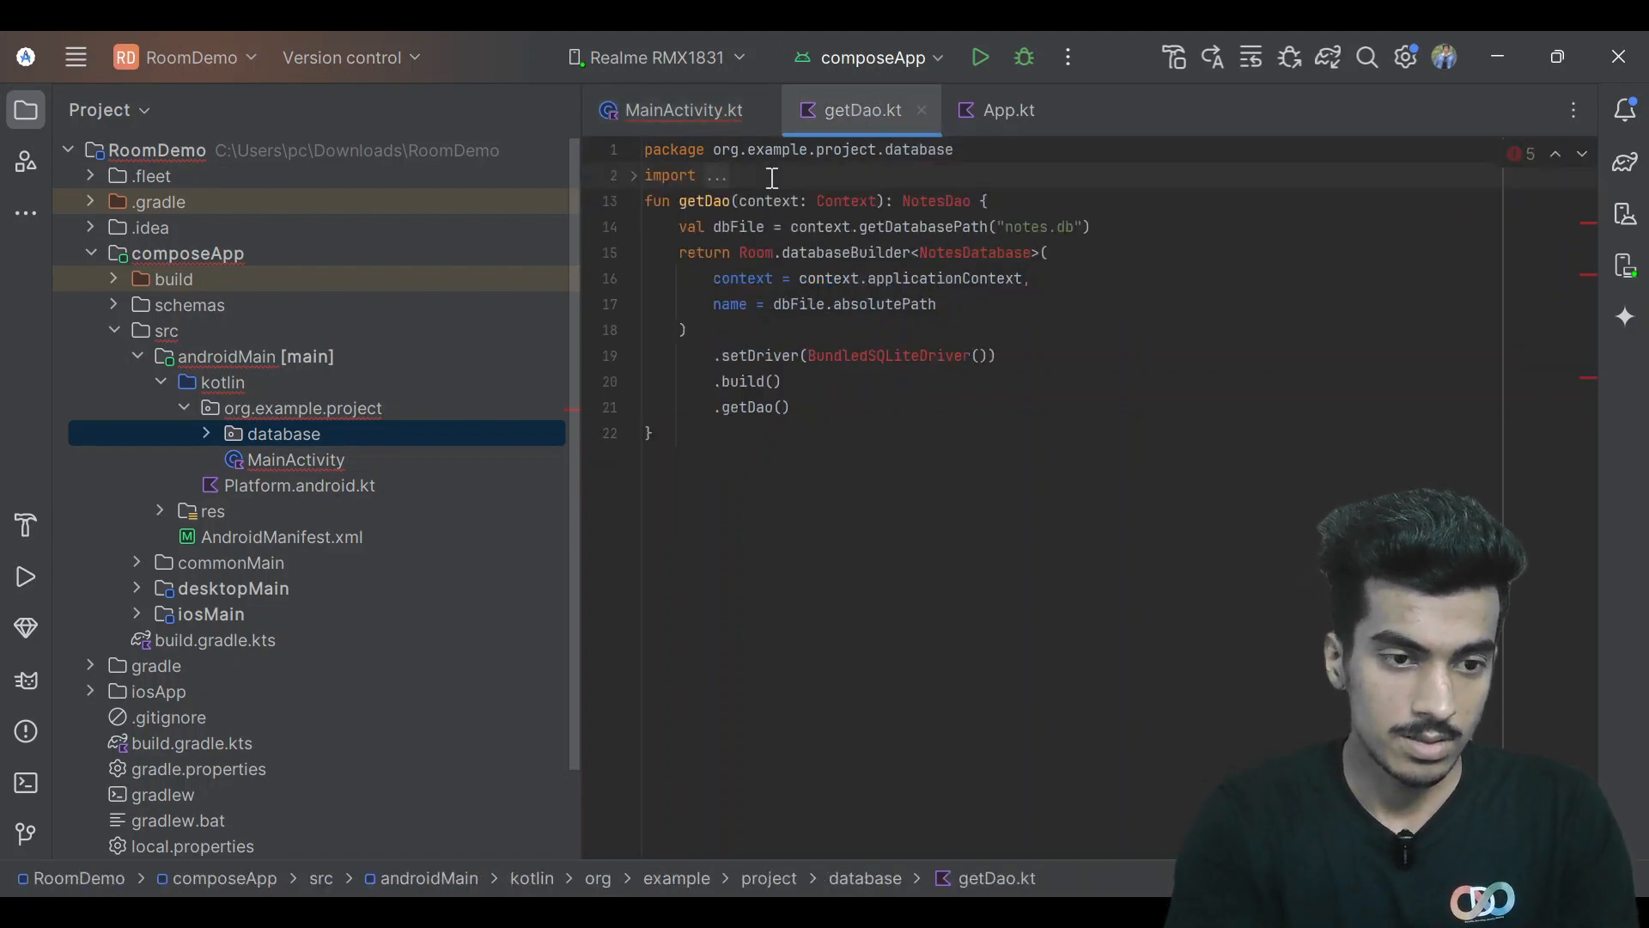
pyautogui.press('Ctrl+Alt+L')
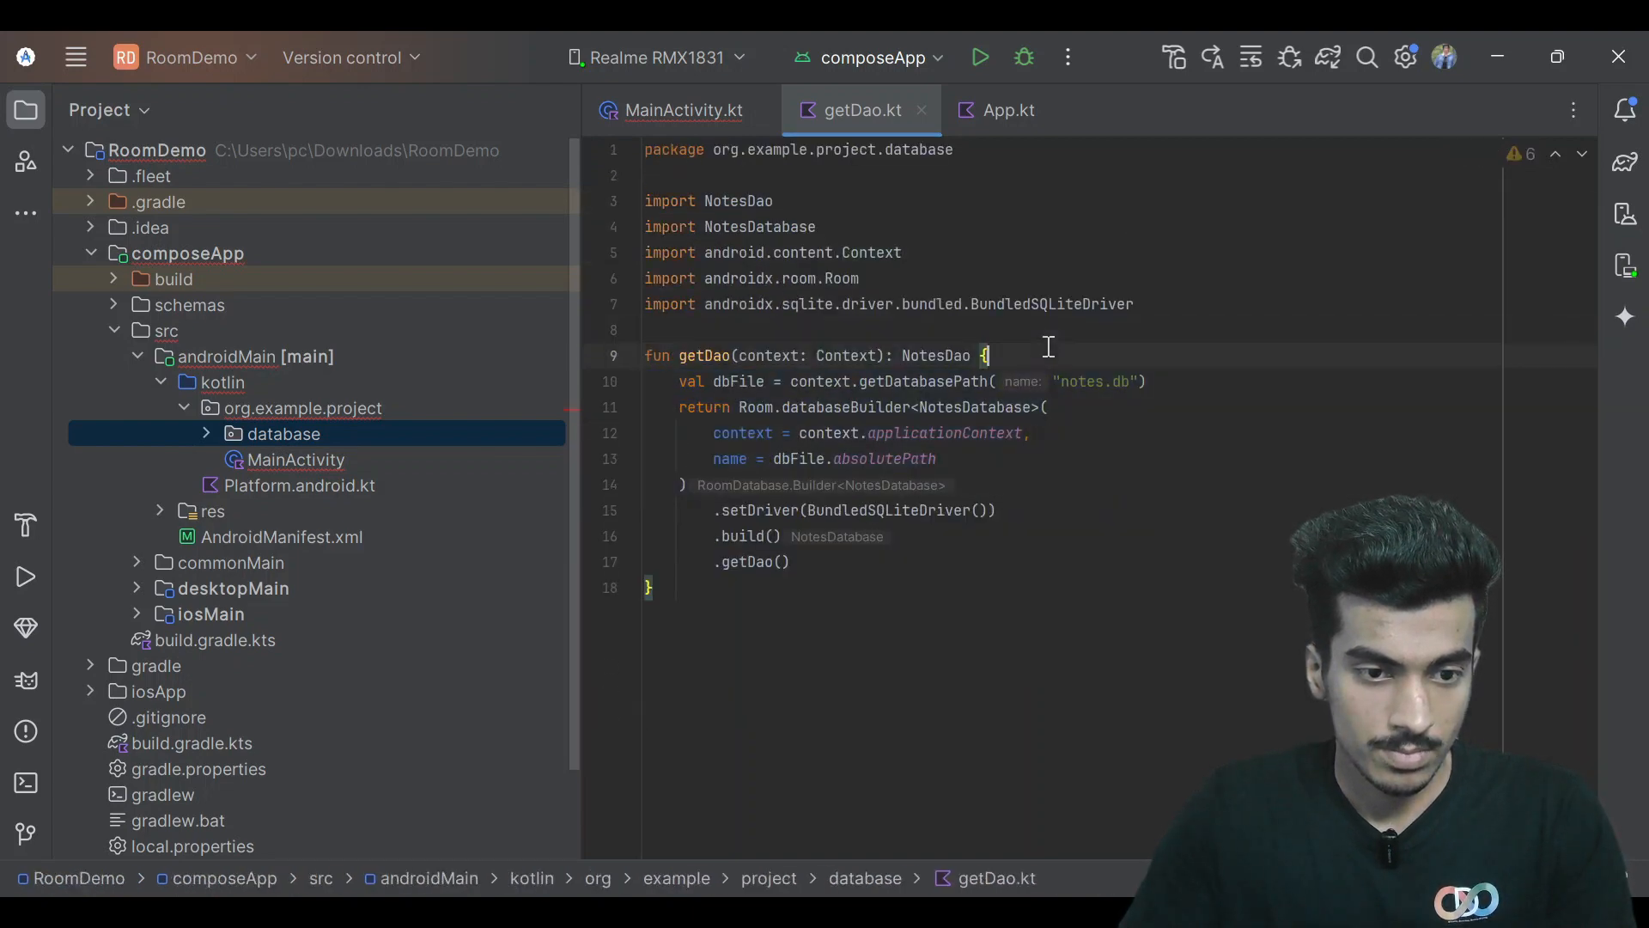
pyautogui.click(682, 109)
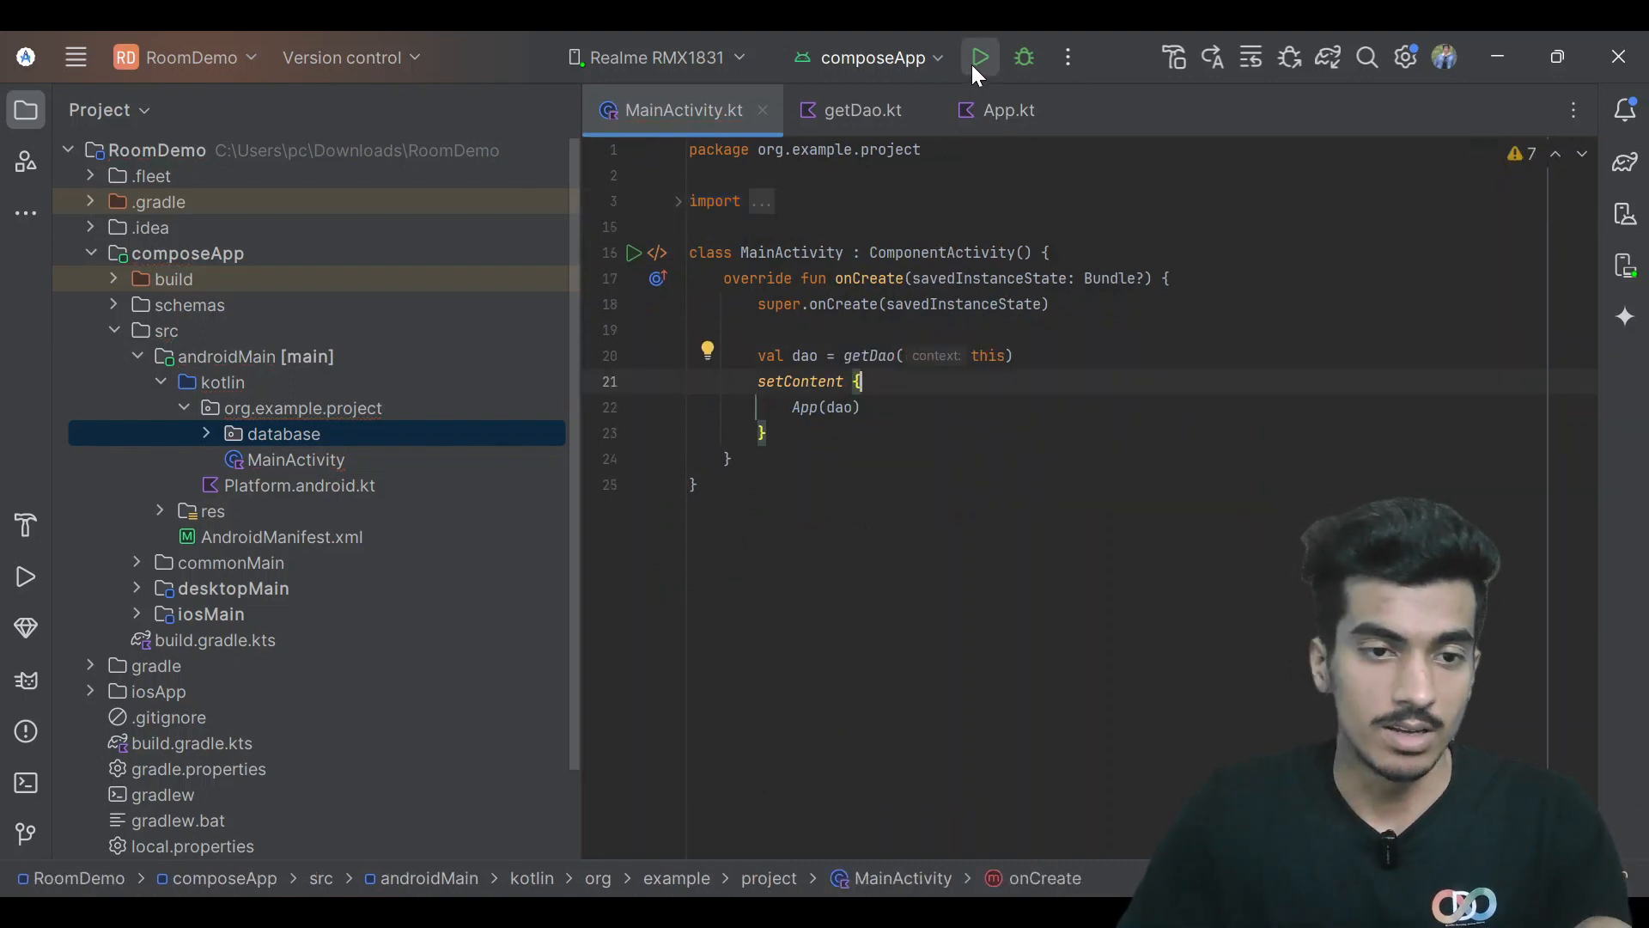
# Create a 'database' directory inside commonMain's kotlin folder.
pyautogui.click(978, 56)
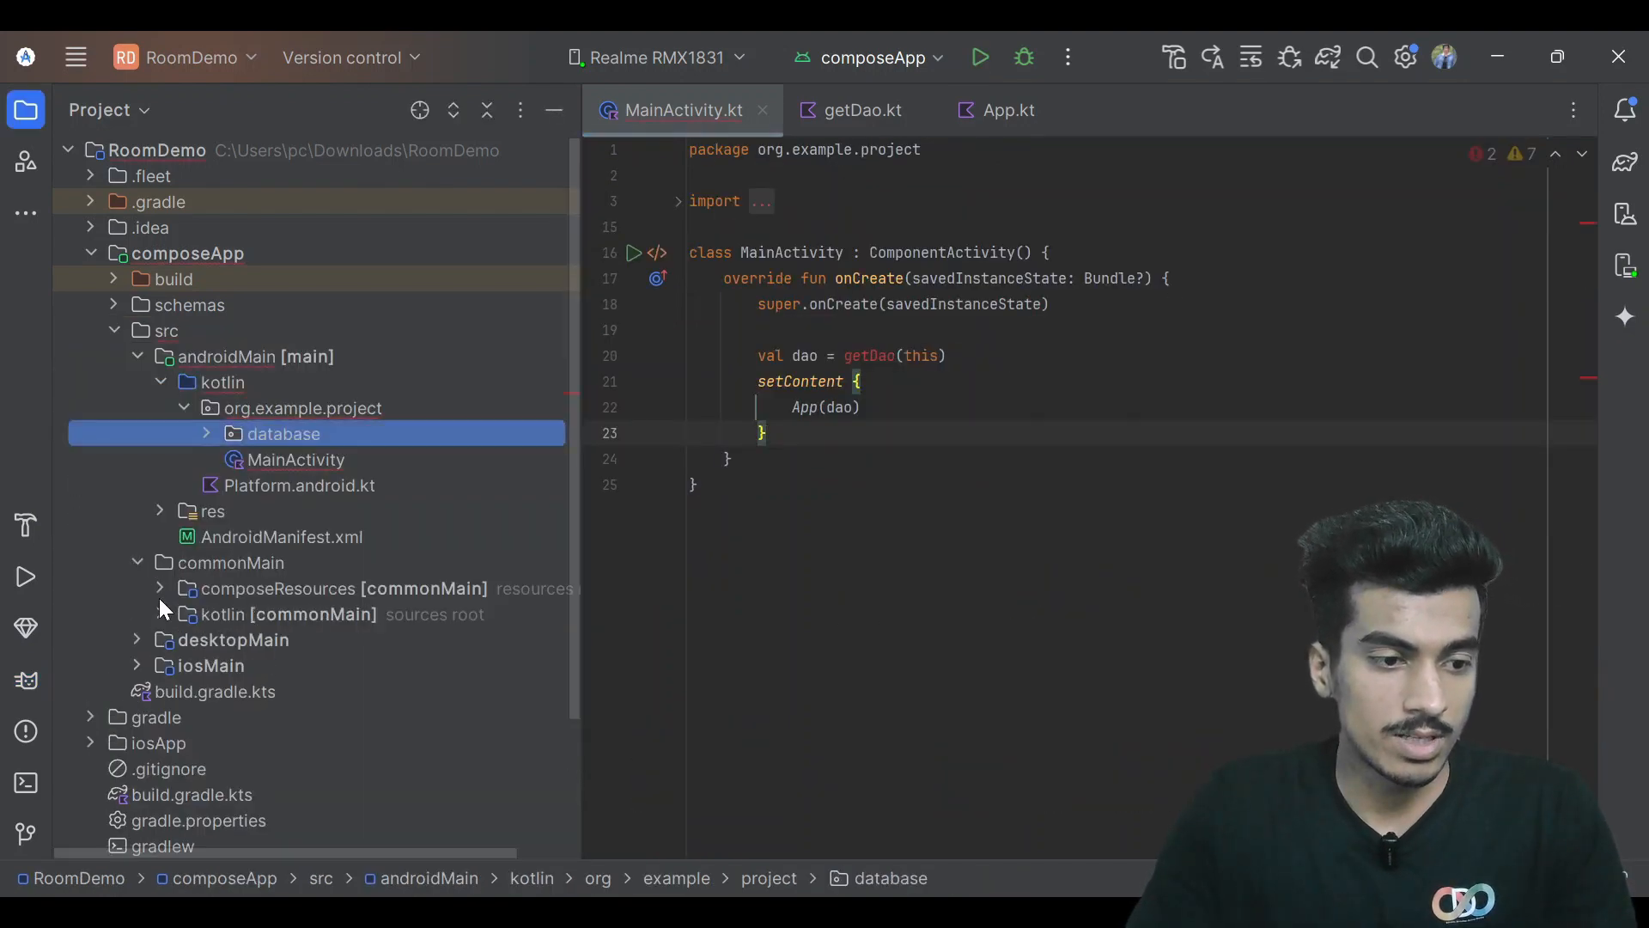
pyautogui.click(159, 614)
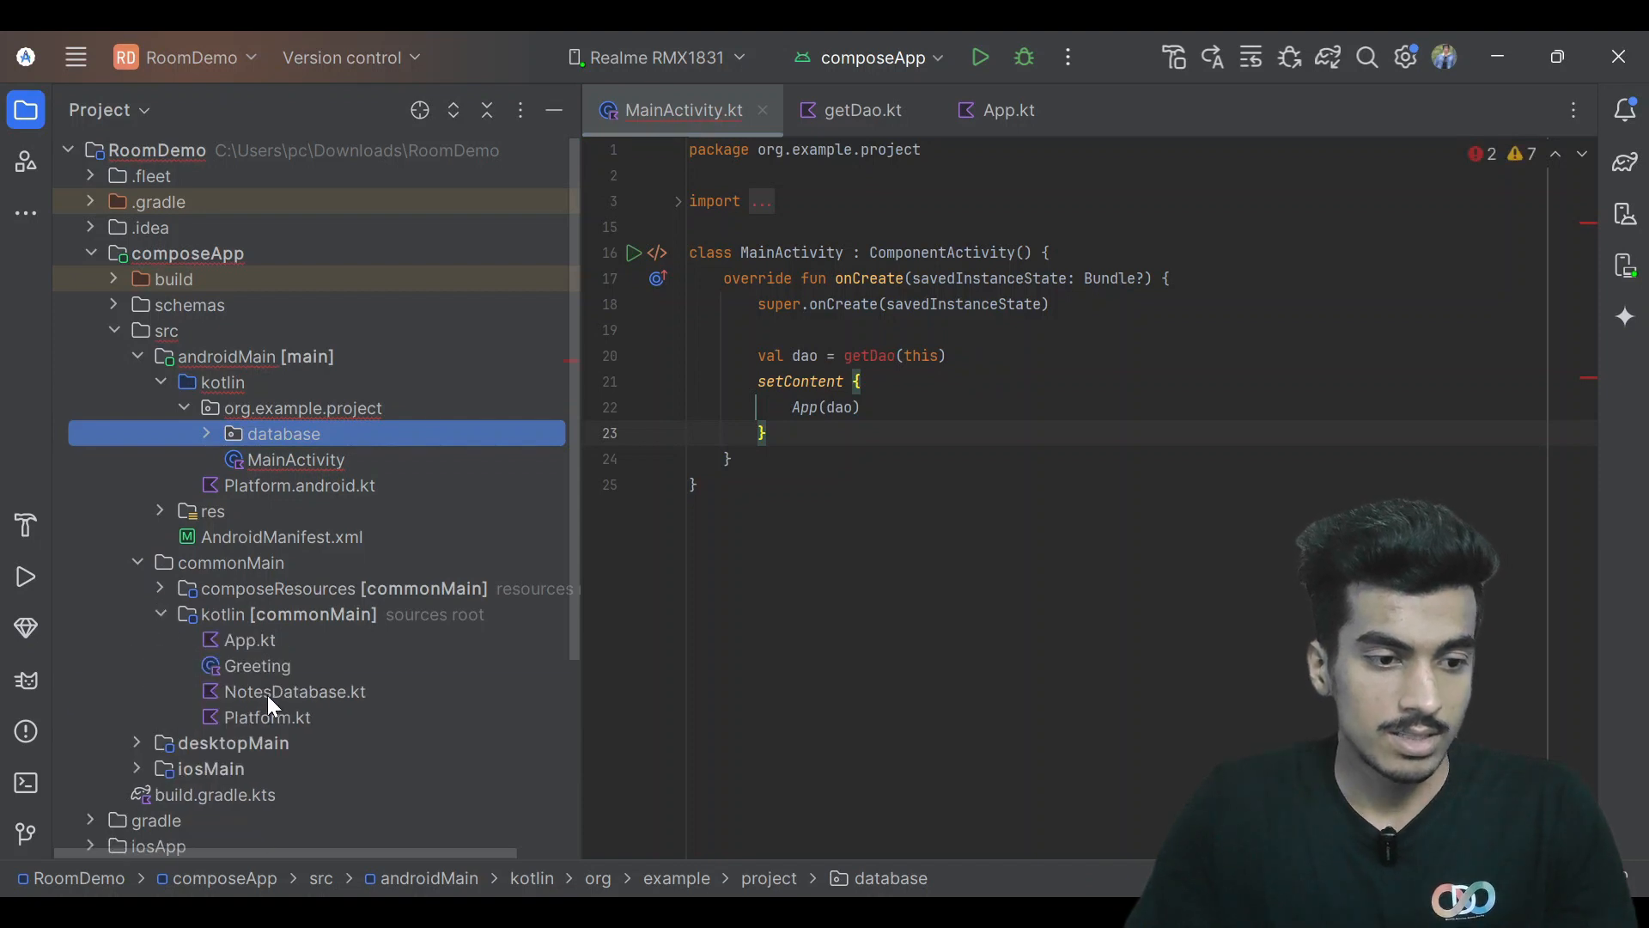
pyautogui.click(315, 614)
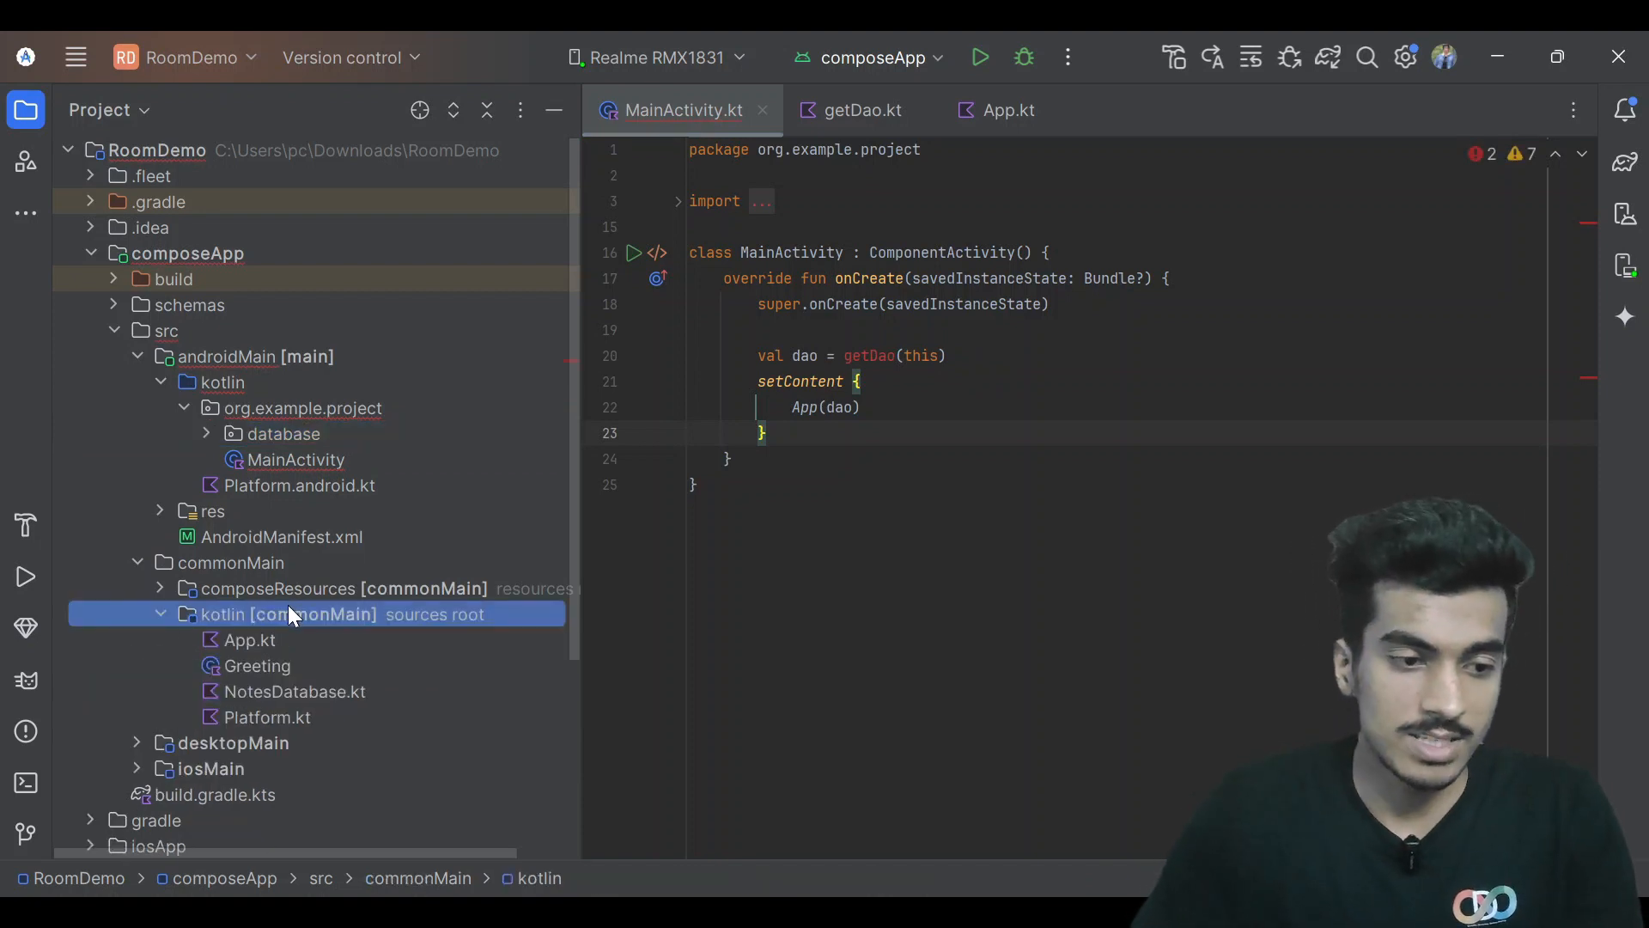
pyautogui.rightClick(315, 614)
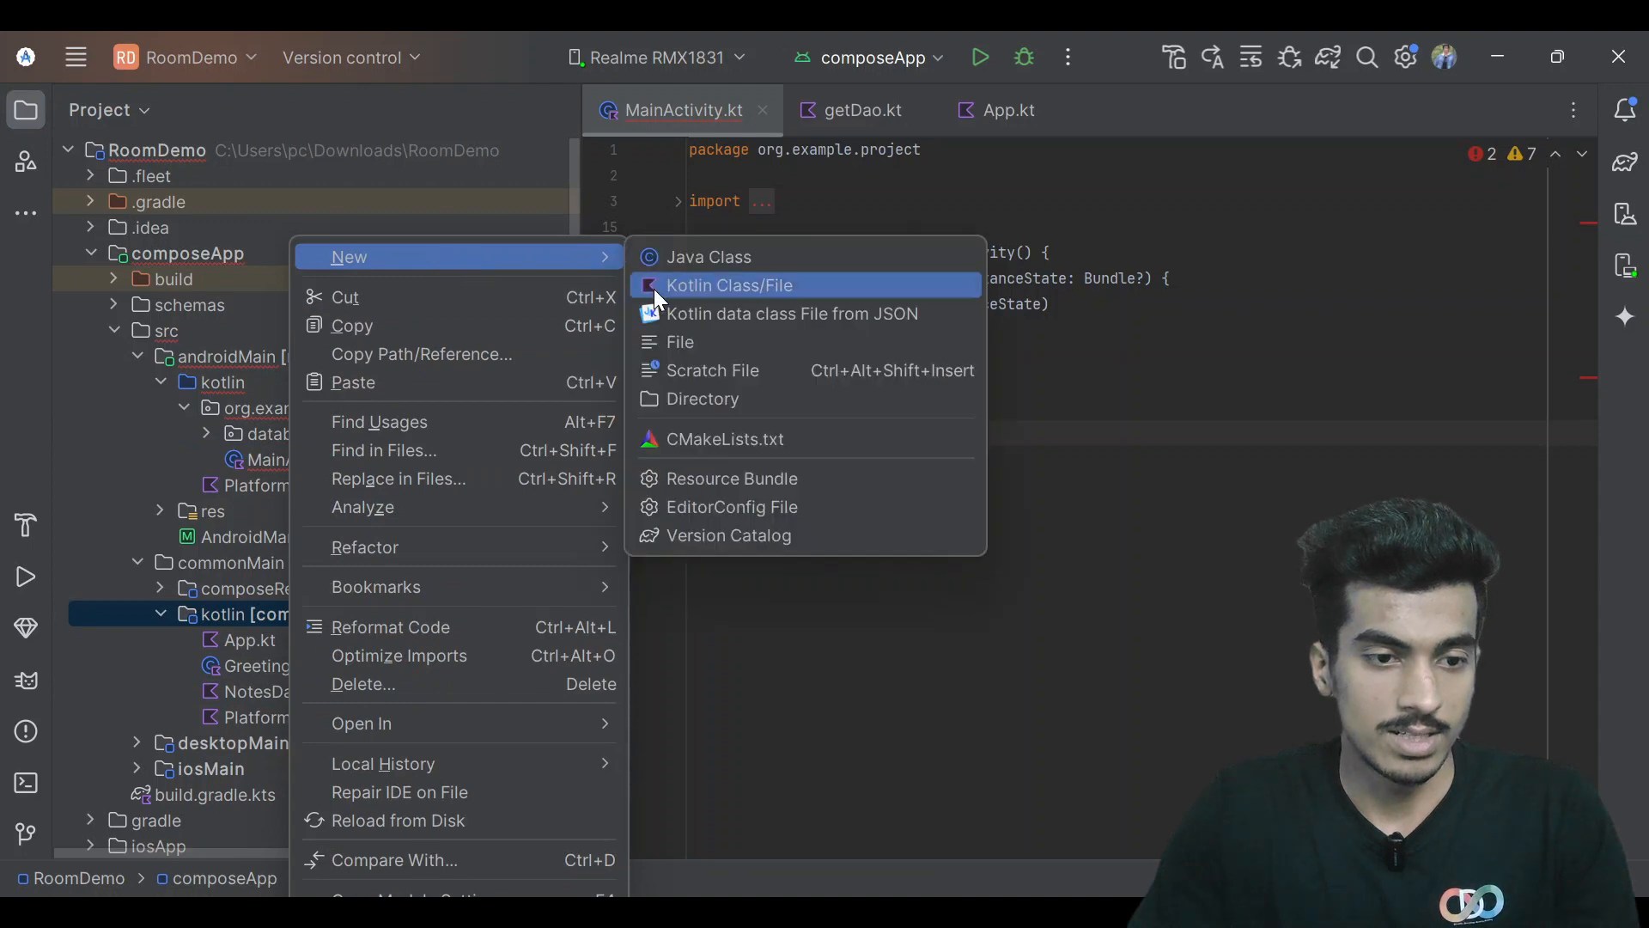
pyautogui.click(702, 399)
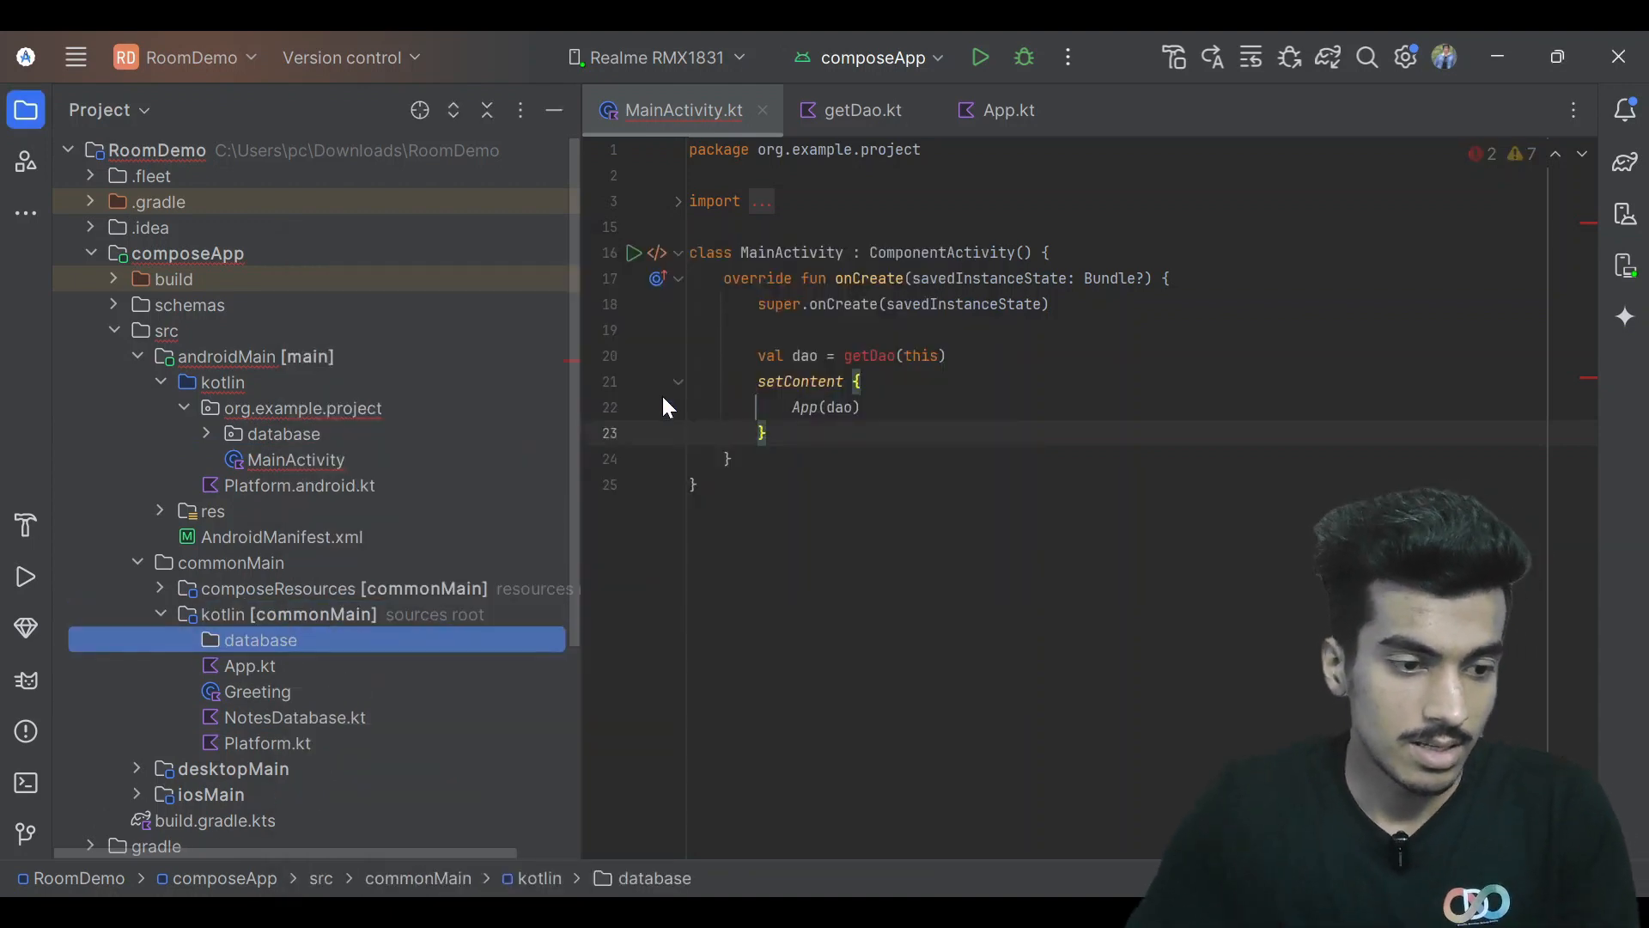
# Move NotesDatabase.kt into the new database folder and confirm the Move dialog.
pyautogui.click(295, 717)
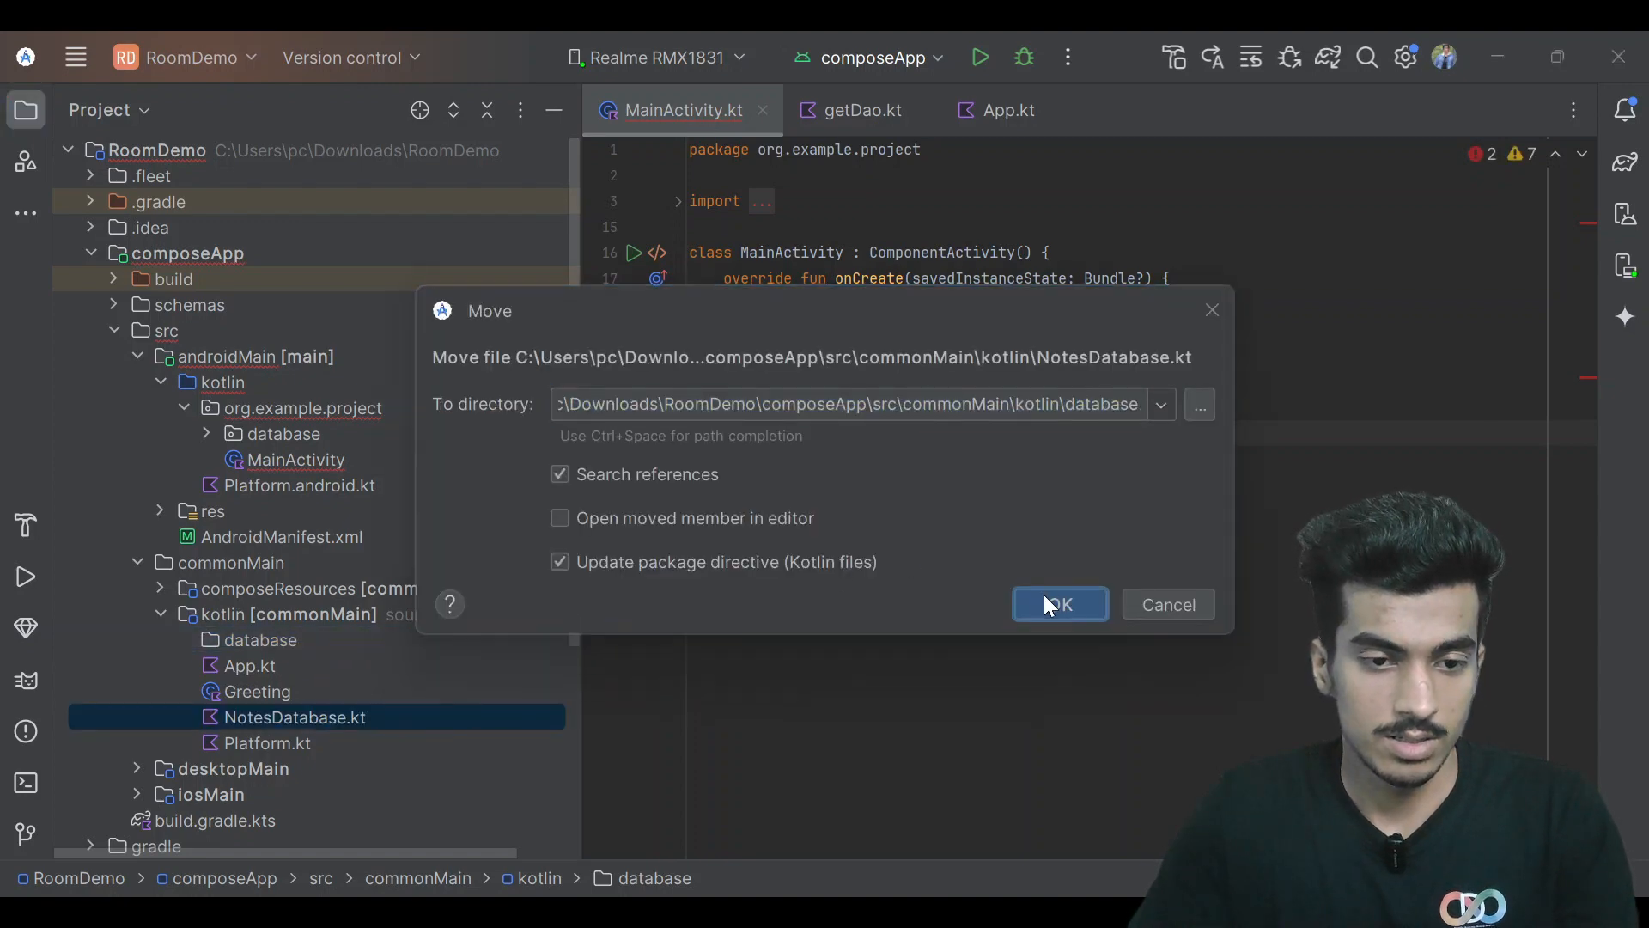
pyautogui.click(1059, 603)
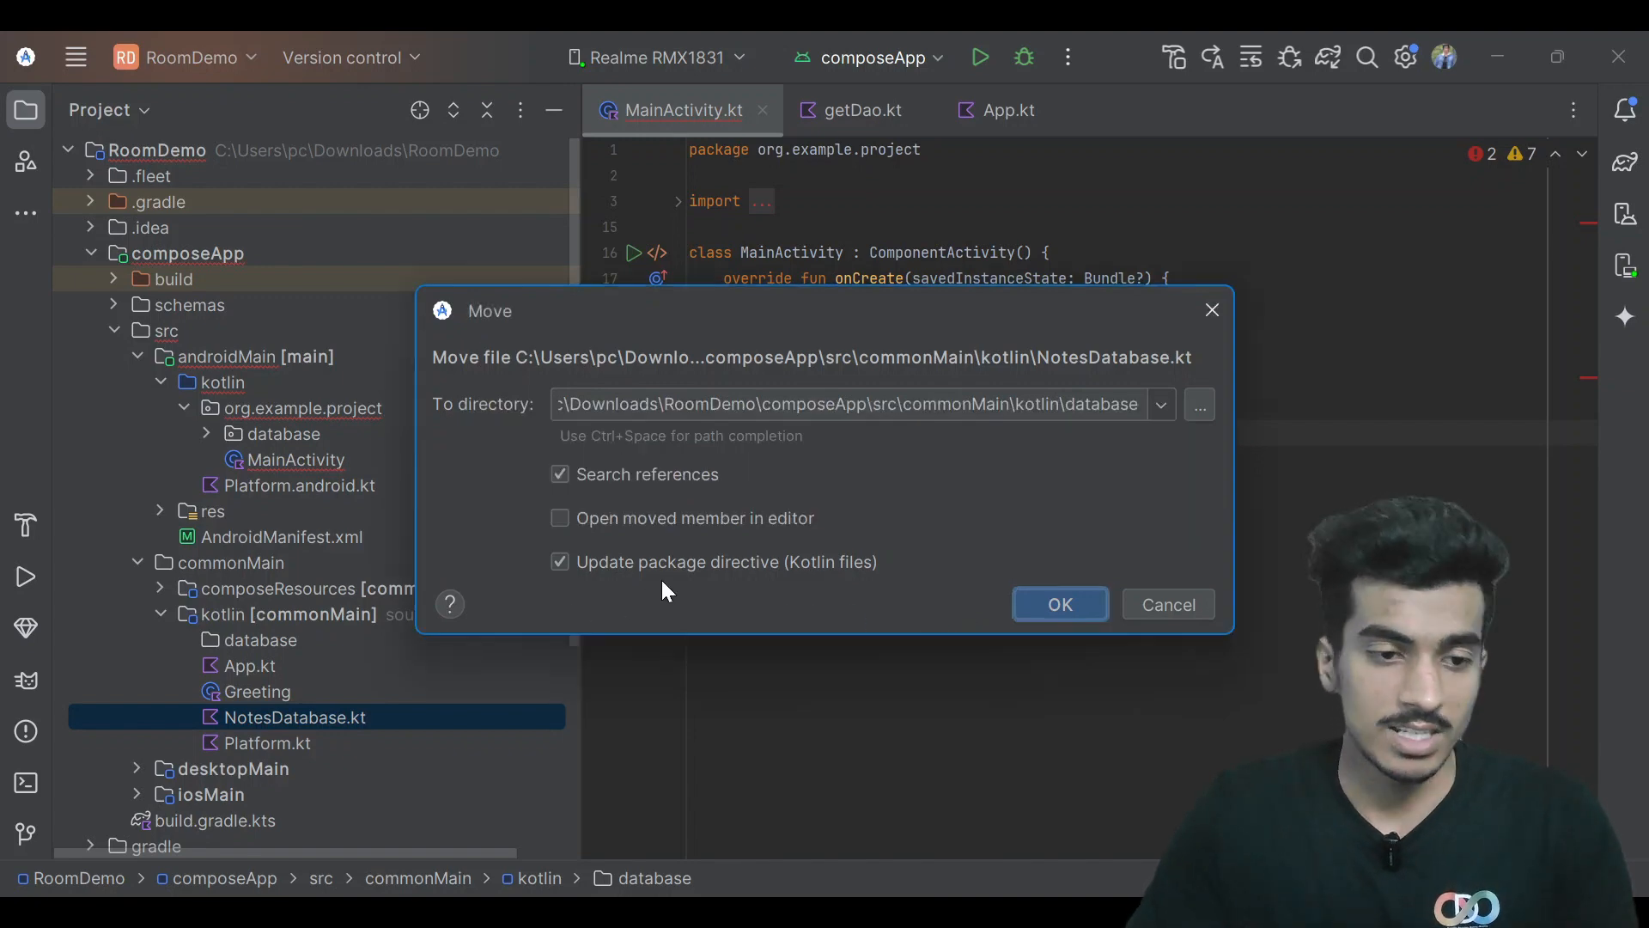
pyautogui.click(1059, 604)
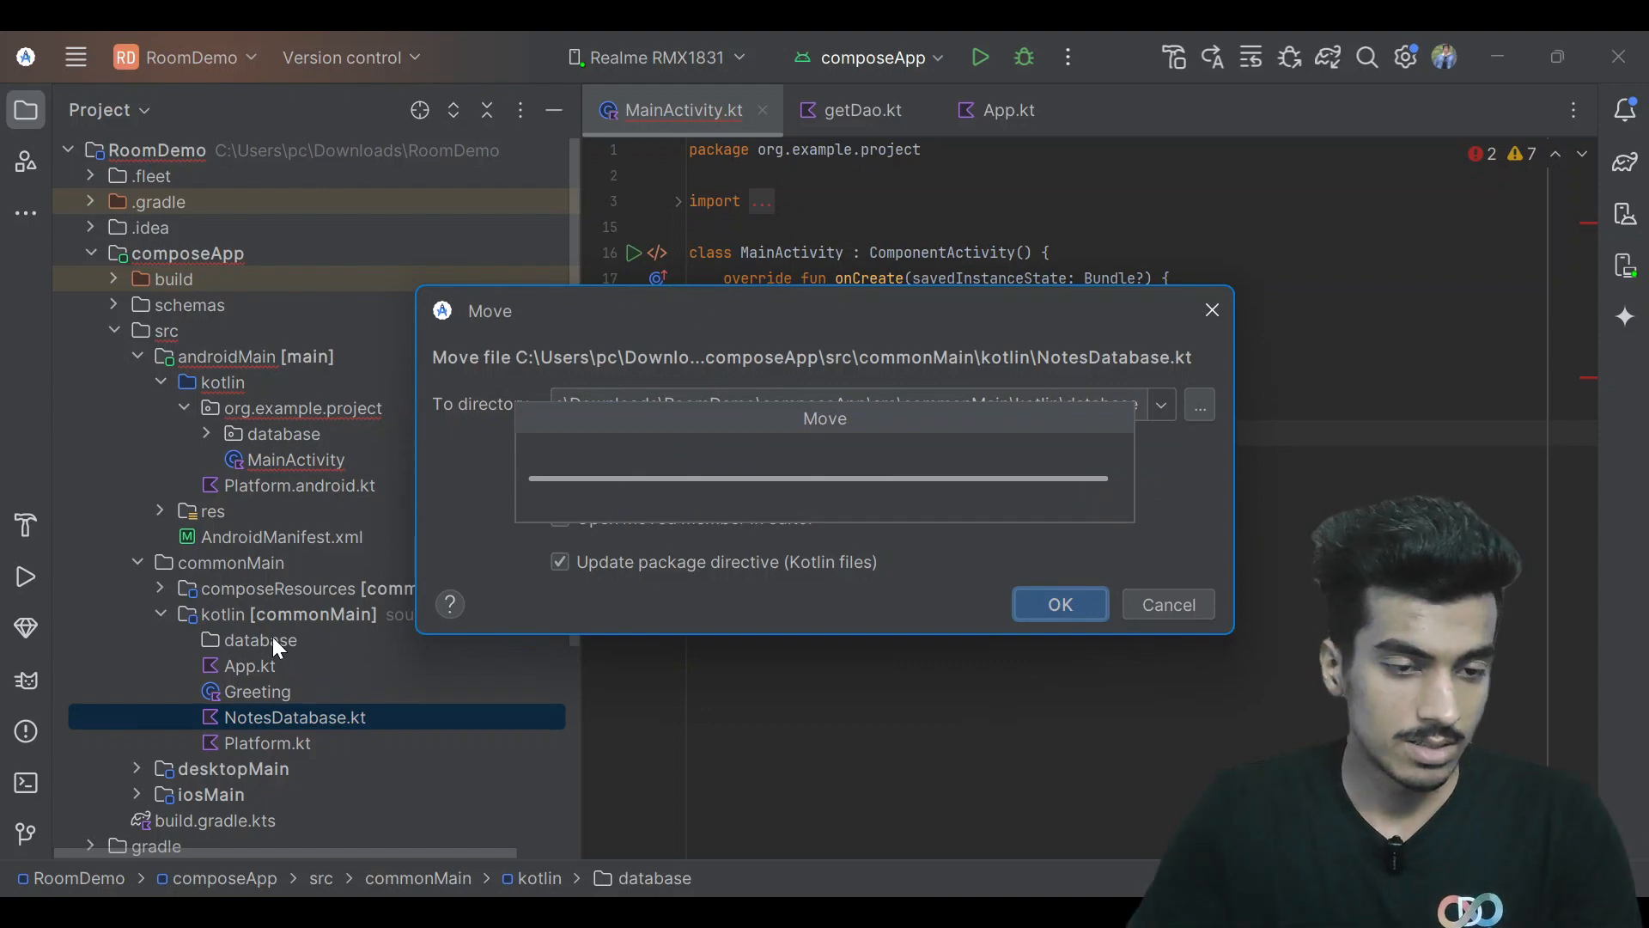
pyautogui.click(1058, 604)
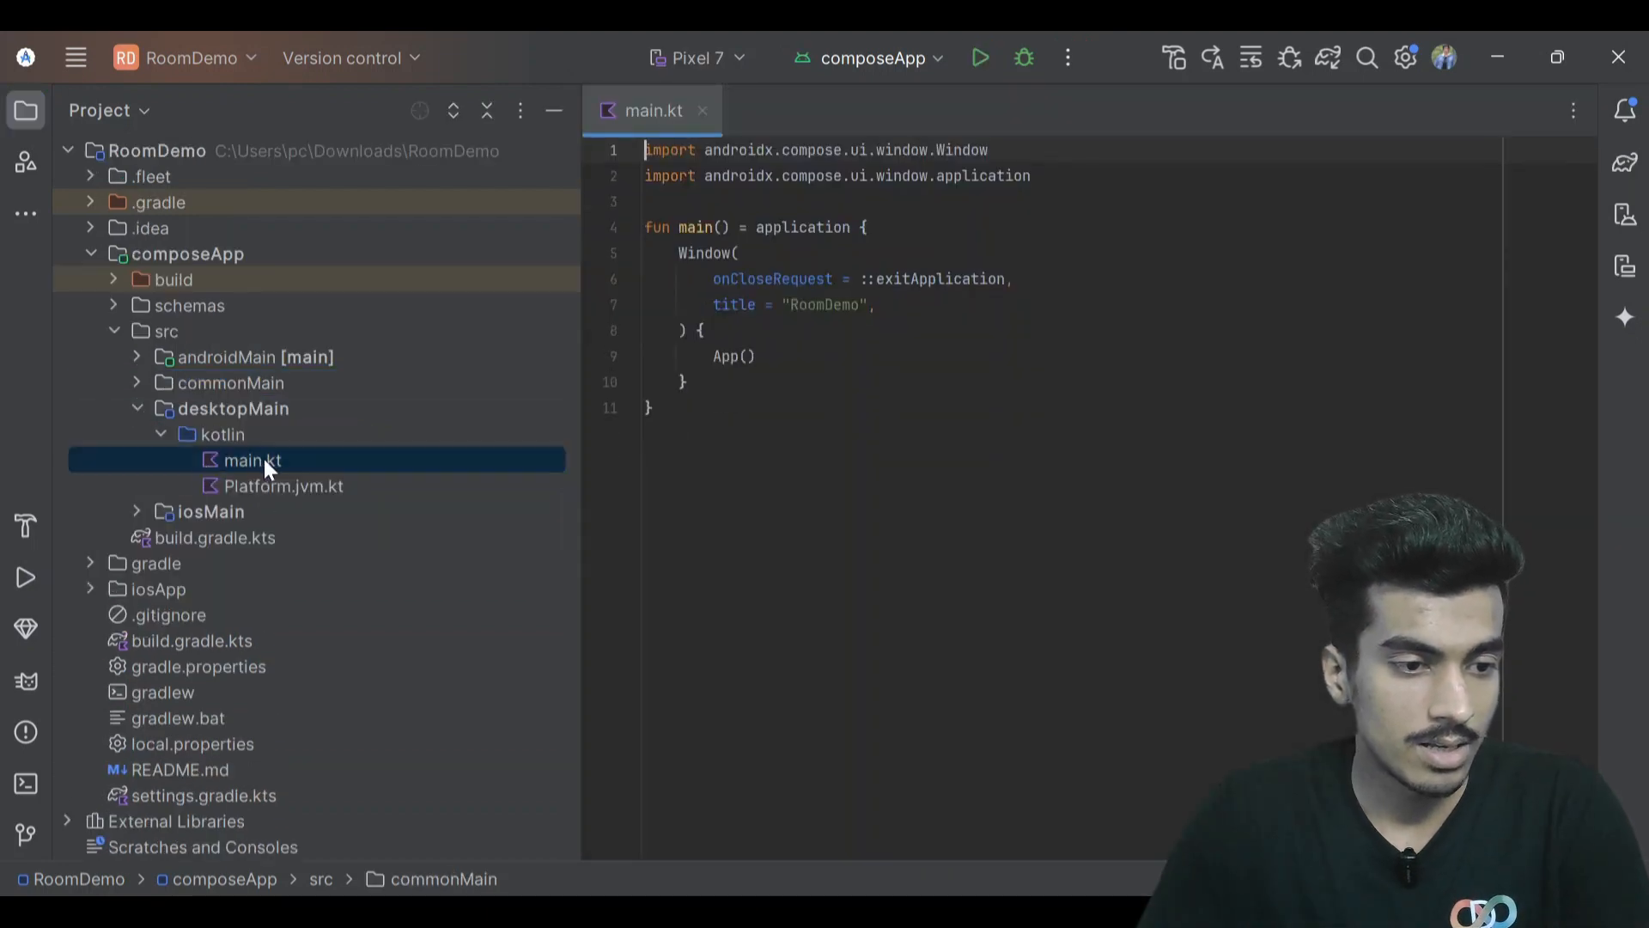
# In desktop main.kt, add val dao = remember { getDao() } and call App(dao).
pyautogui.rightClick(252, 460)
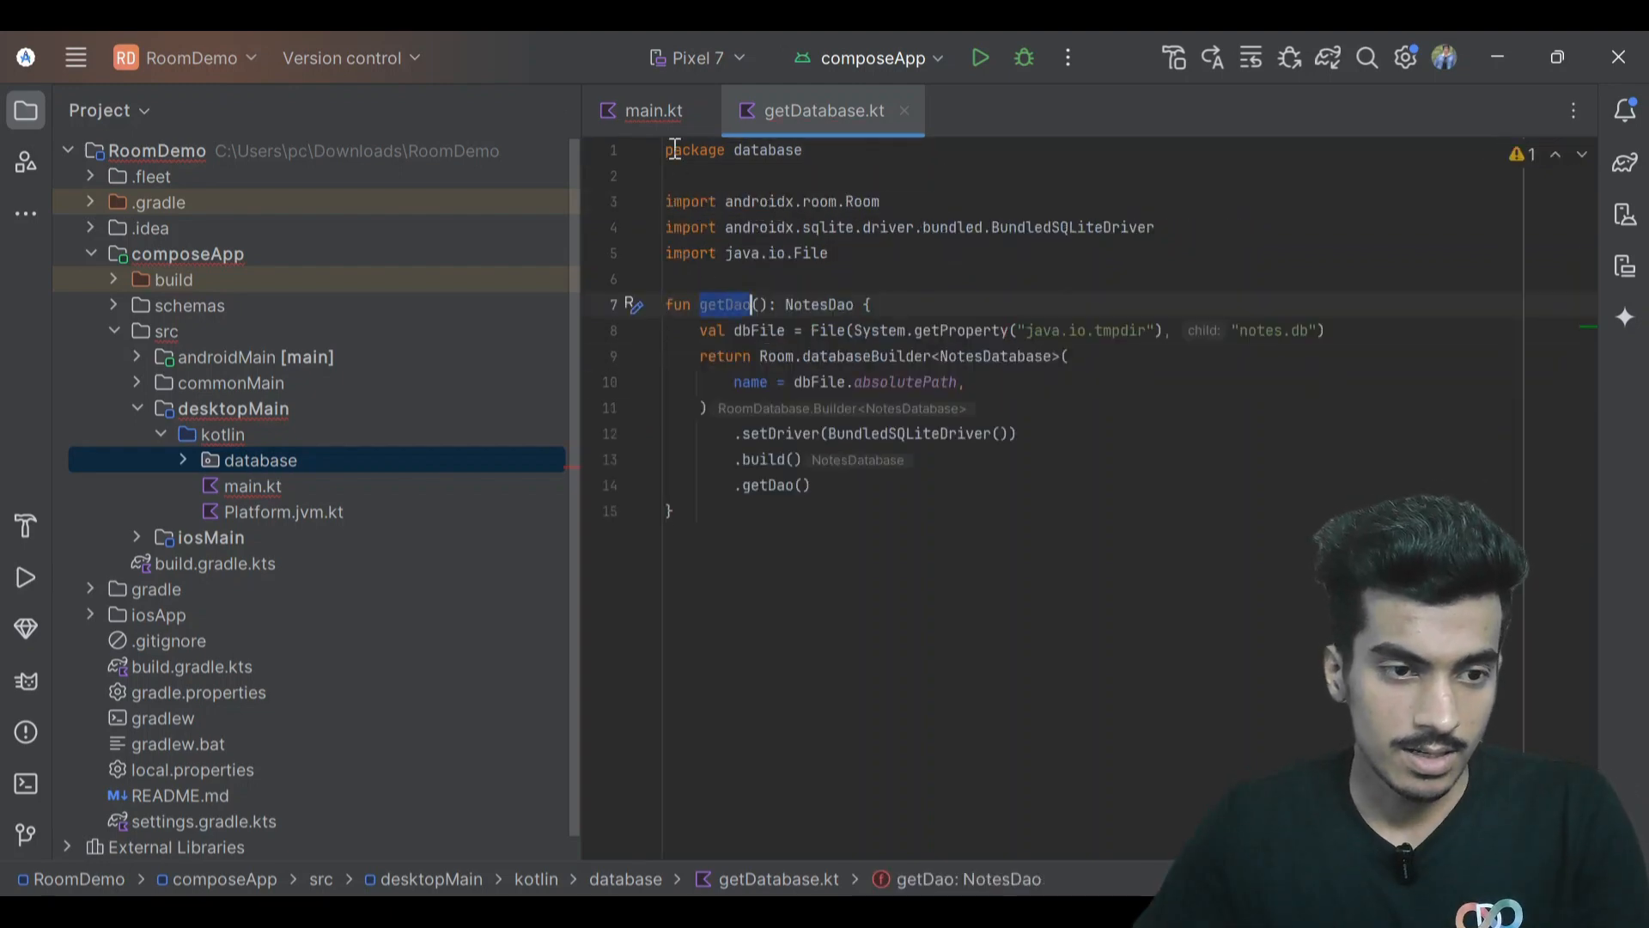
pyautogui.click(653, 111)
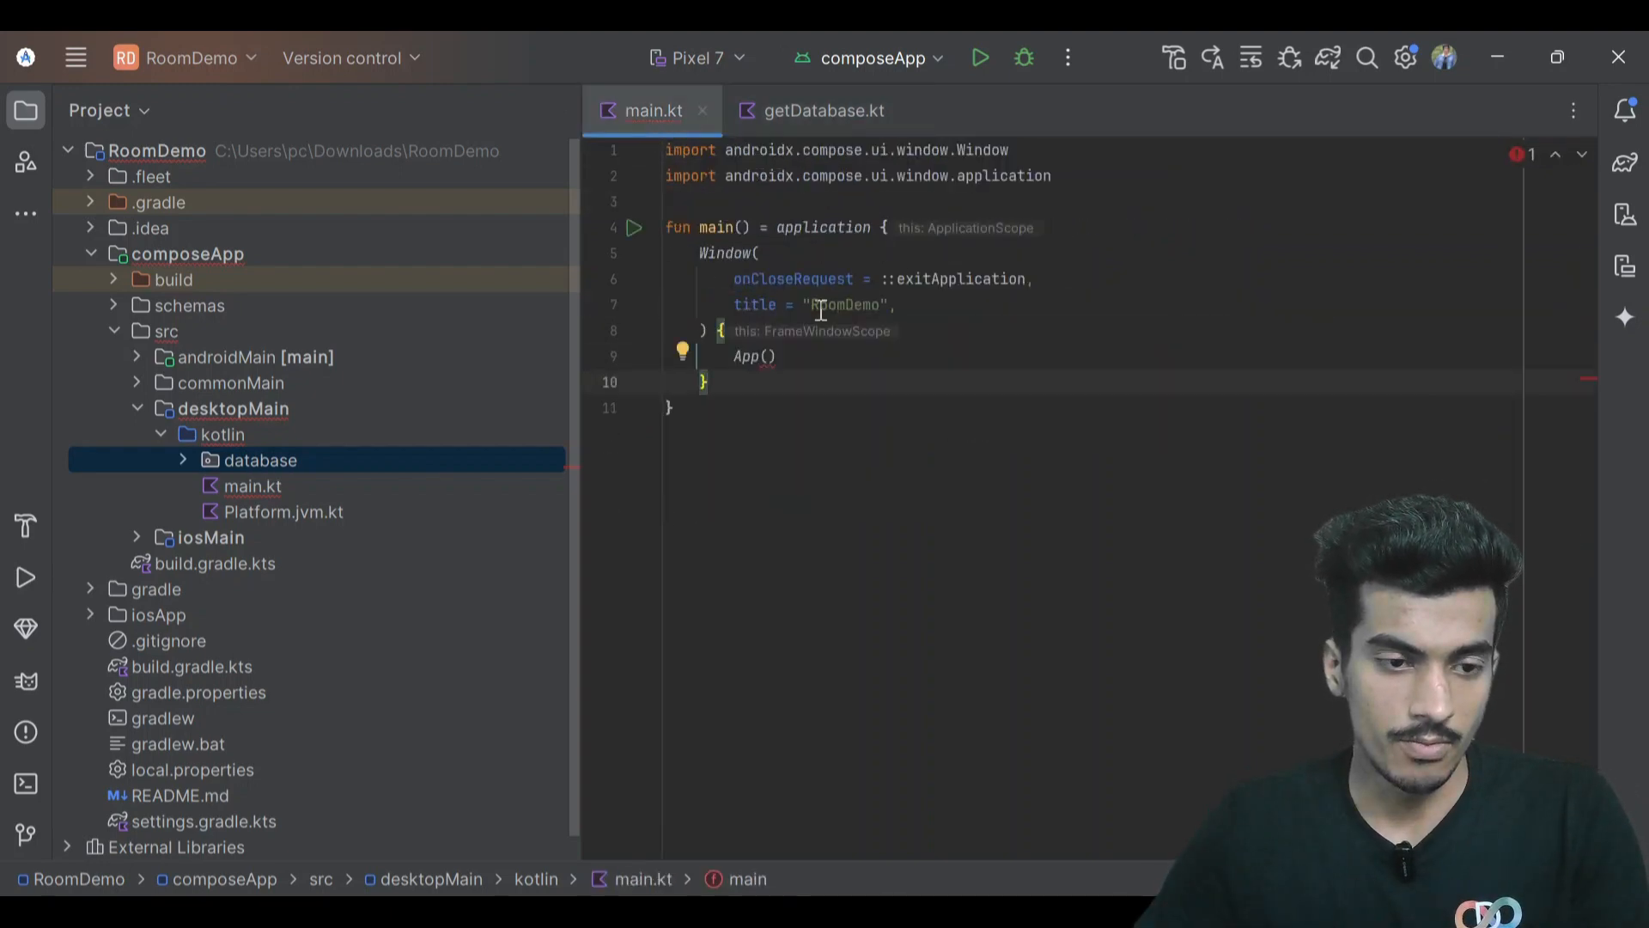
pyautogui.write('val dao = remem')
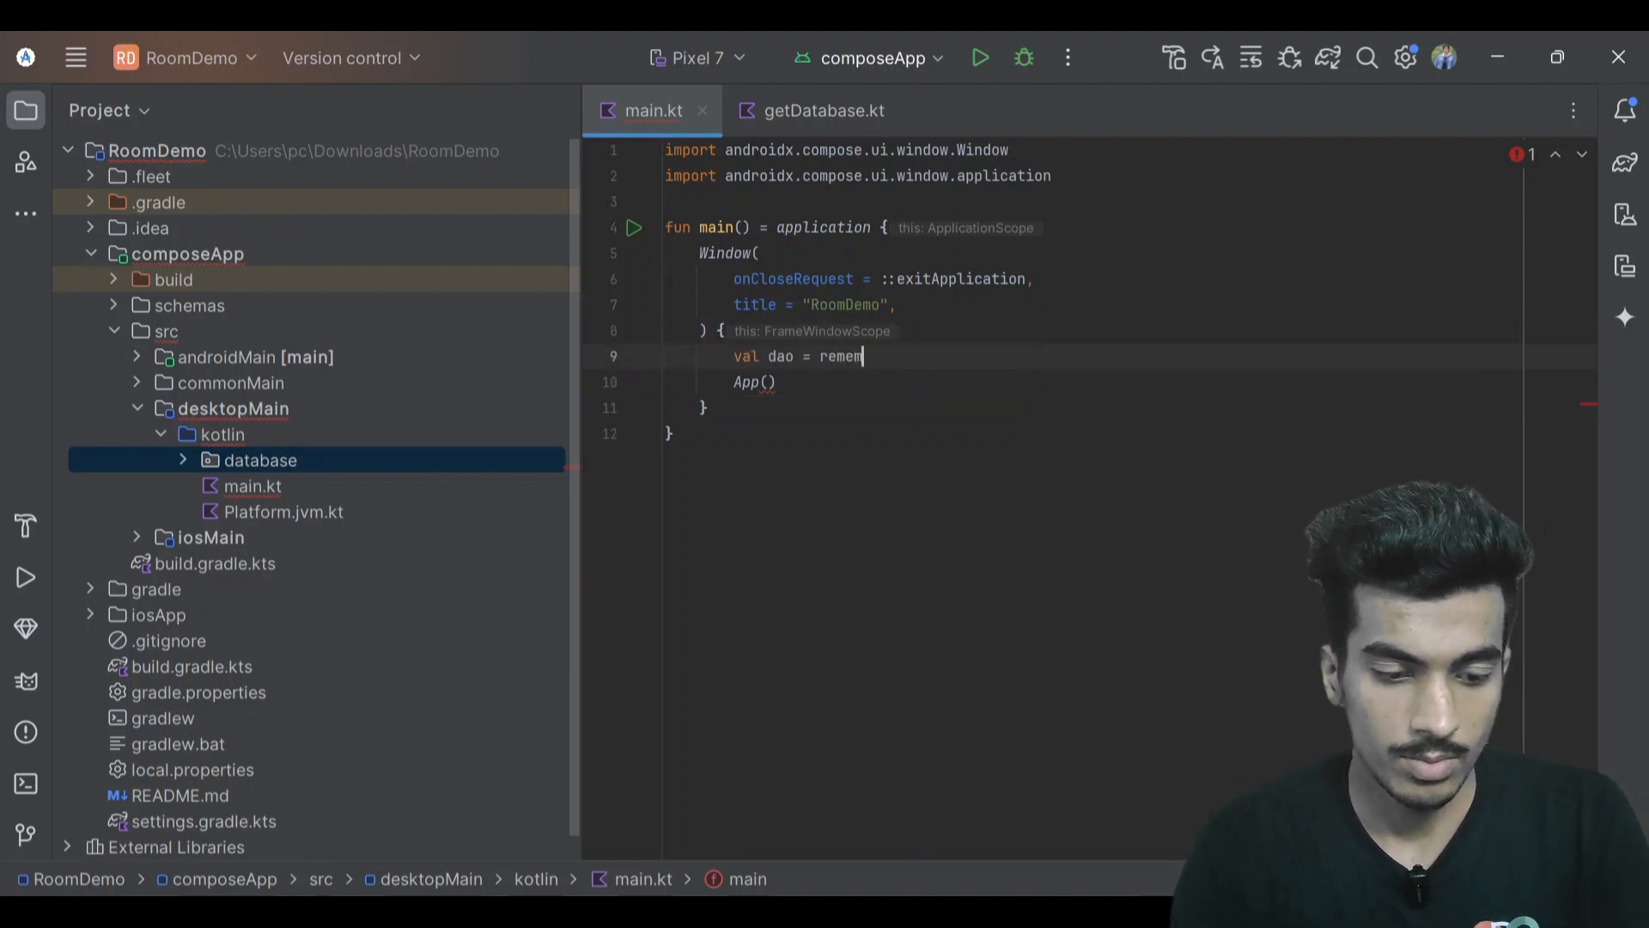
pyautogui.write('ber { getDao()')
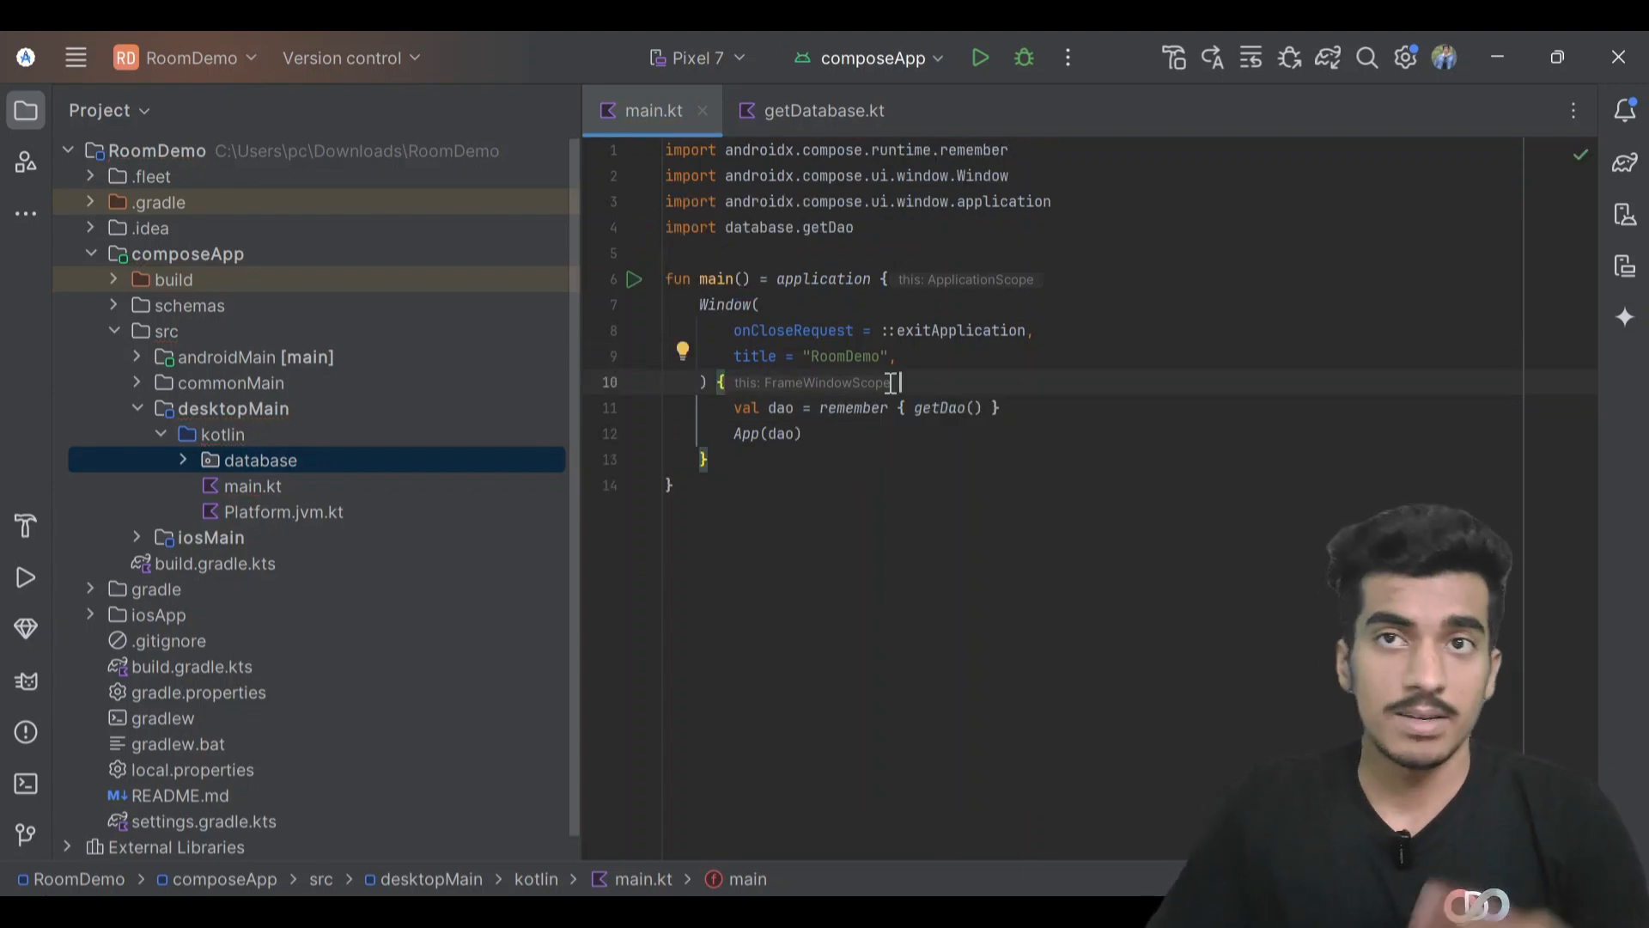
pyautogui.click(634, 279)
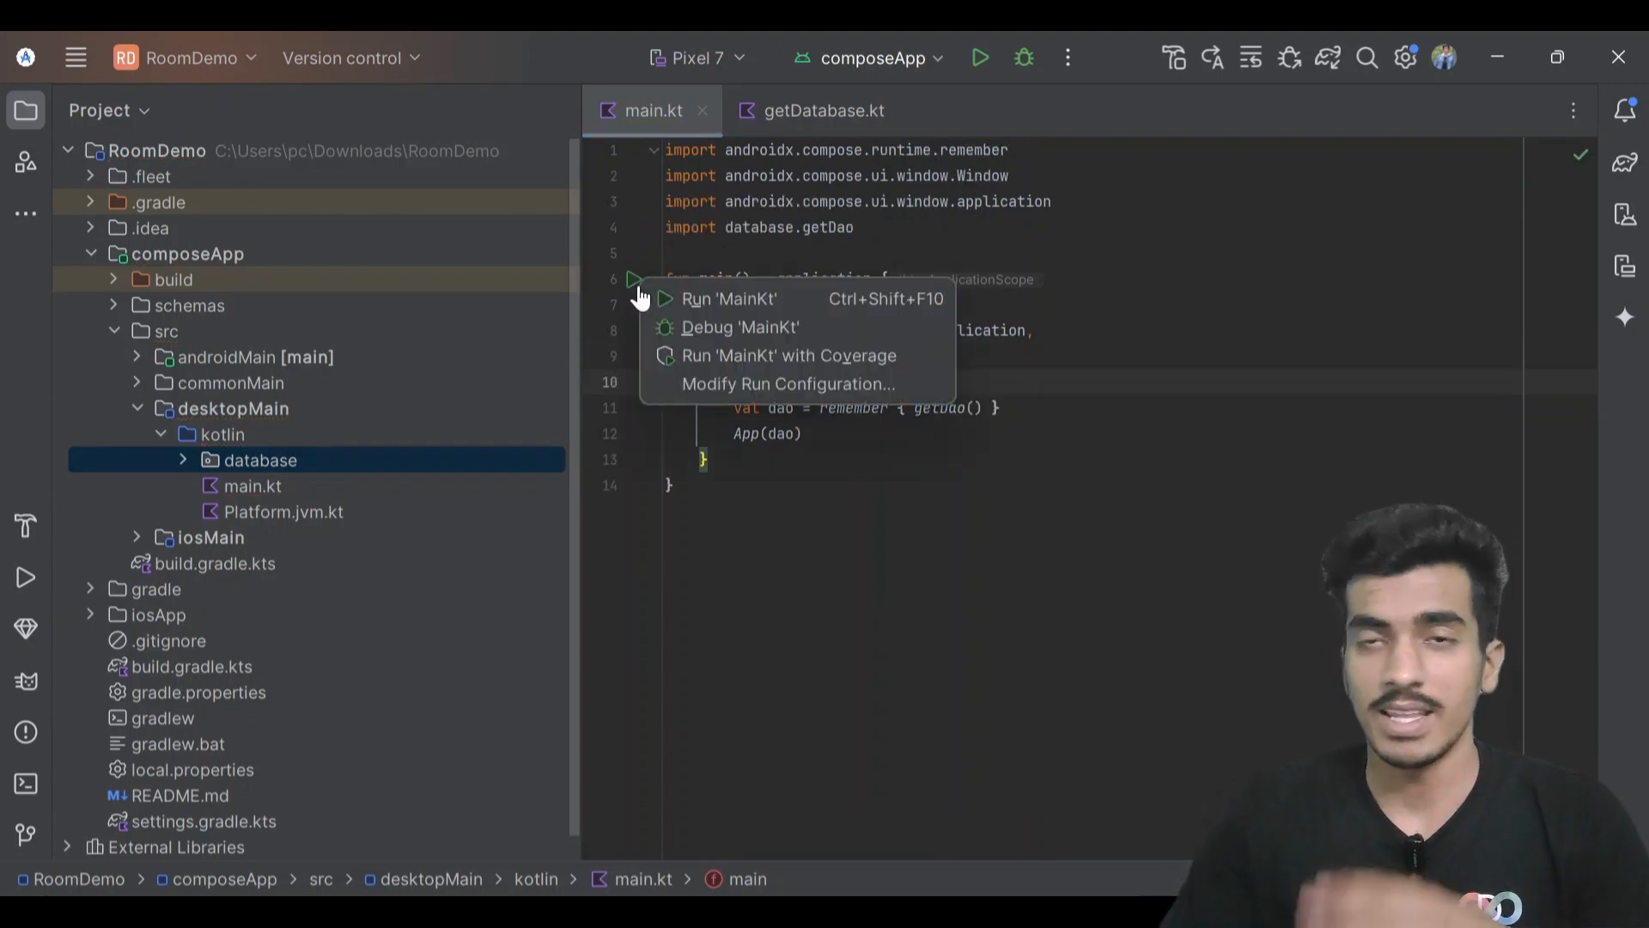
pyautogui.click(936, 266)
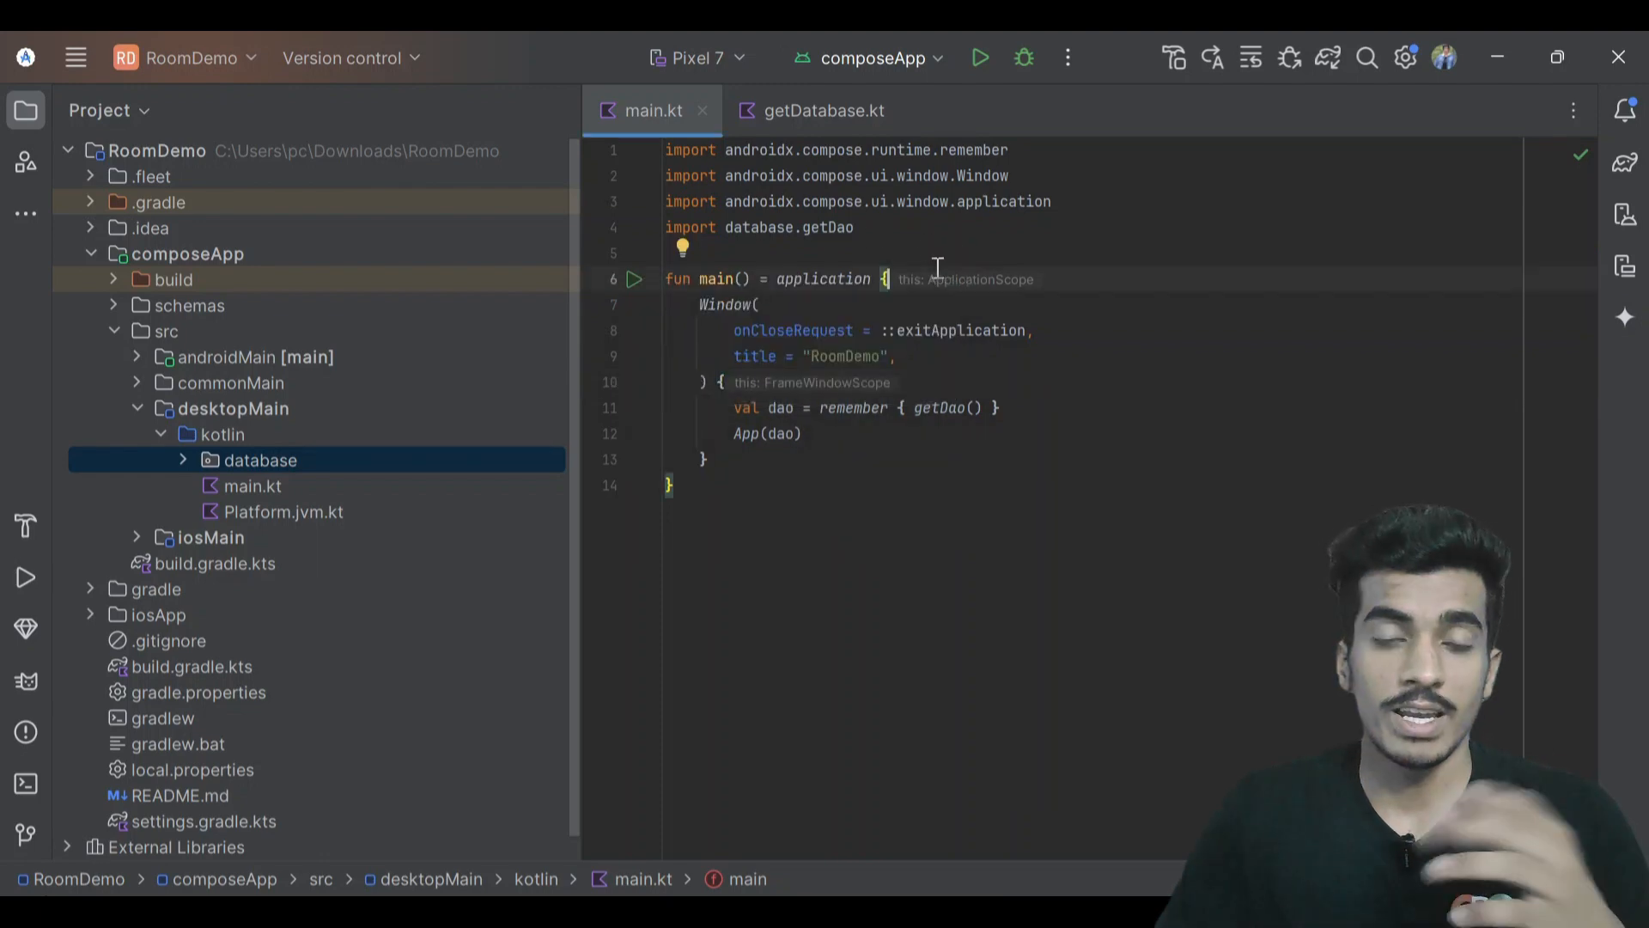
# Add a Gradle run configuration named 'desktop' that runs :composeApp:run.
pyautogui.click(871, 58)
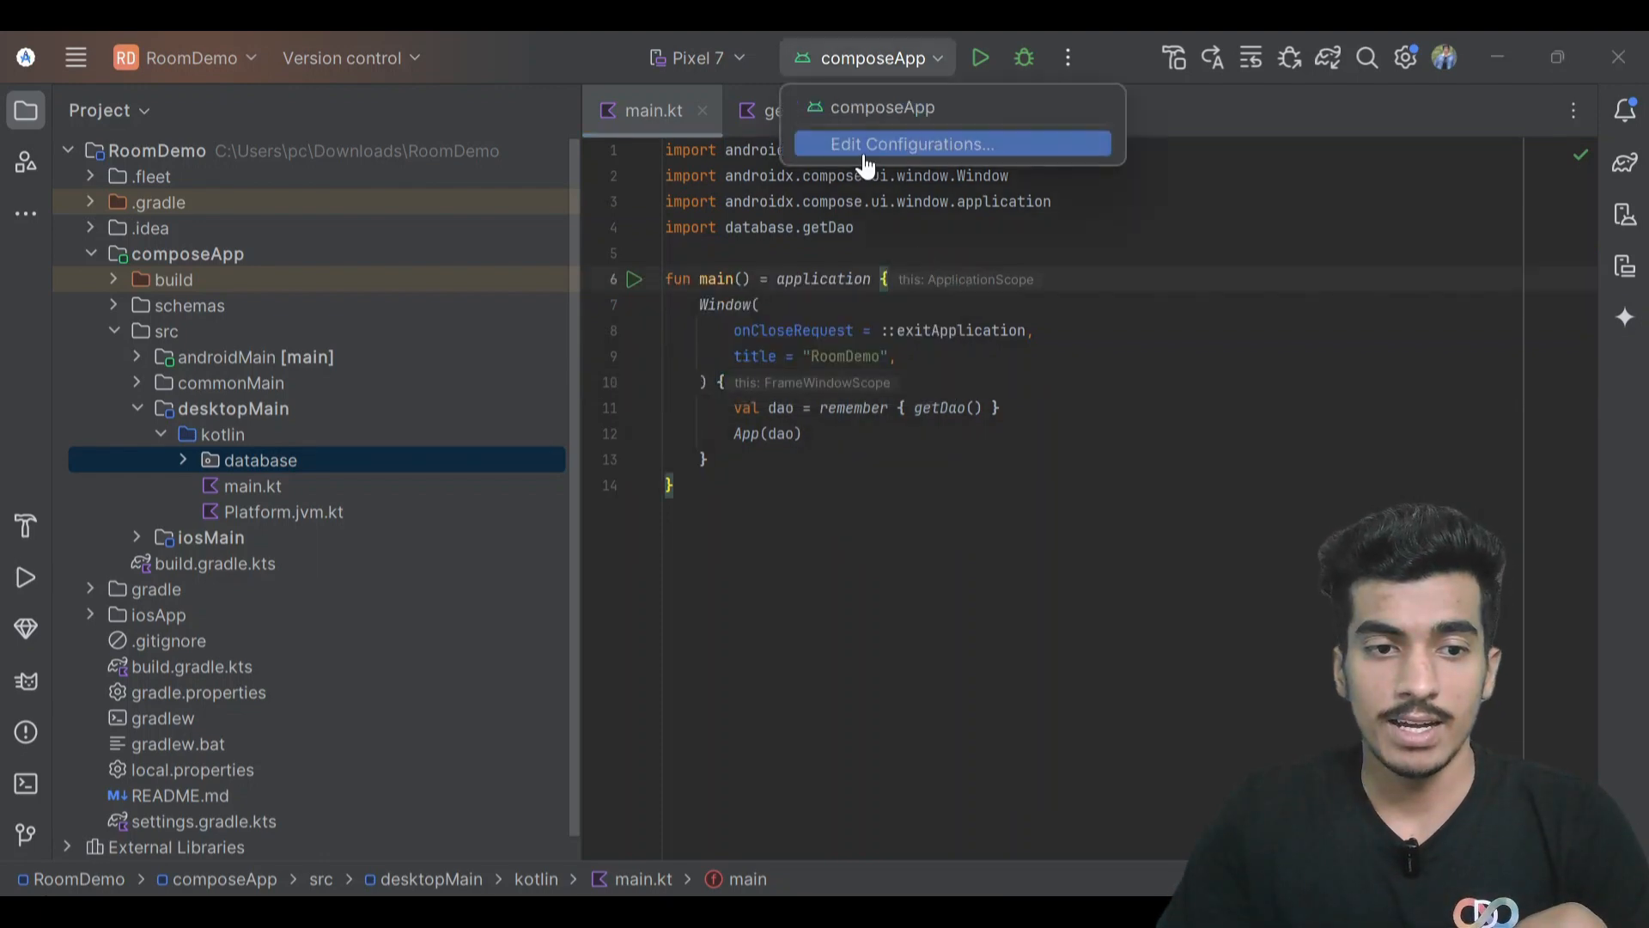
pyautogui.click(909, 144)
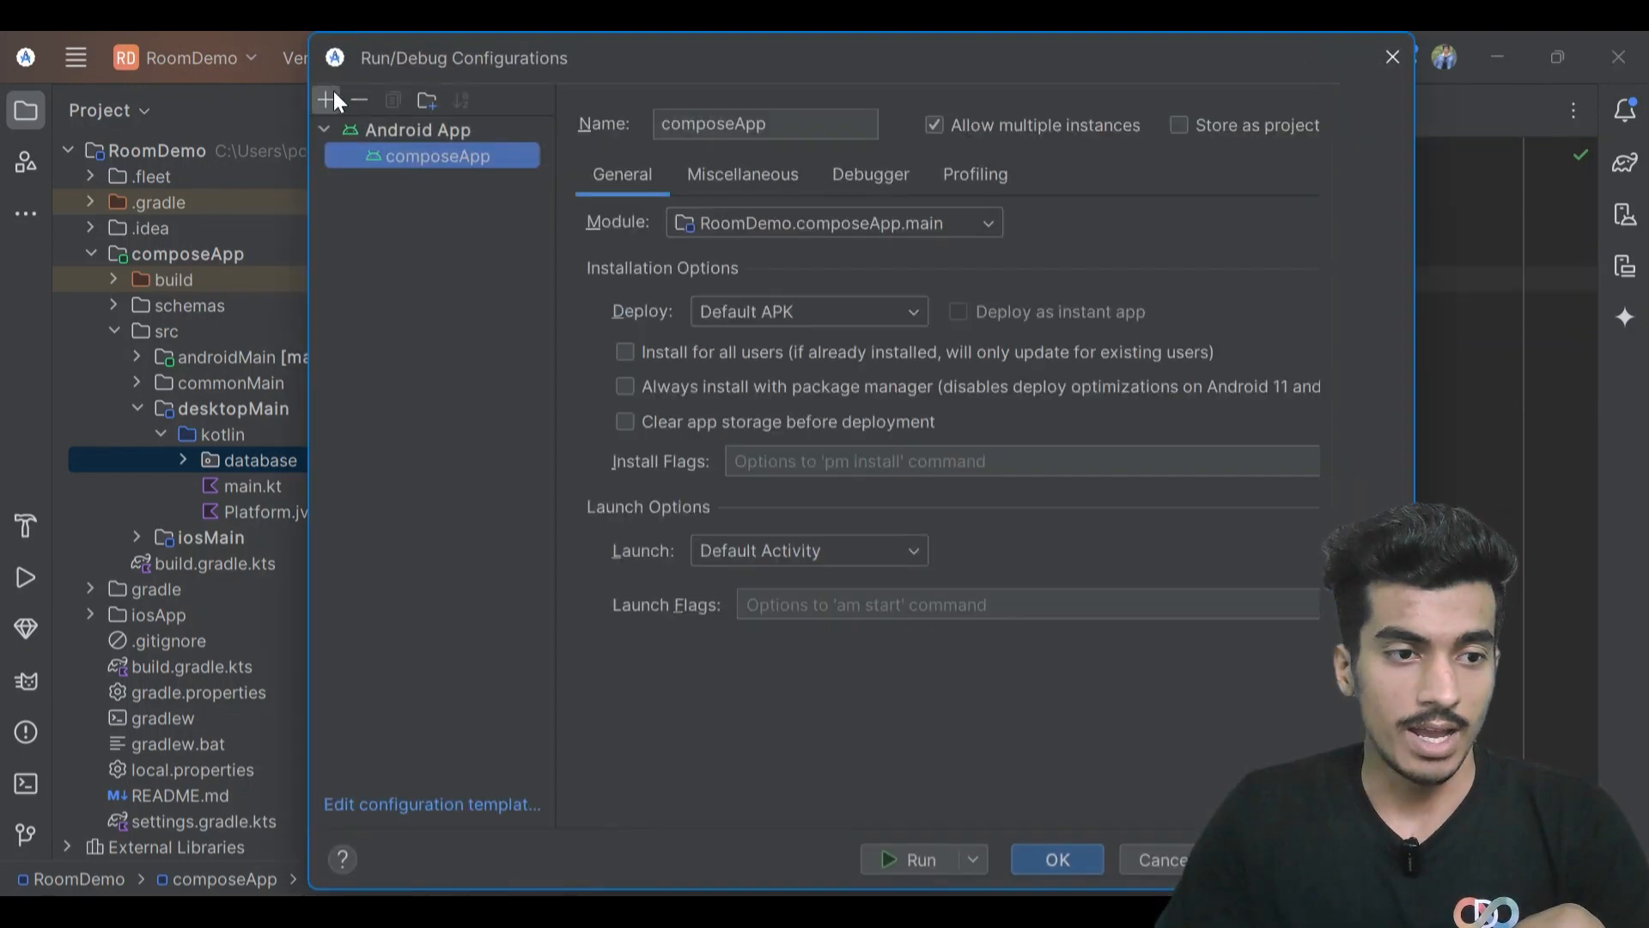
pyautogui.click(326, 100)
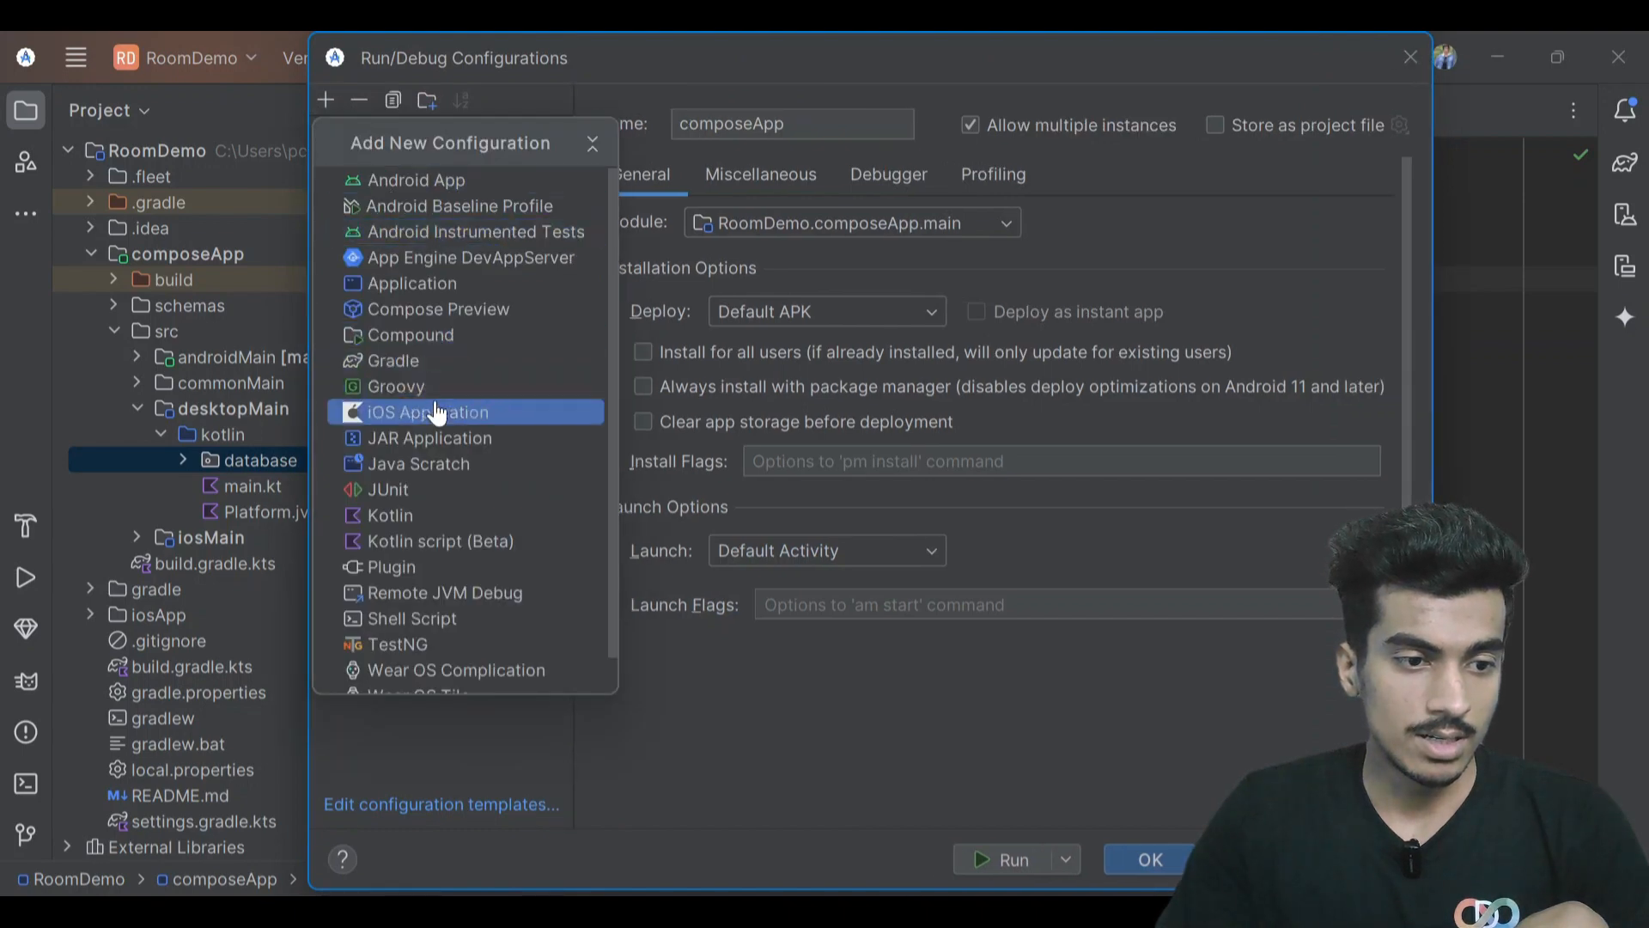
pyautogui.moveTo(436, 360)
pyautogui.write('c')
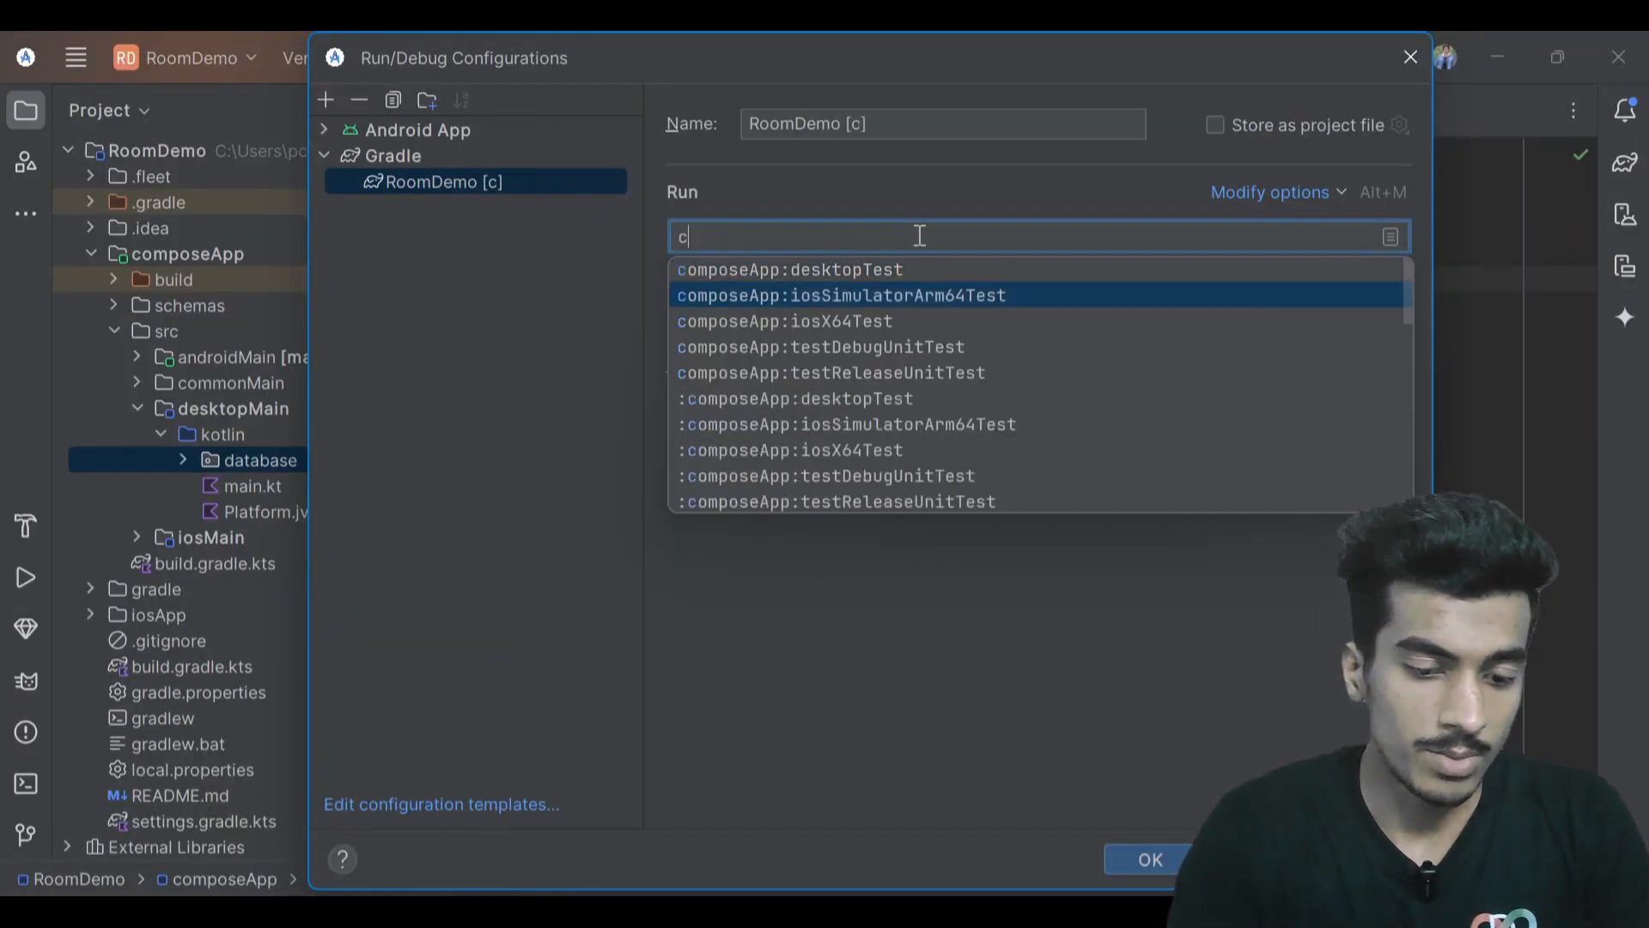
pyautogui.write('omposeApp:r')
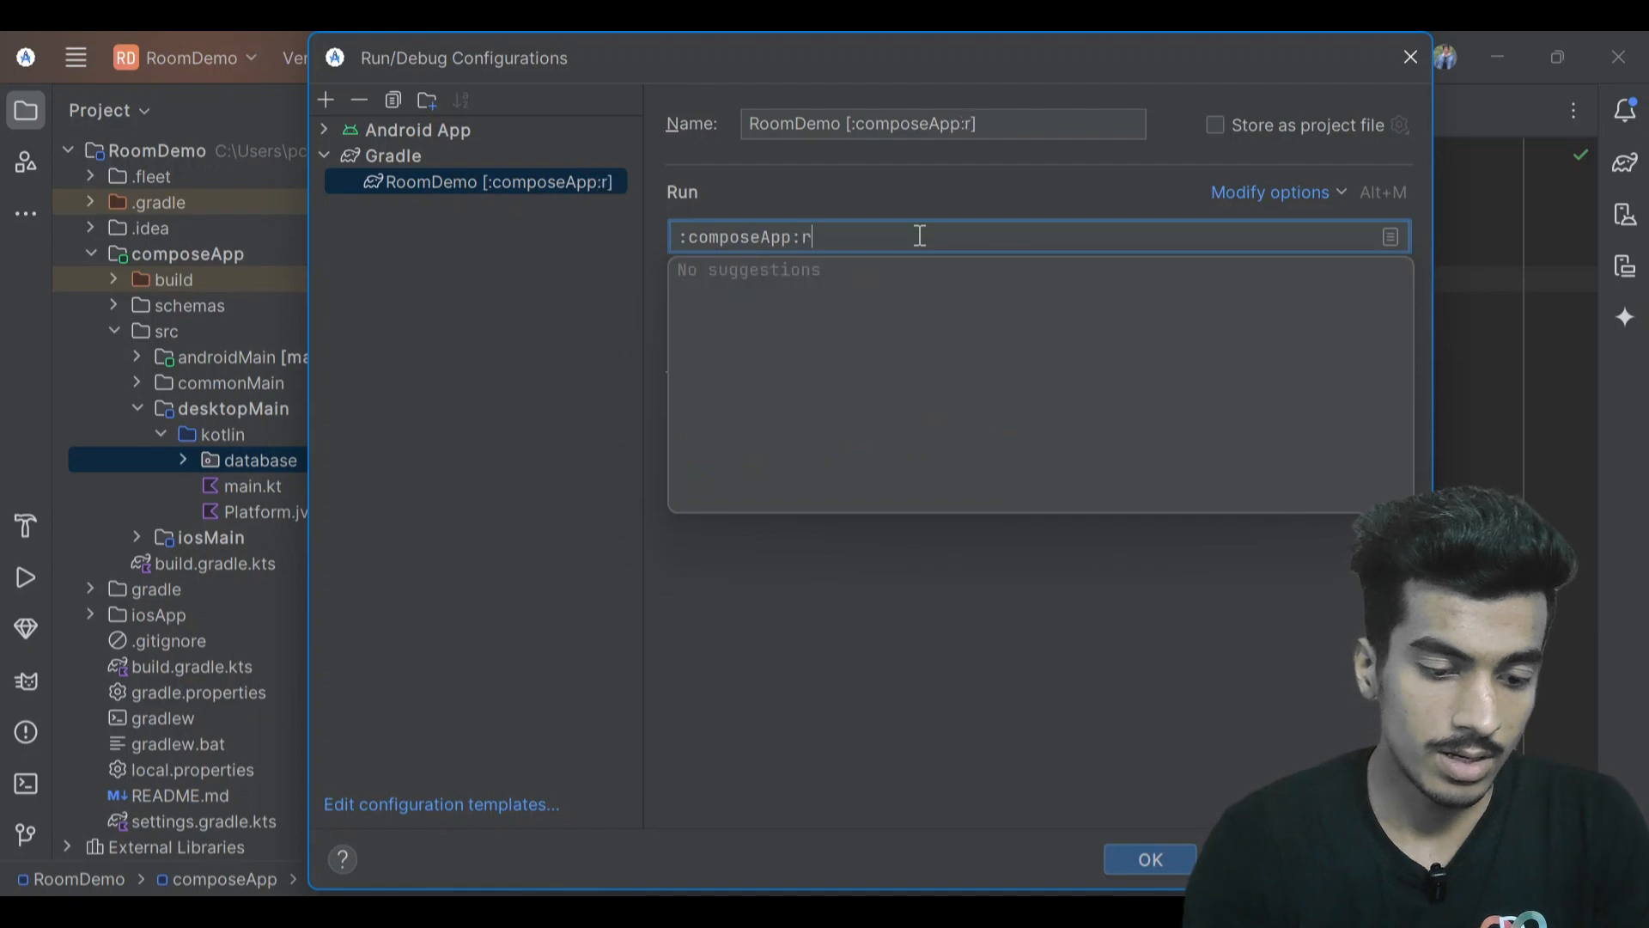
pyautogui.write('un')
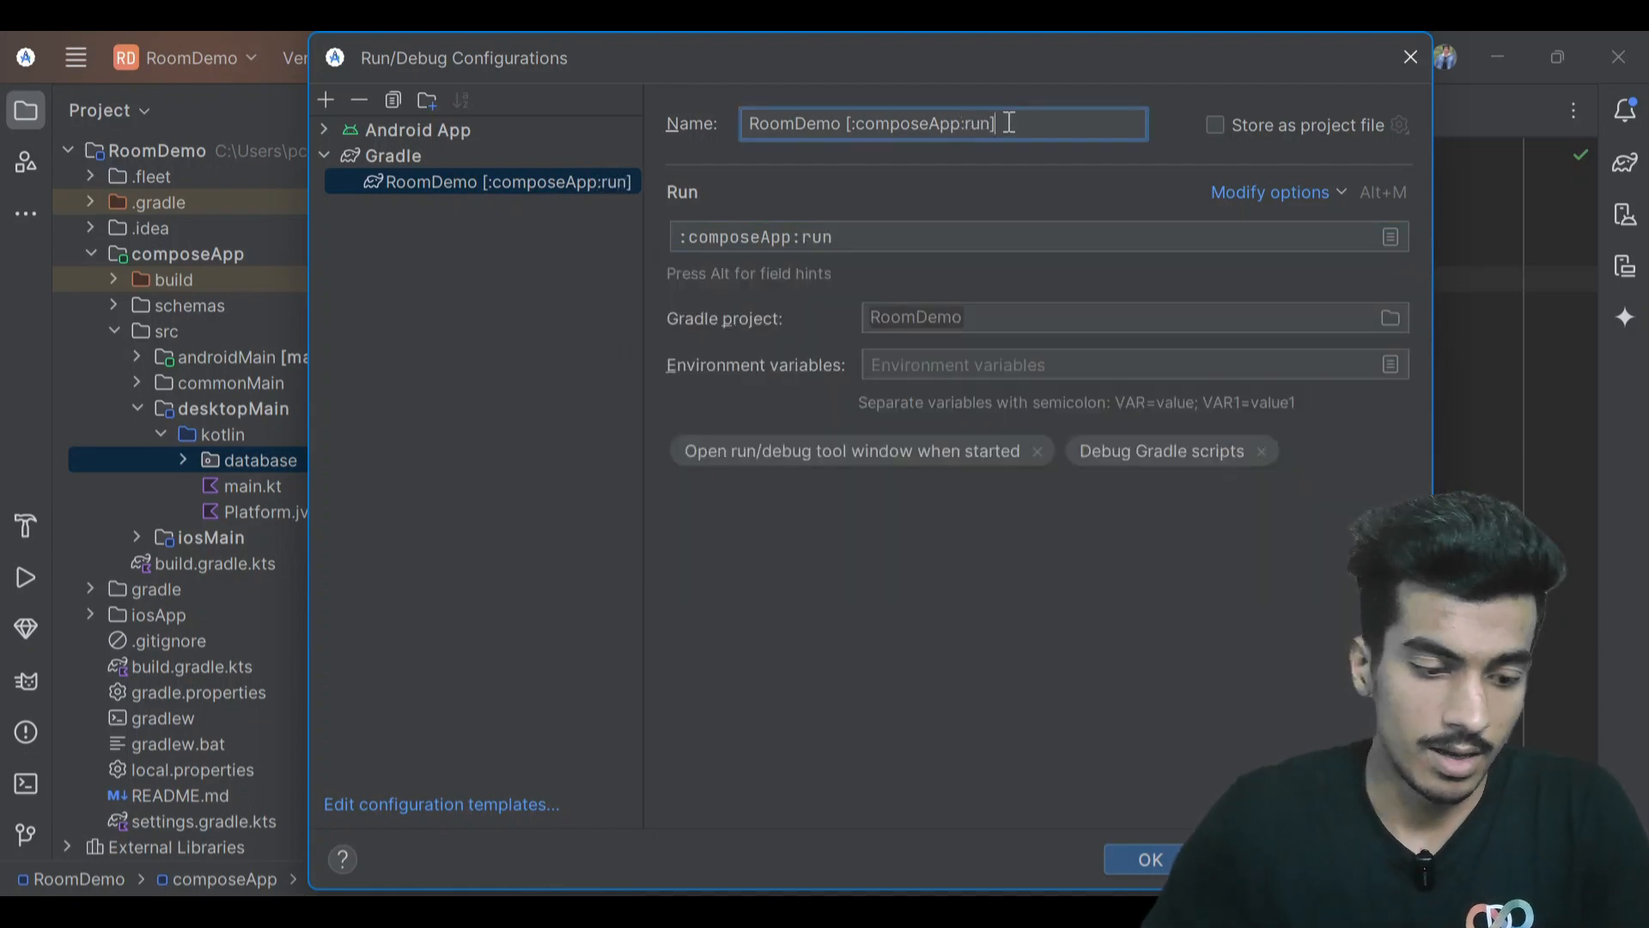
pyautogui.write('deskto')
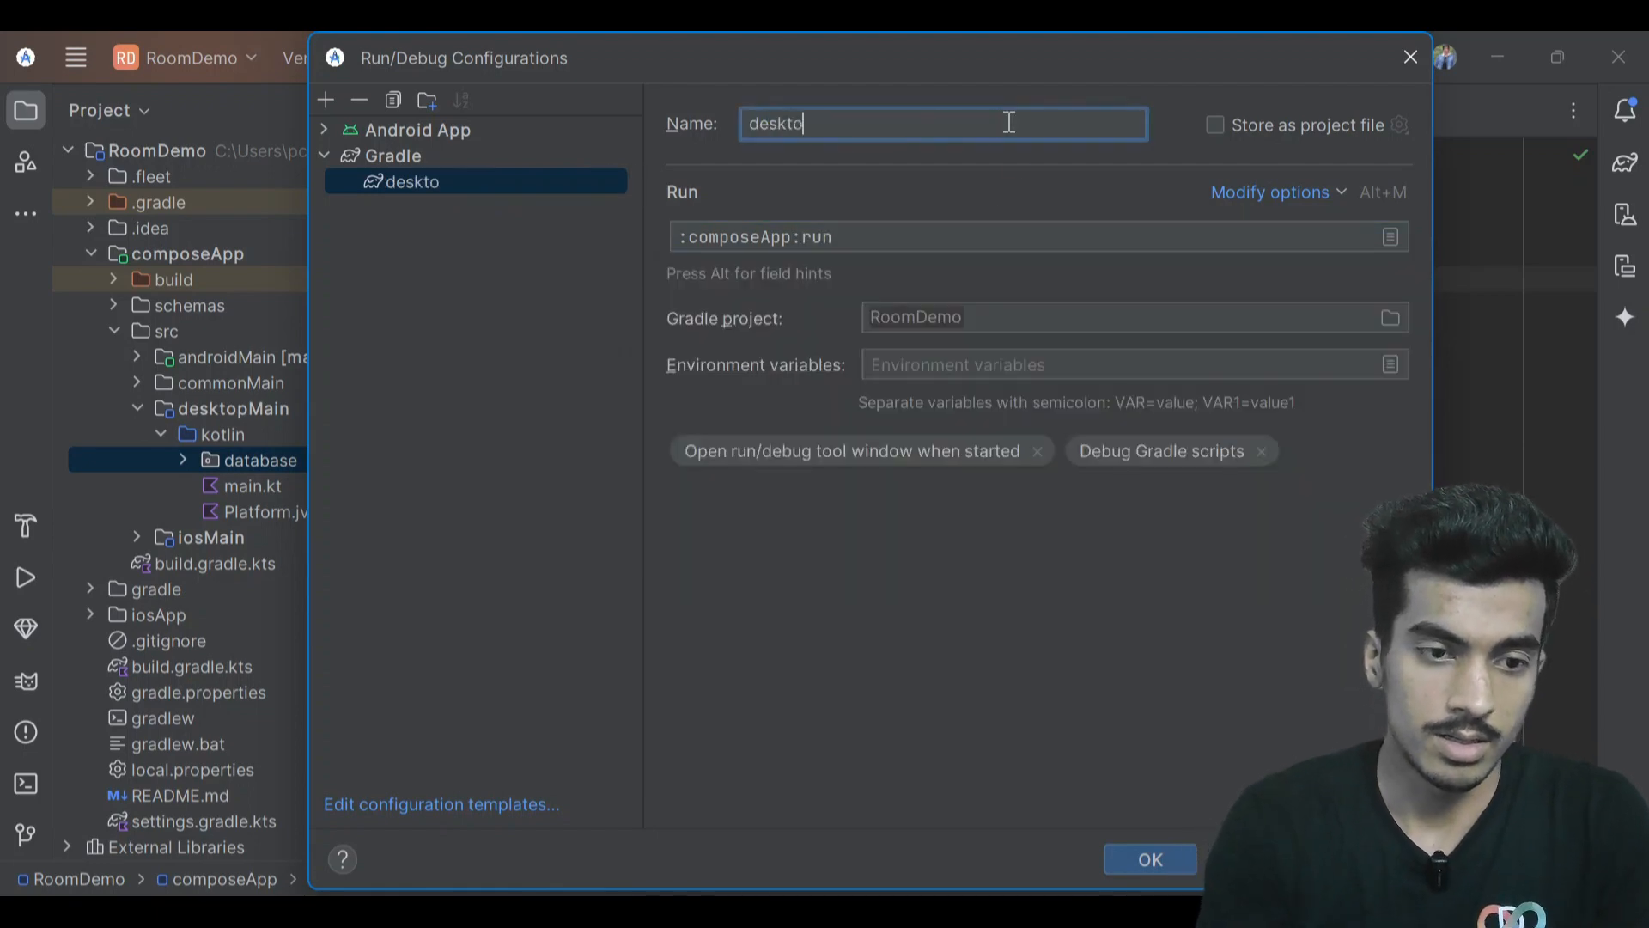
pyautogui.write('p')
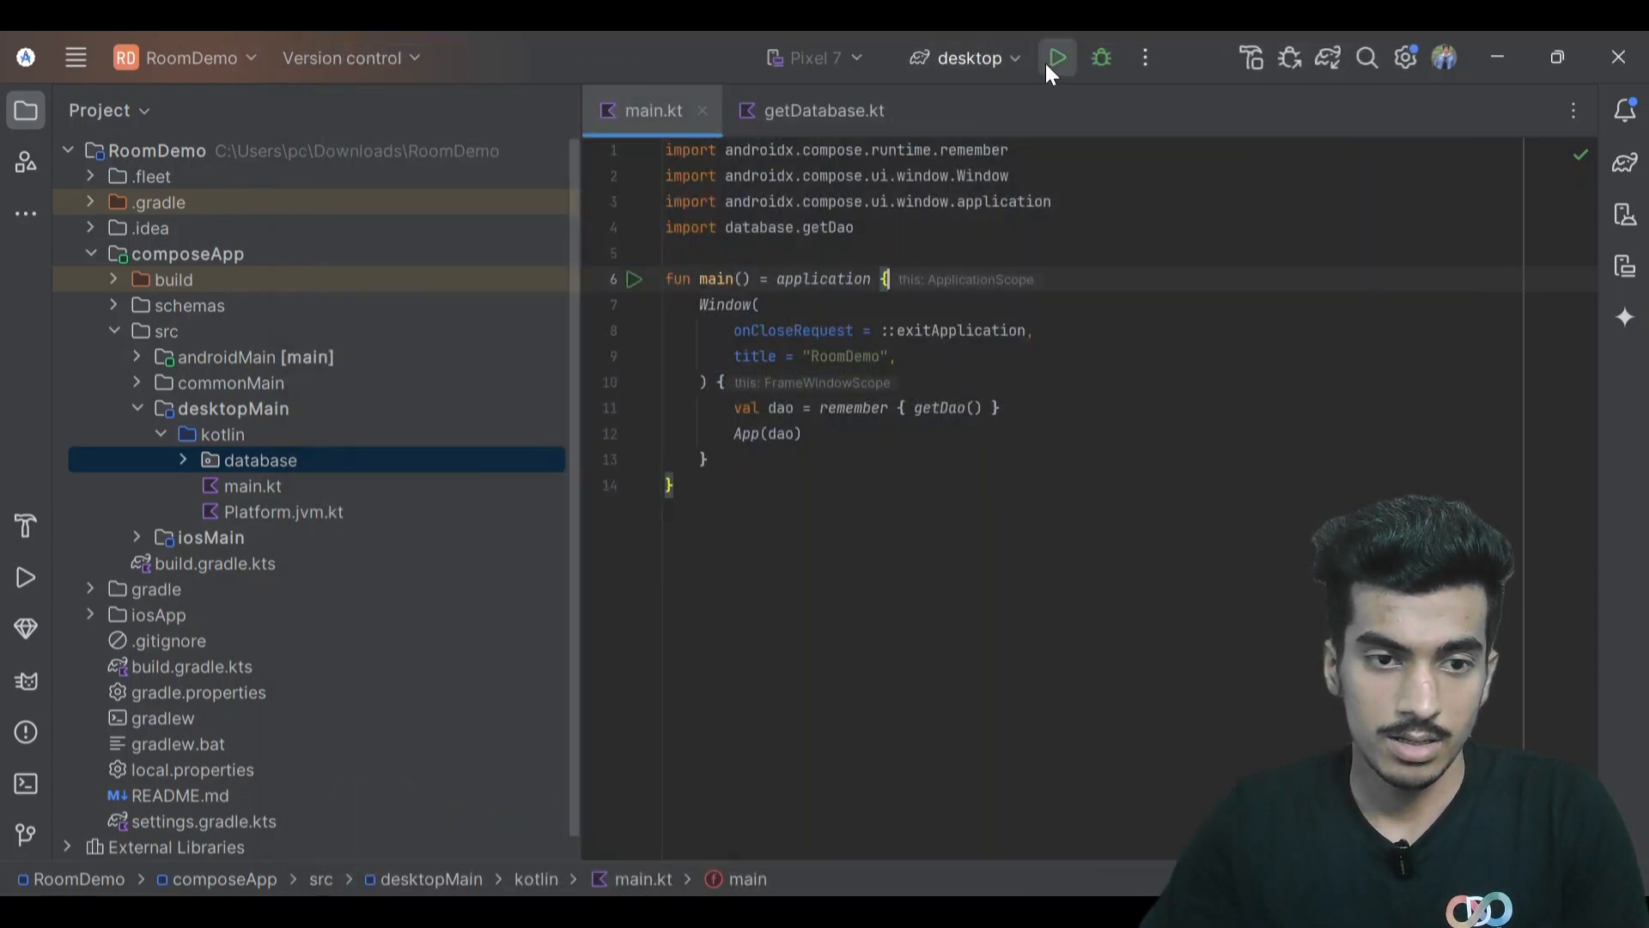
# Run the desktop app, insert a test note, delete the h12 note, and close the window.
pyautogui.click(1058, 57)
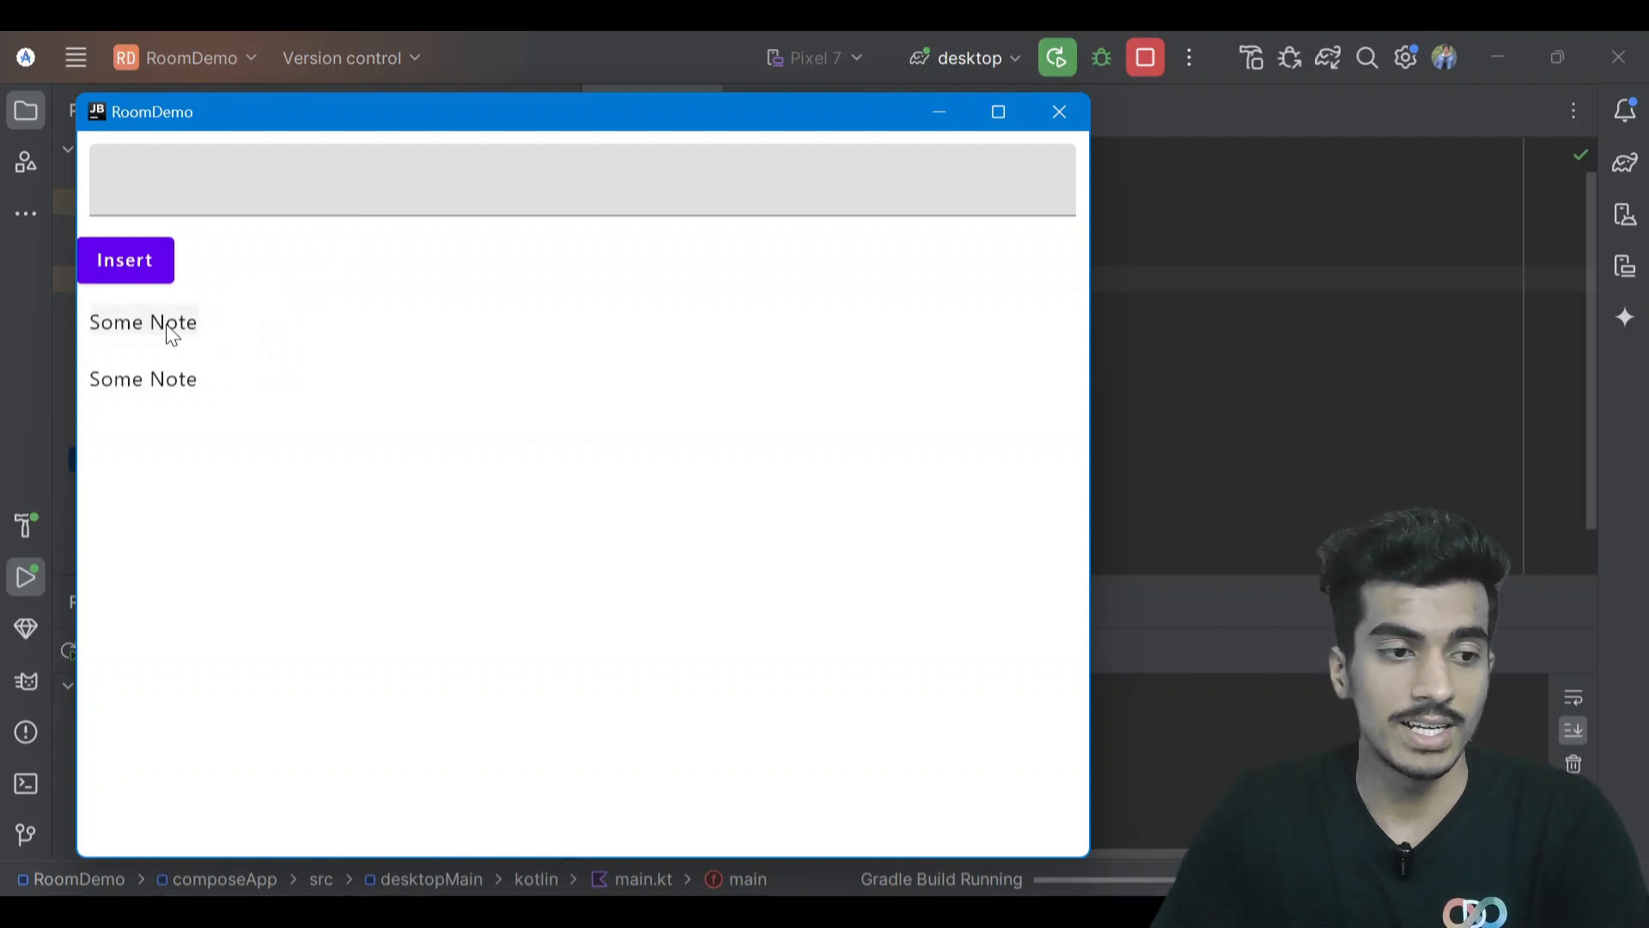
pyautogui.click(578, 179)
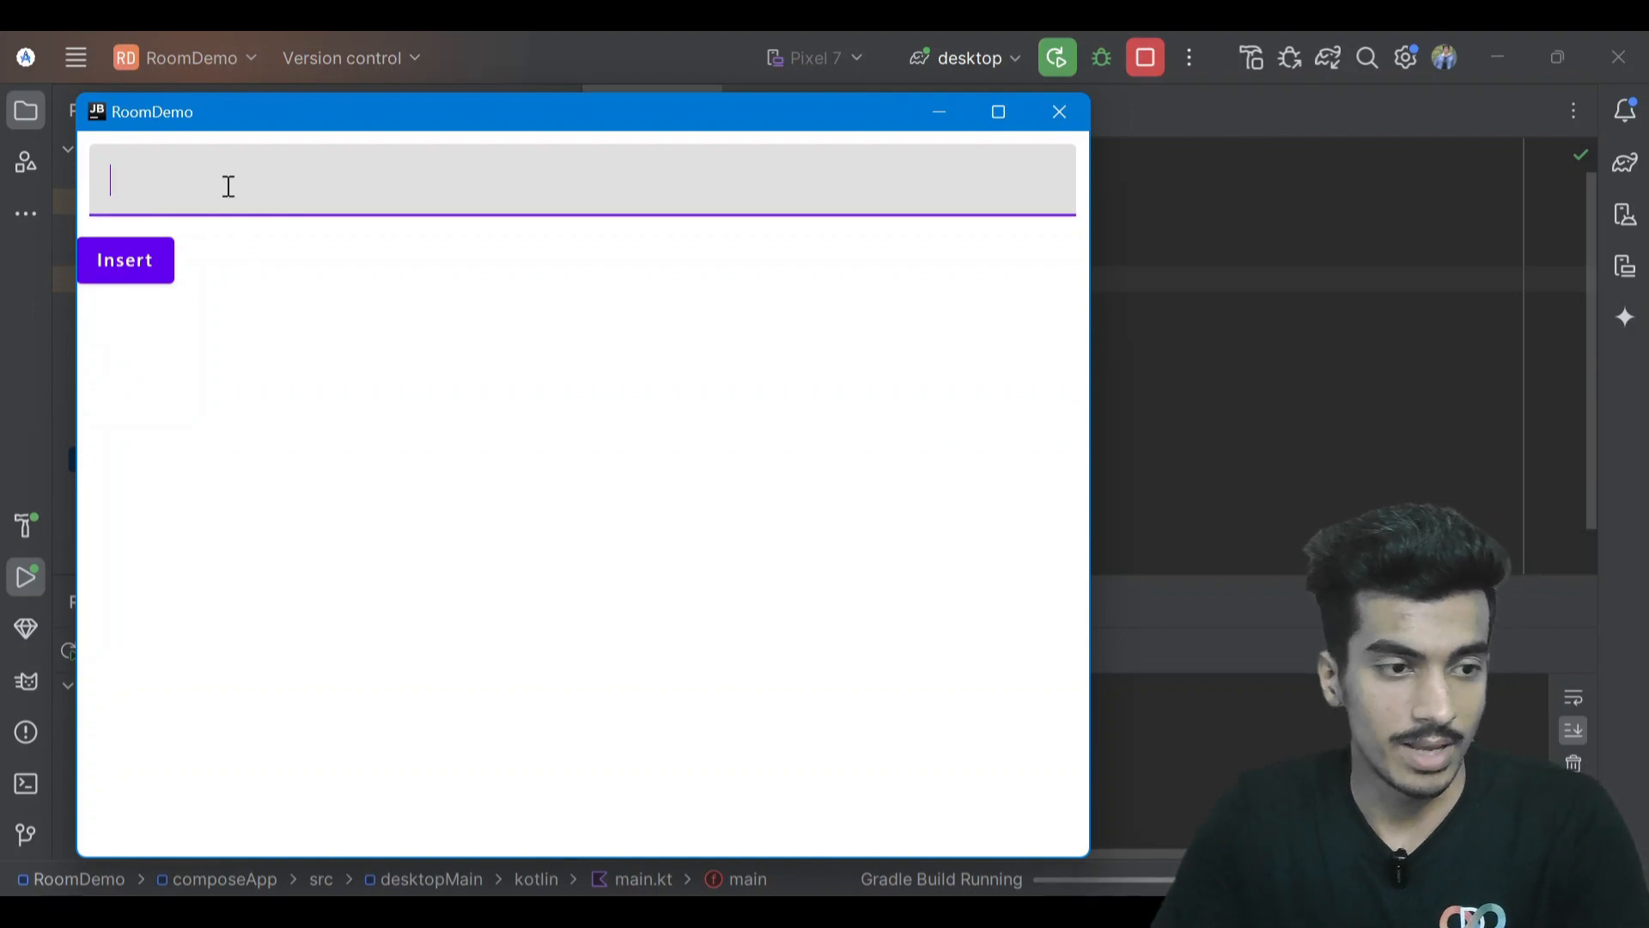
pyautogui.write('h12')
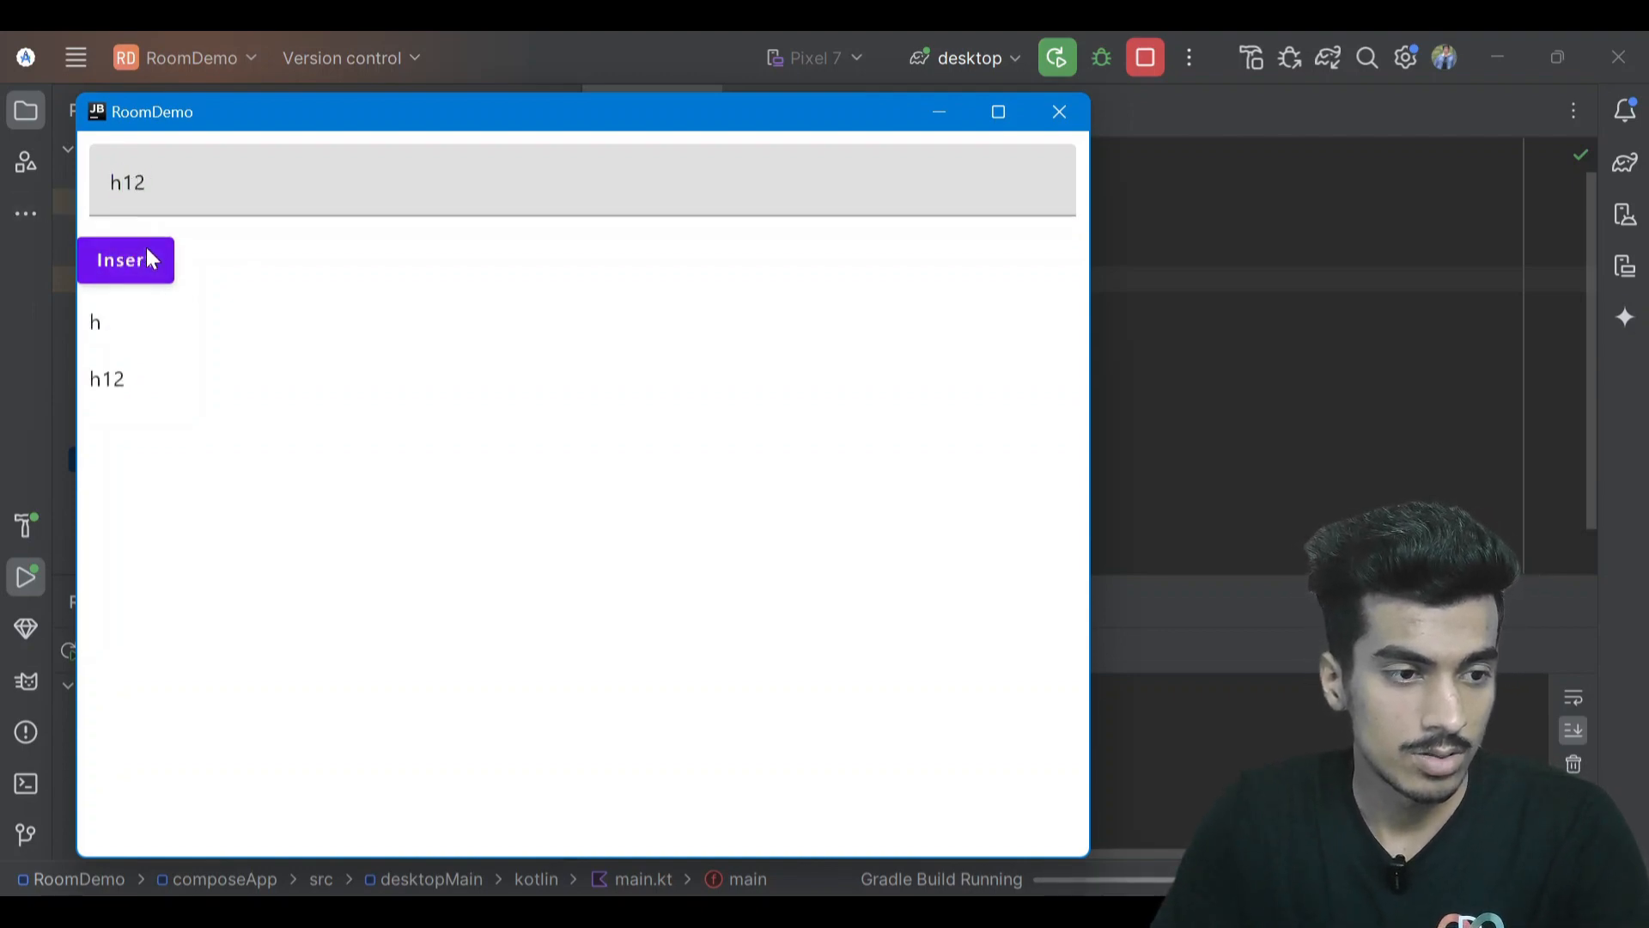
pyautogui.click(123, 259)
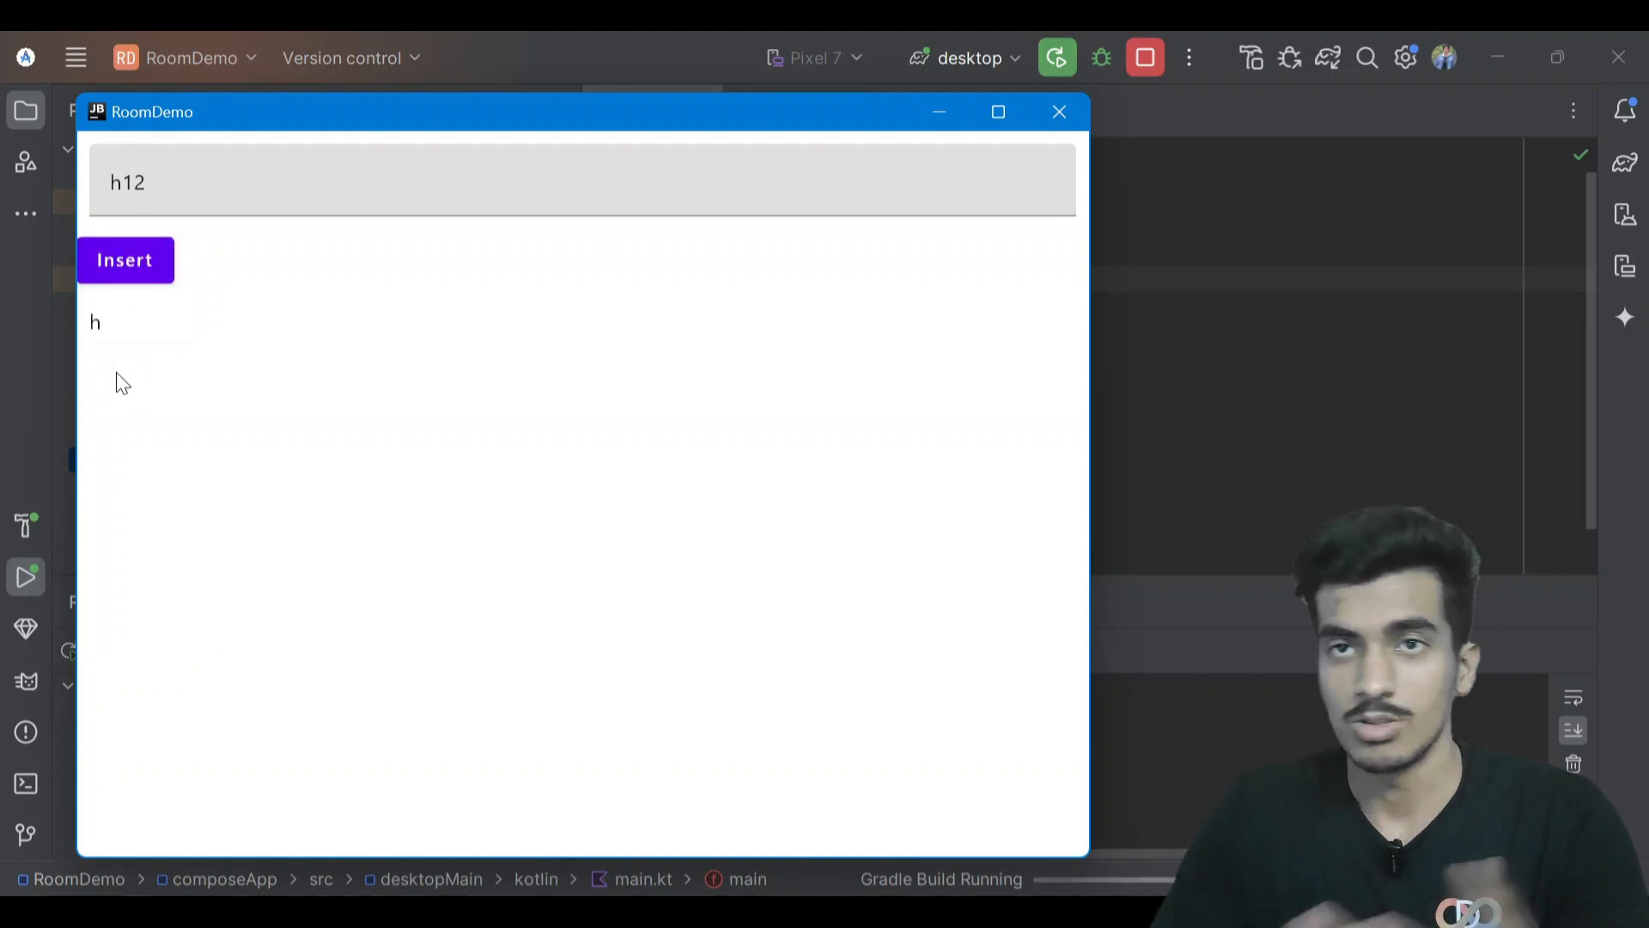
pyautogui.click(1059, 111)
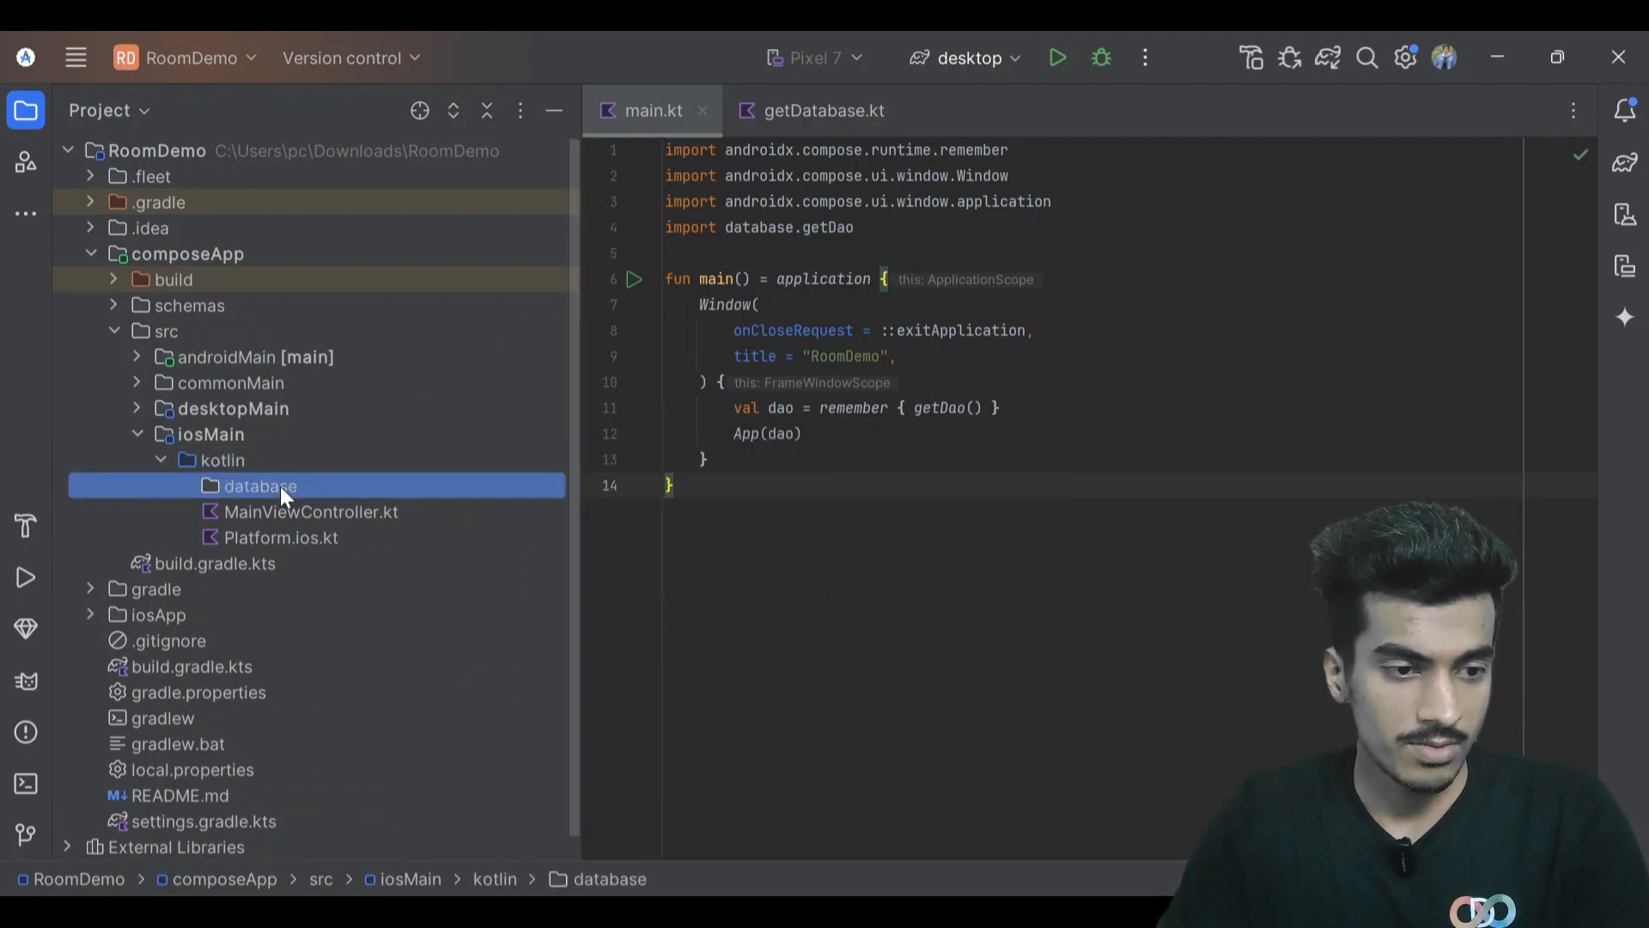
# Append .getDao() after .build() in iOS getDatabase.kt, then open MainViewController.kt.
pyautogui.click(260, 484)
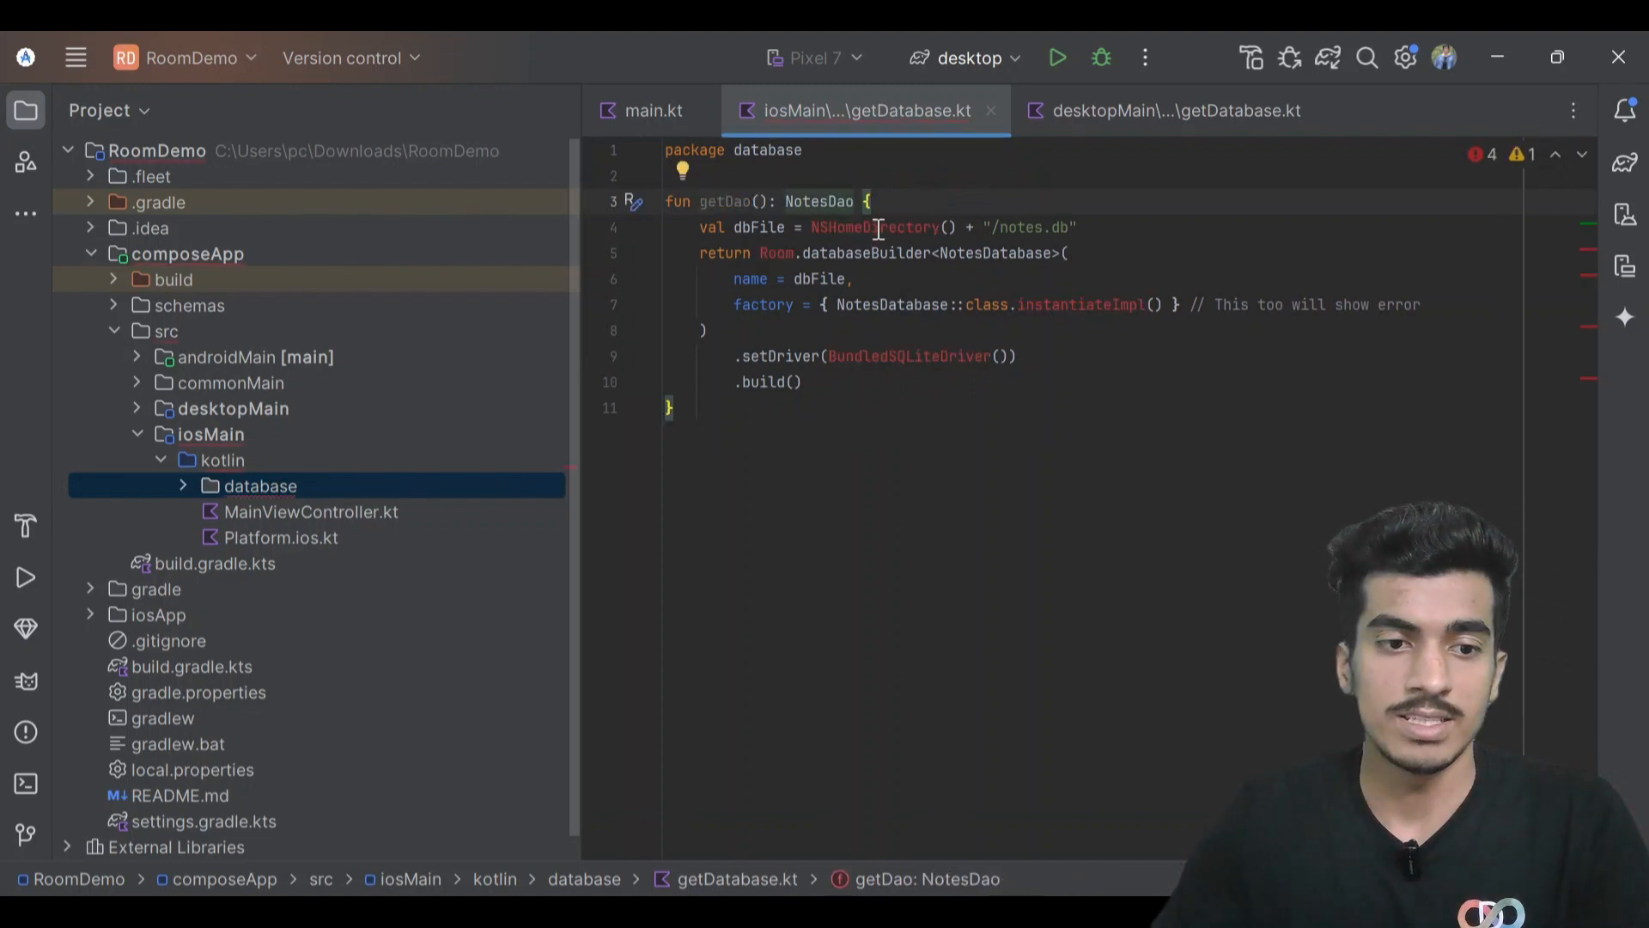
pyautogui.doubleClick(872, 226)
pyautogui.write('.')
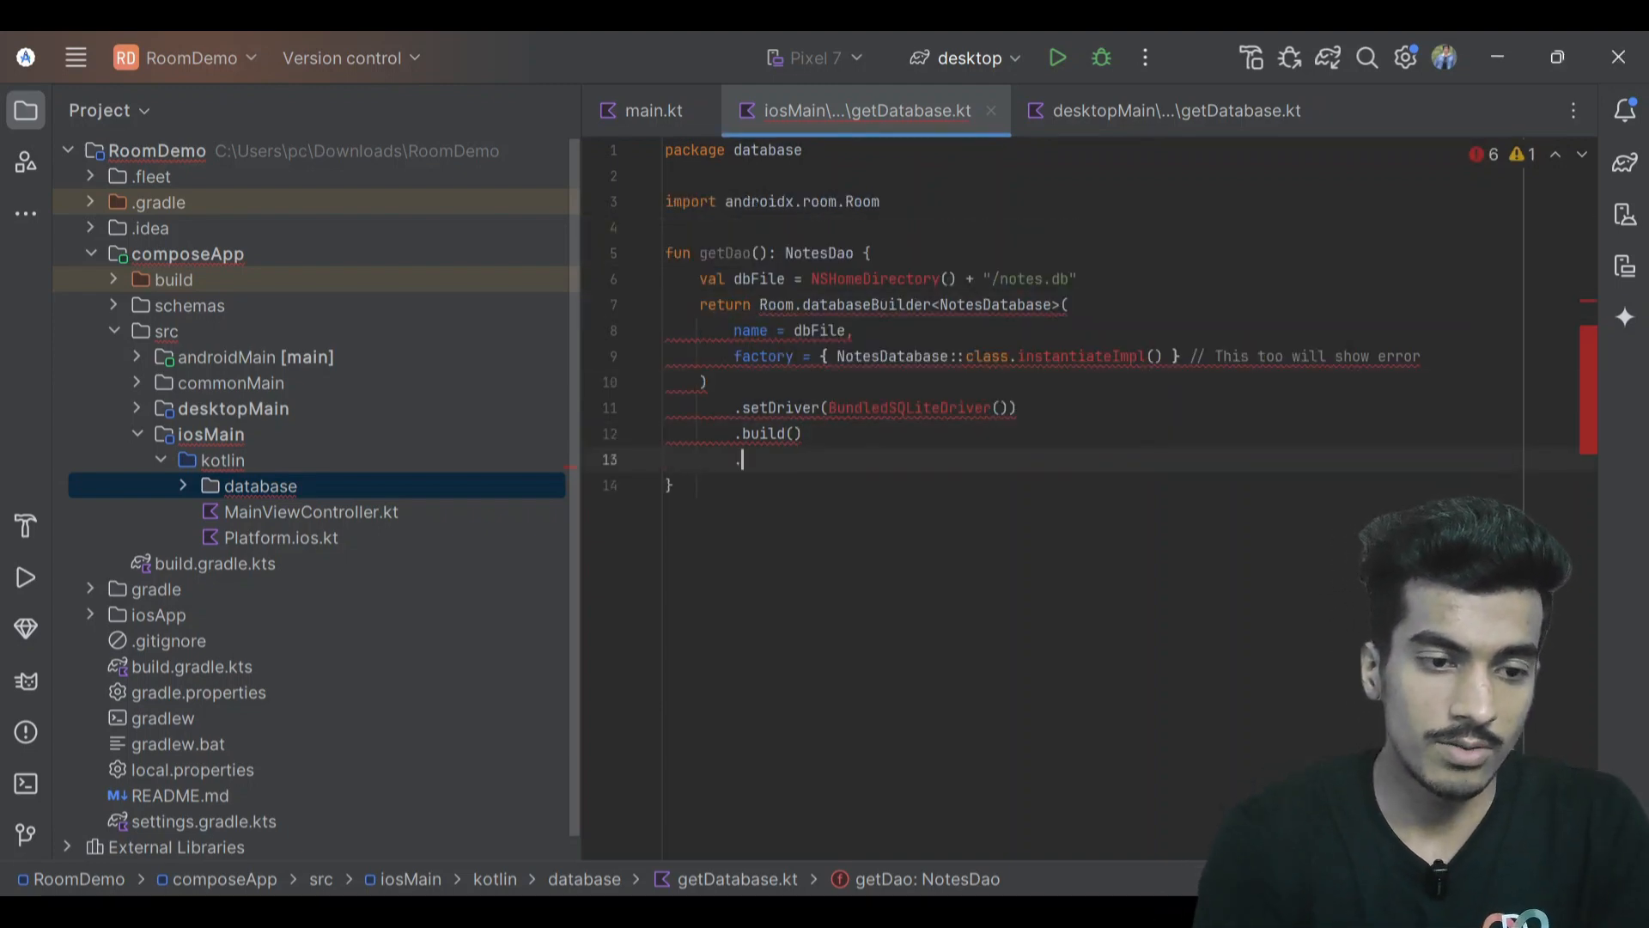
pyautogui.write('get')
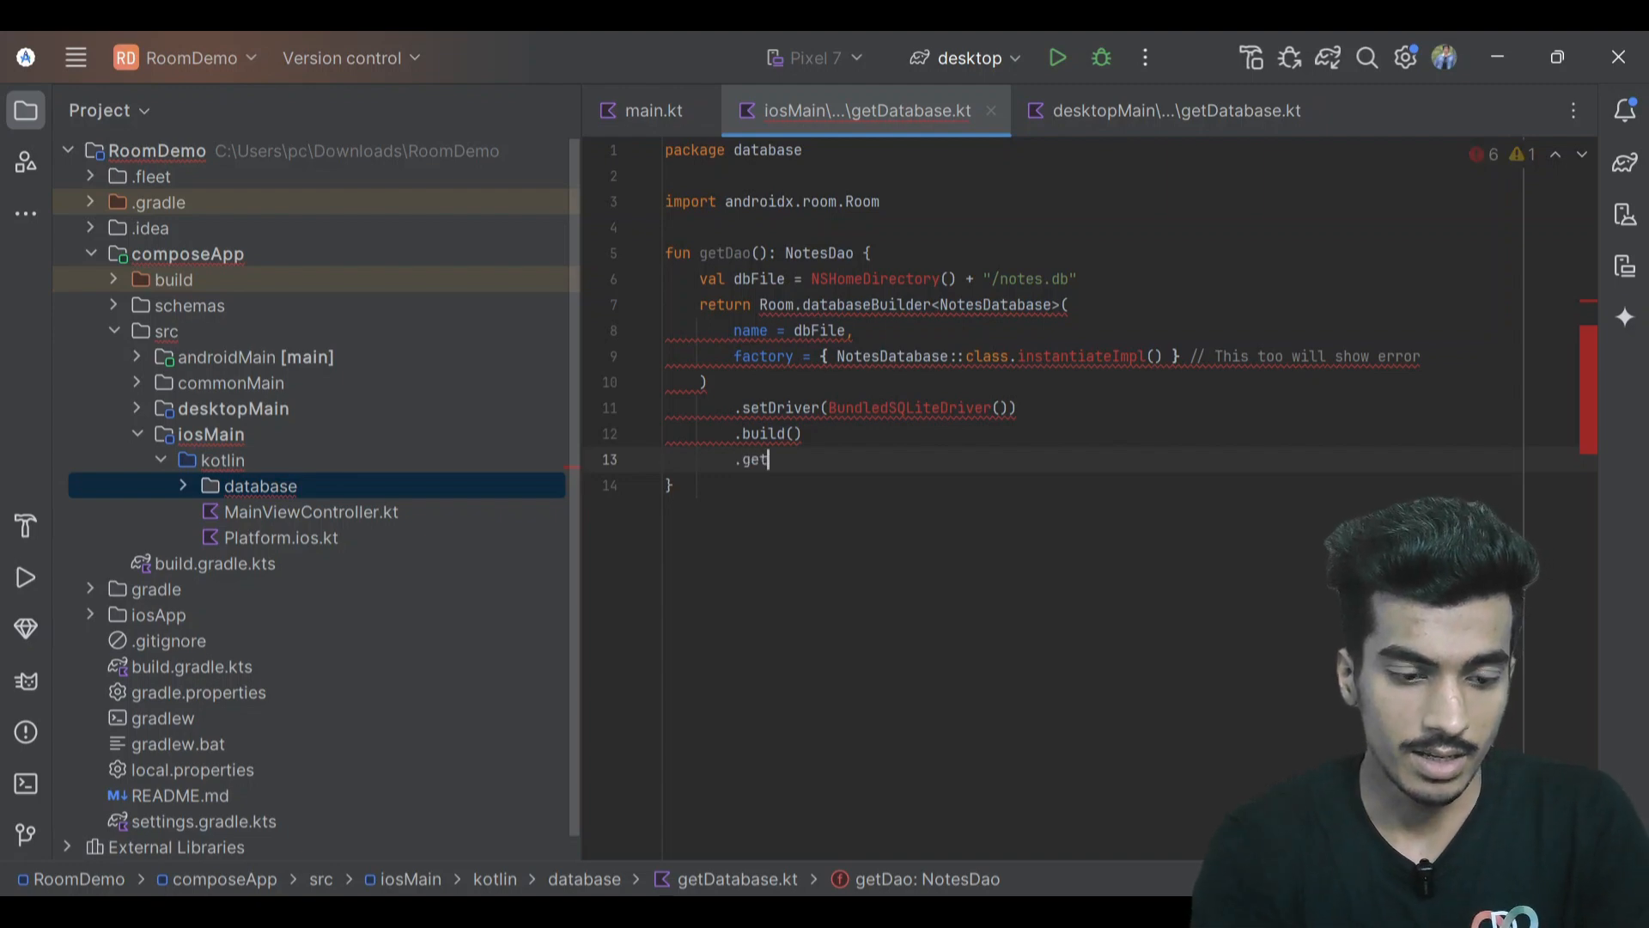
pyautogui.write('Dao()')
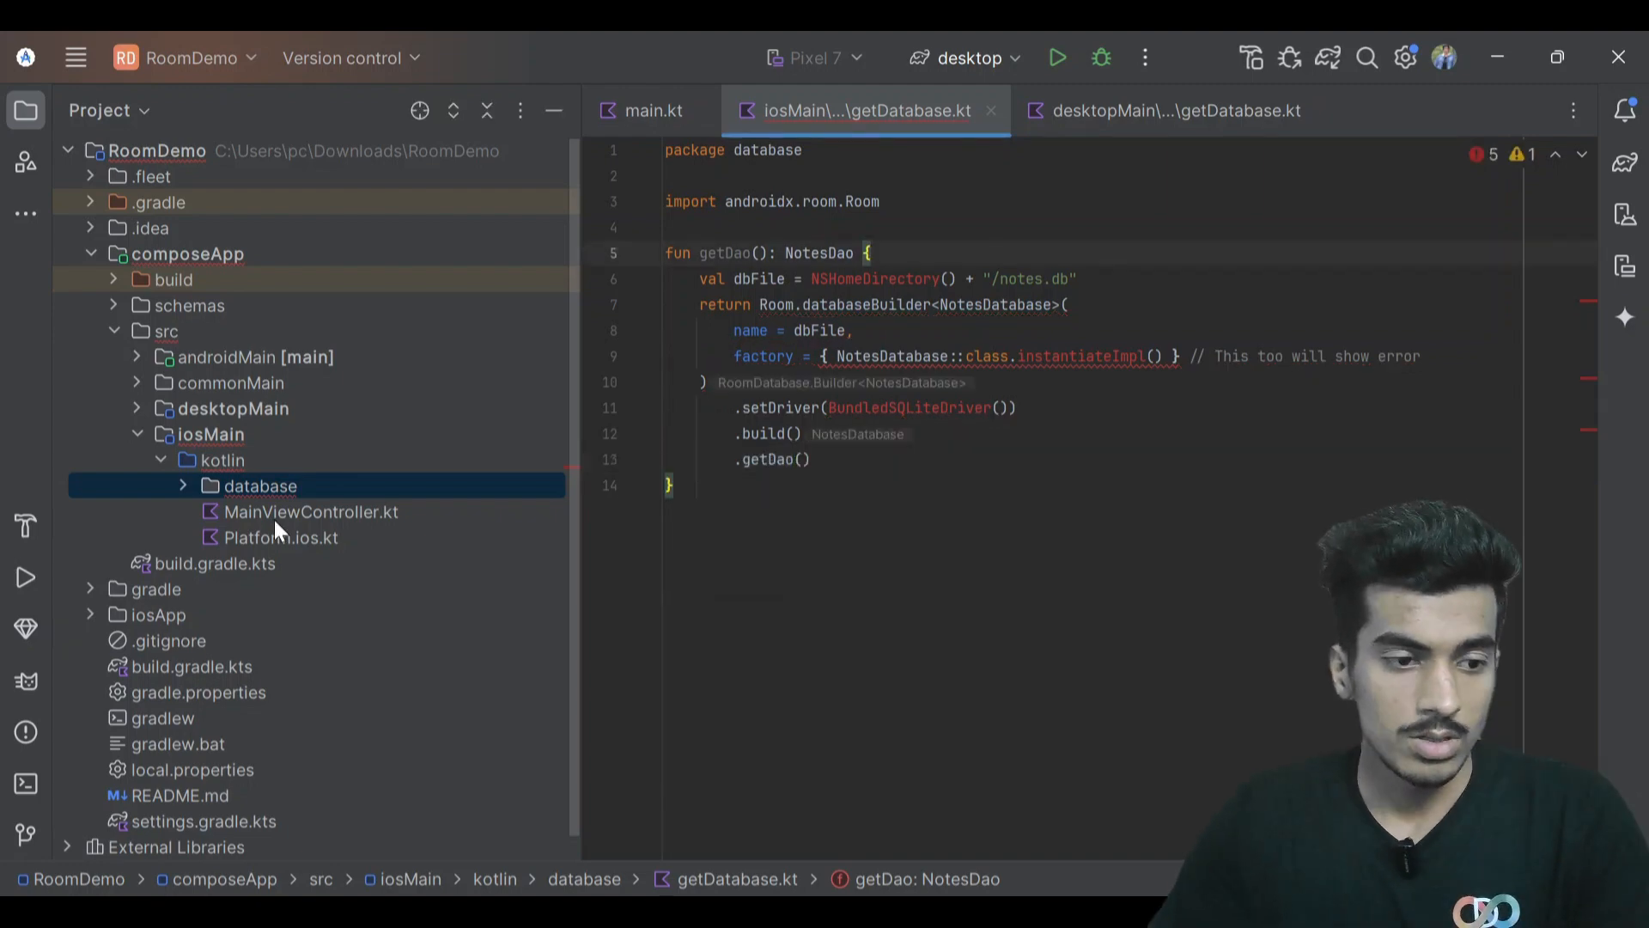
pyautogui.doubleClick(309, 511)
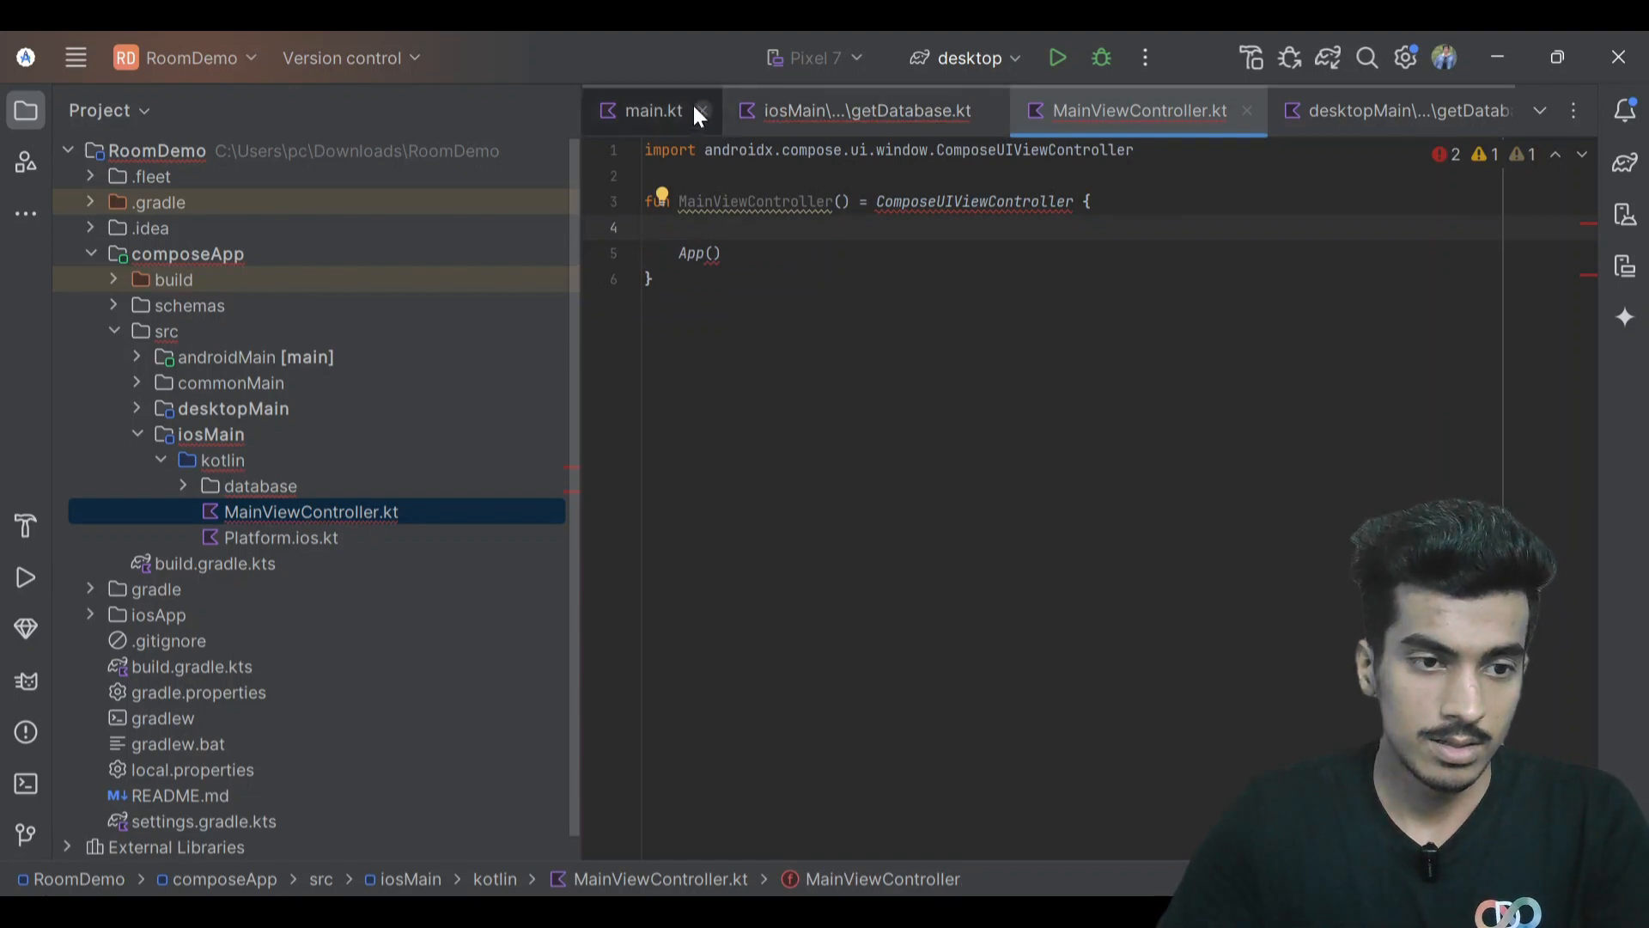
# Copy the remember { getDao() } line into MainViewController.kt and pass dao into App.
pyautogui.click(652, 110)
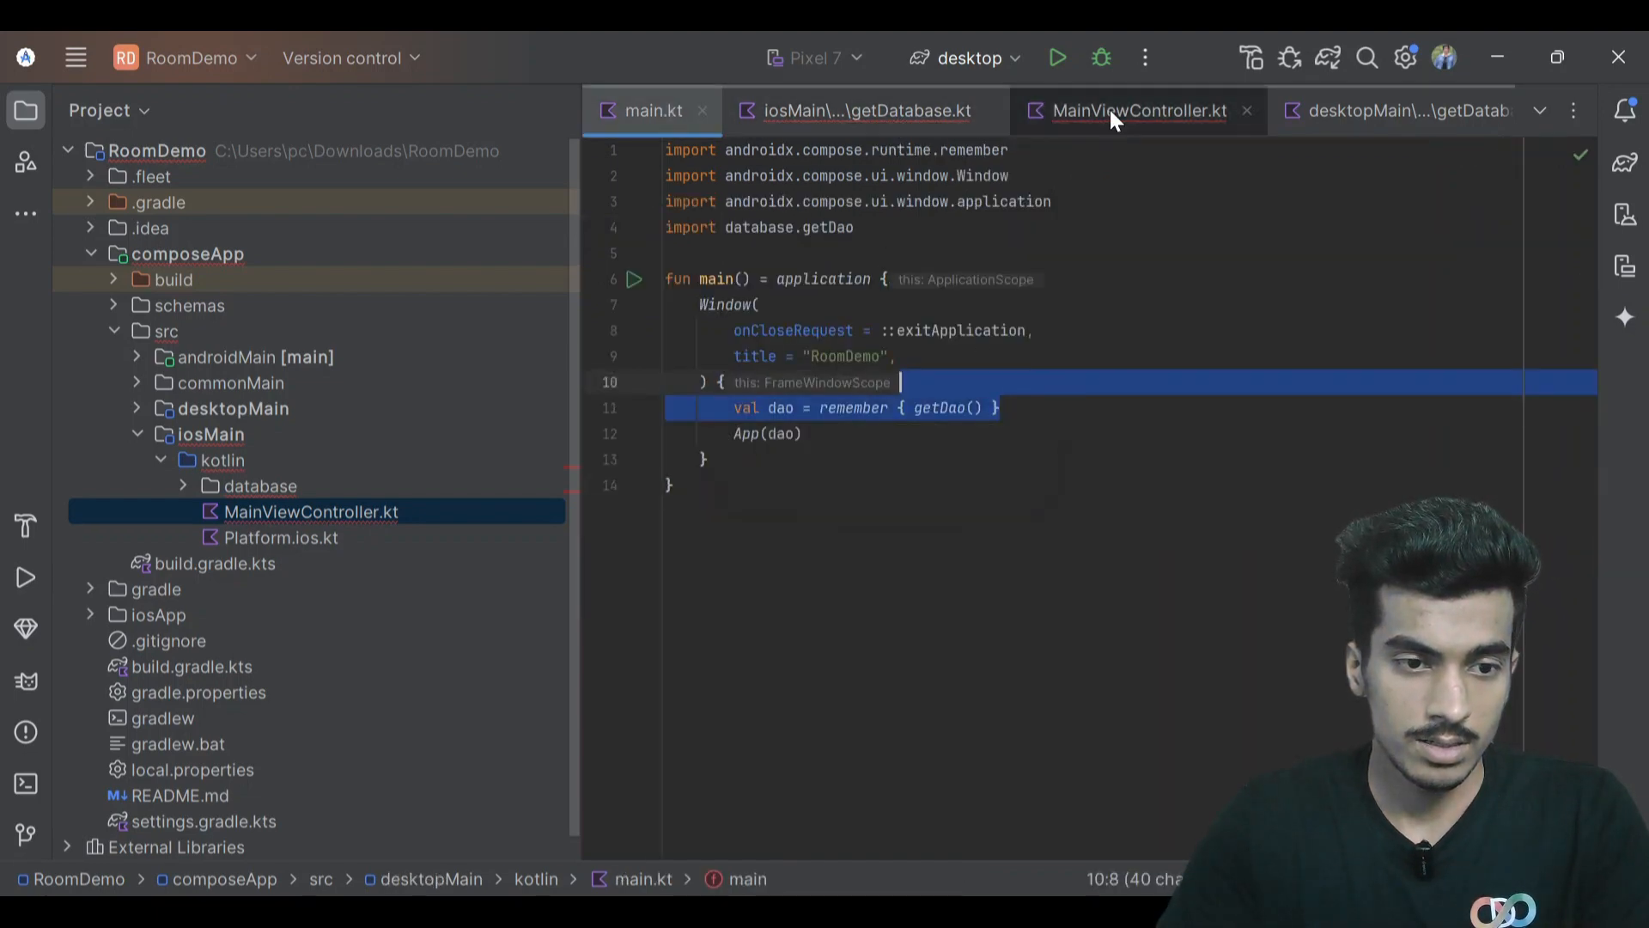
pyautogui.click(1138, 111)
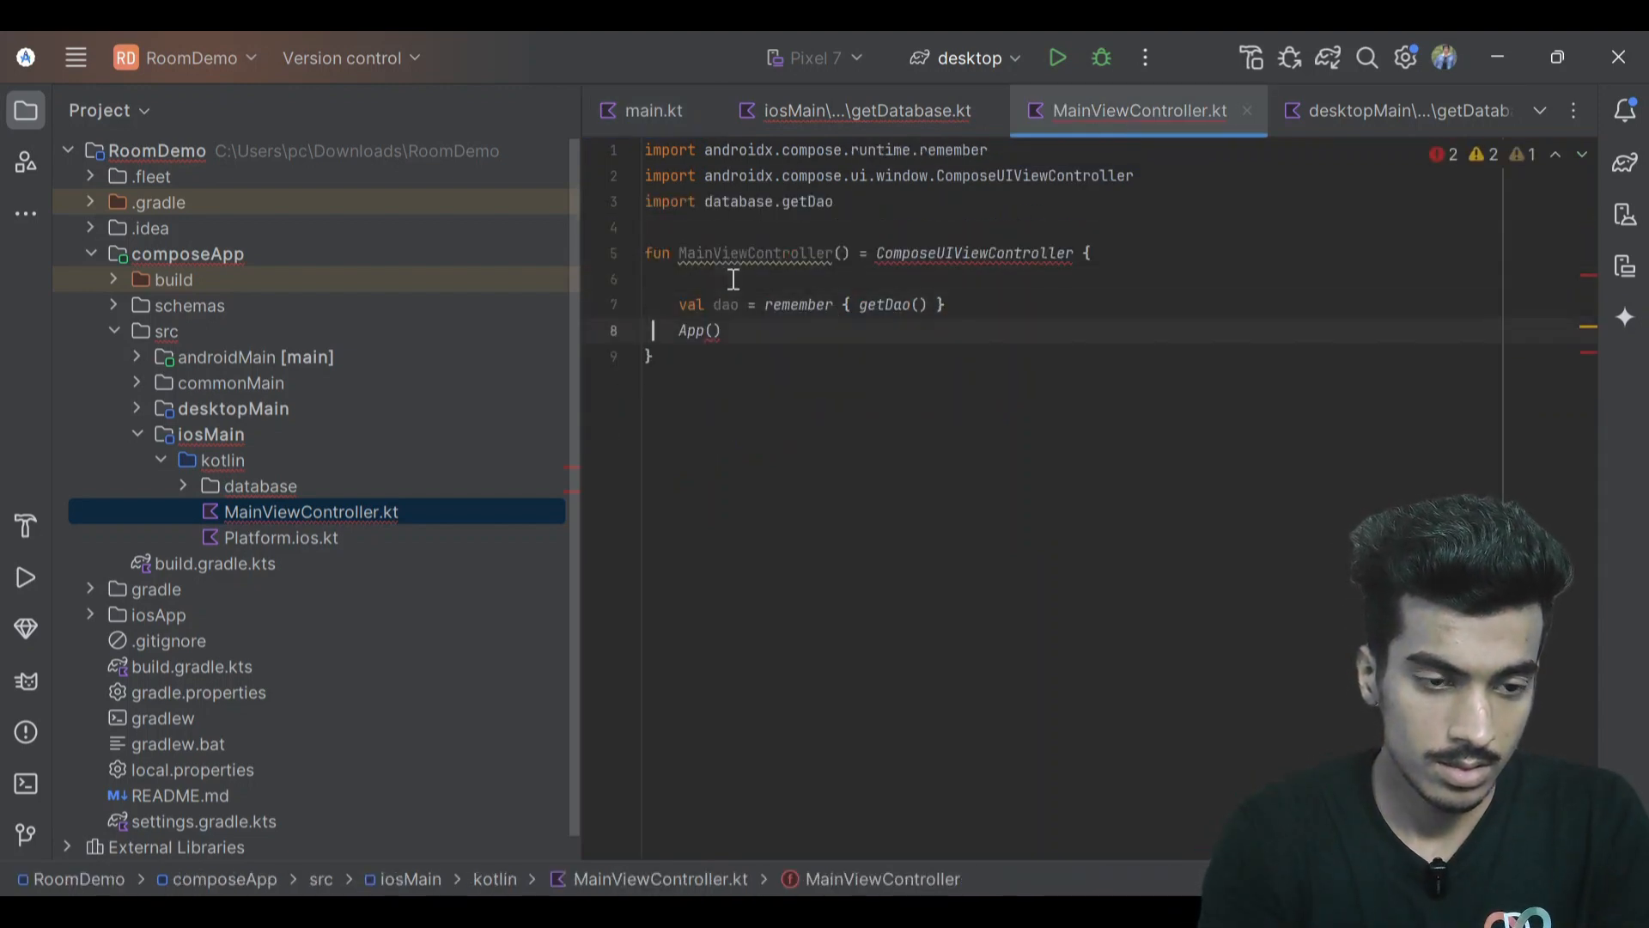
pyautogui.write('d')
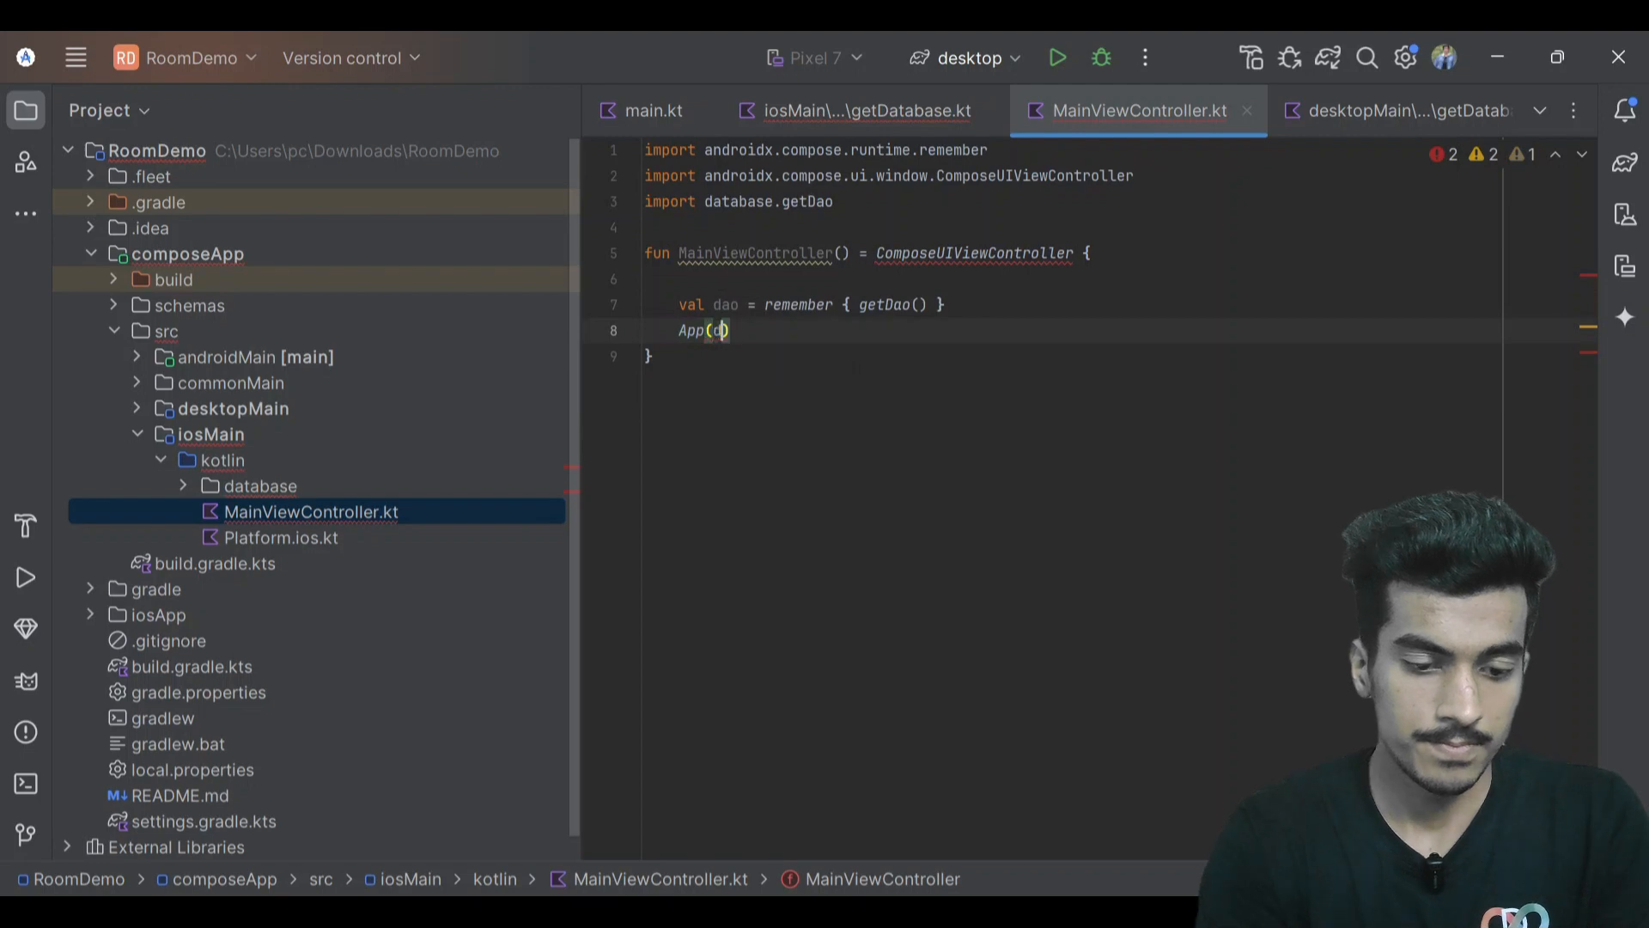
pyautogui.write('ao')
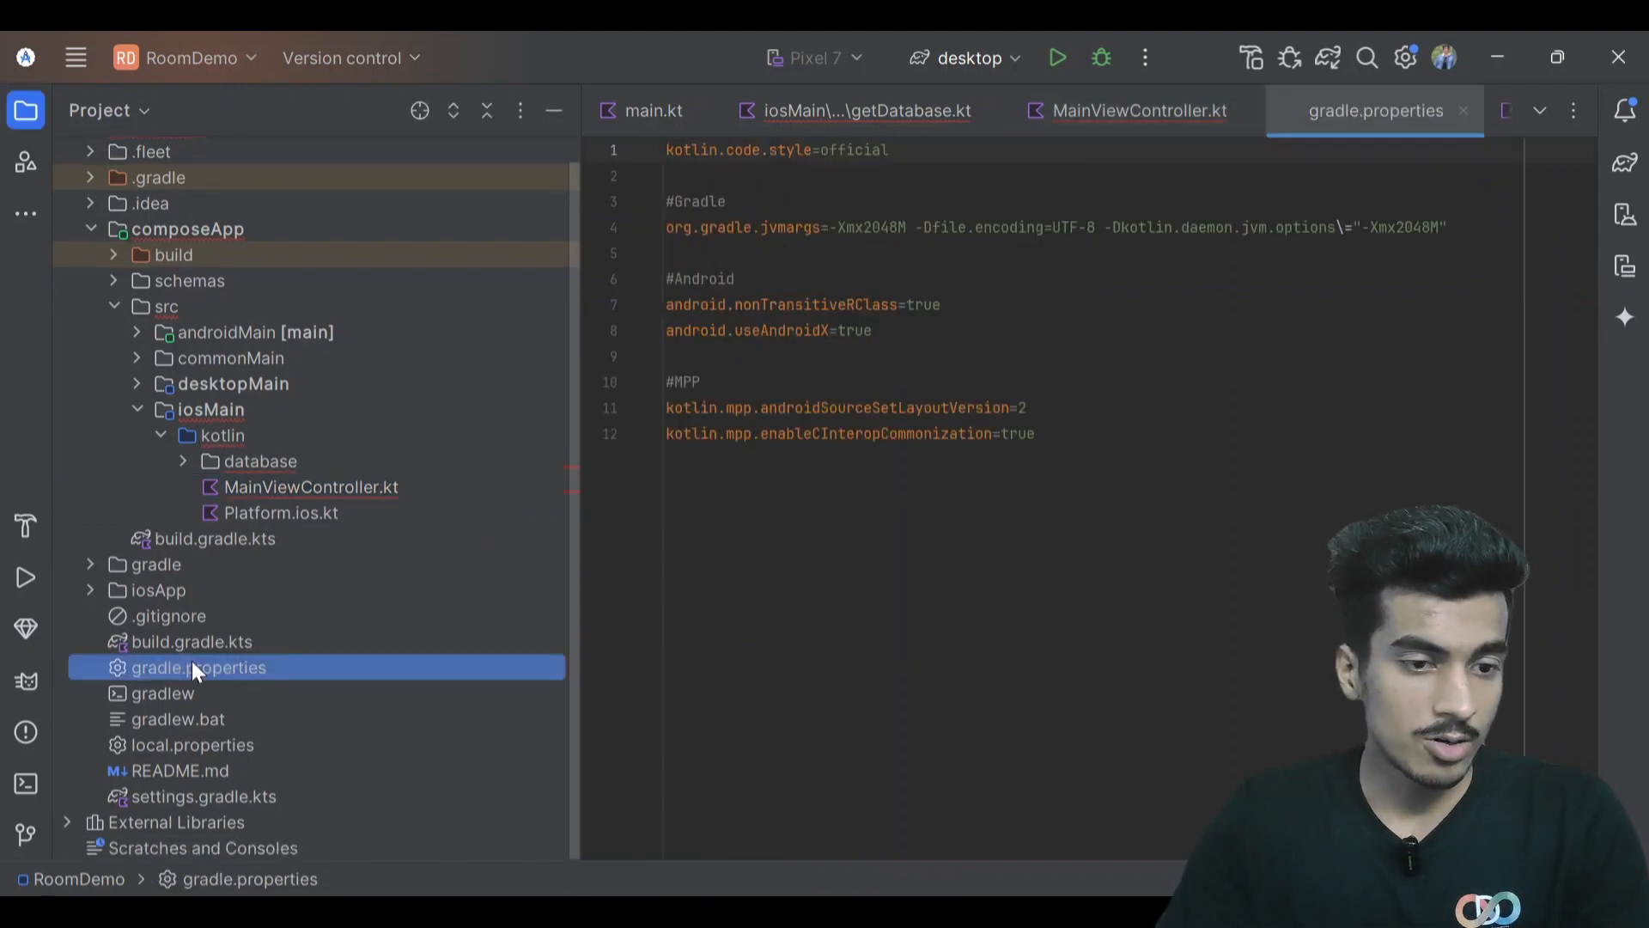
# Add kotlin.native.disableCompilerDaemon = true to gradle.properties and sync the project.
pyautogui.write('kotlin.native.disableCompilerDaemon = true')
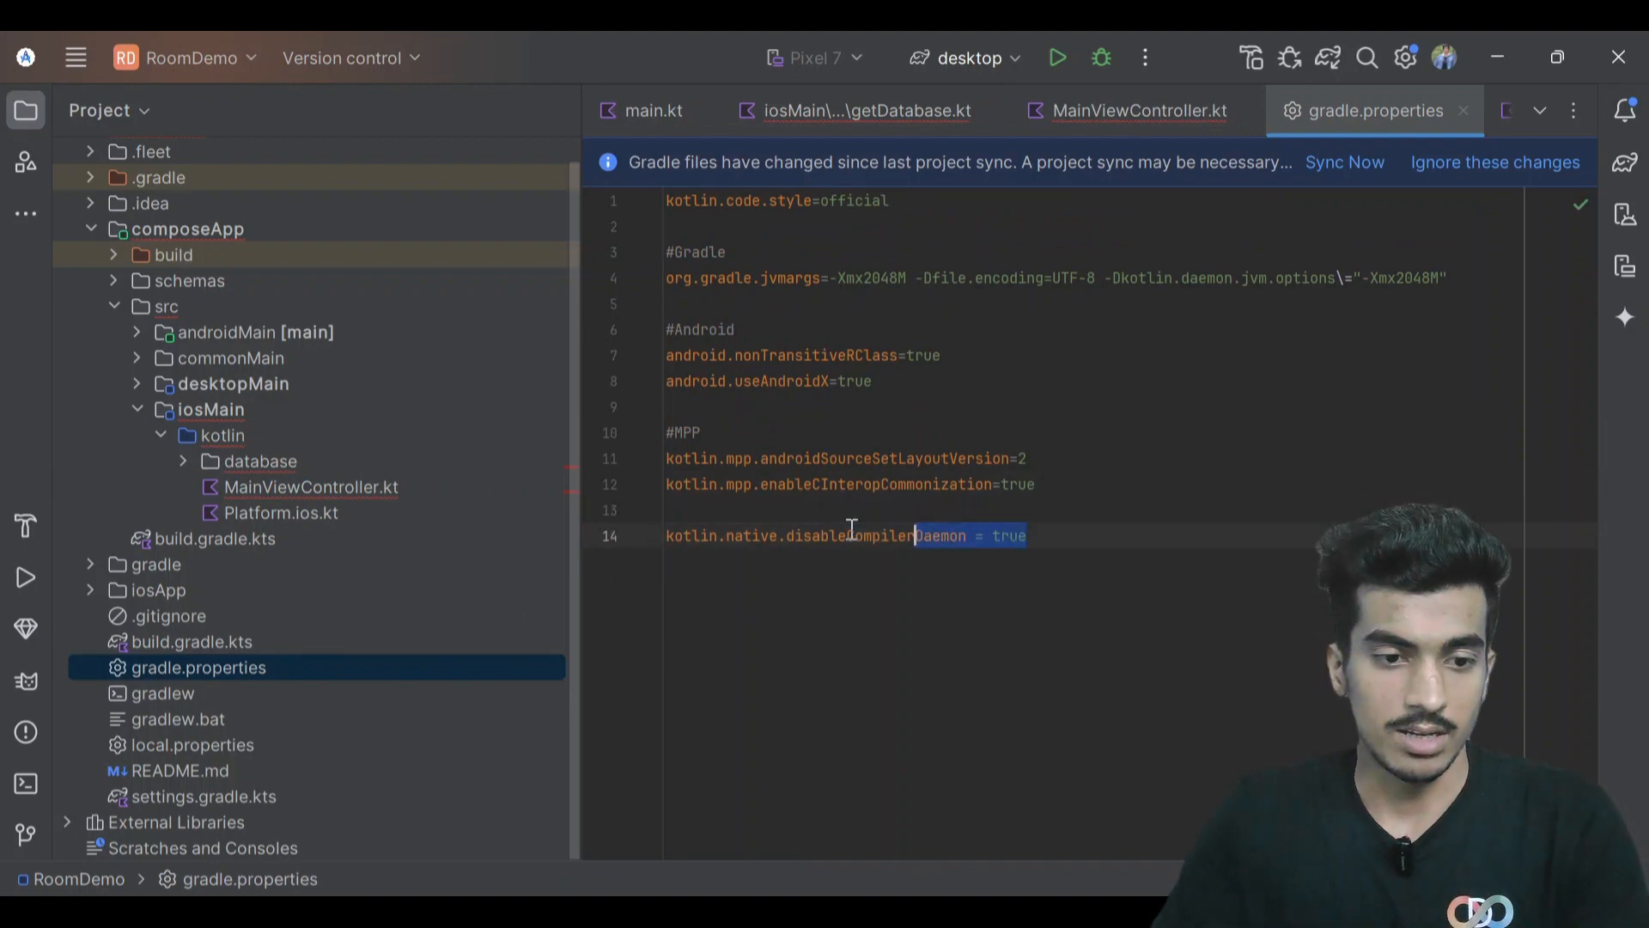
pyautogui.click(1137, 111)
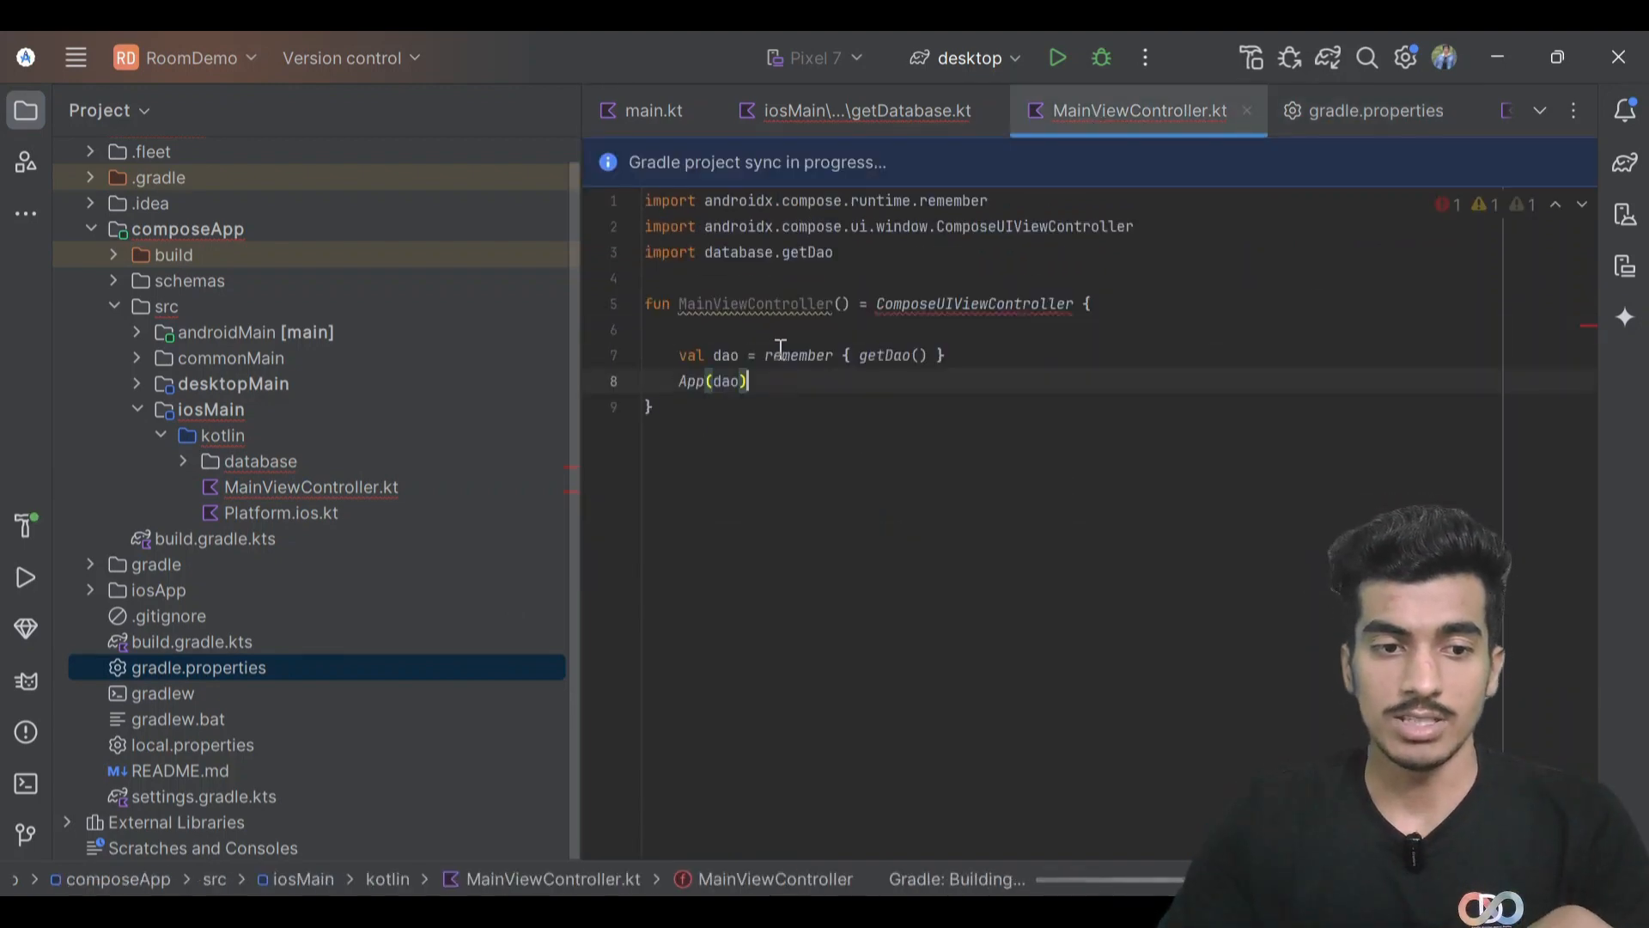